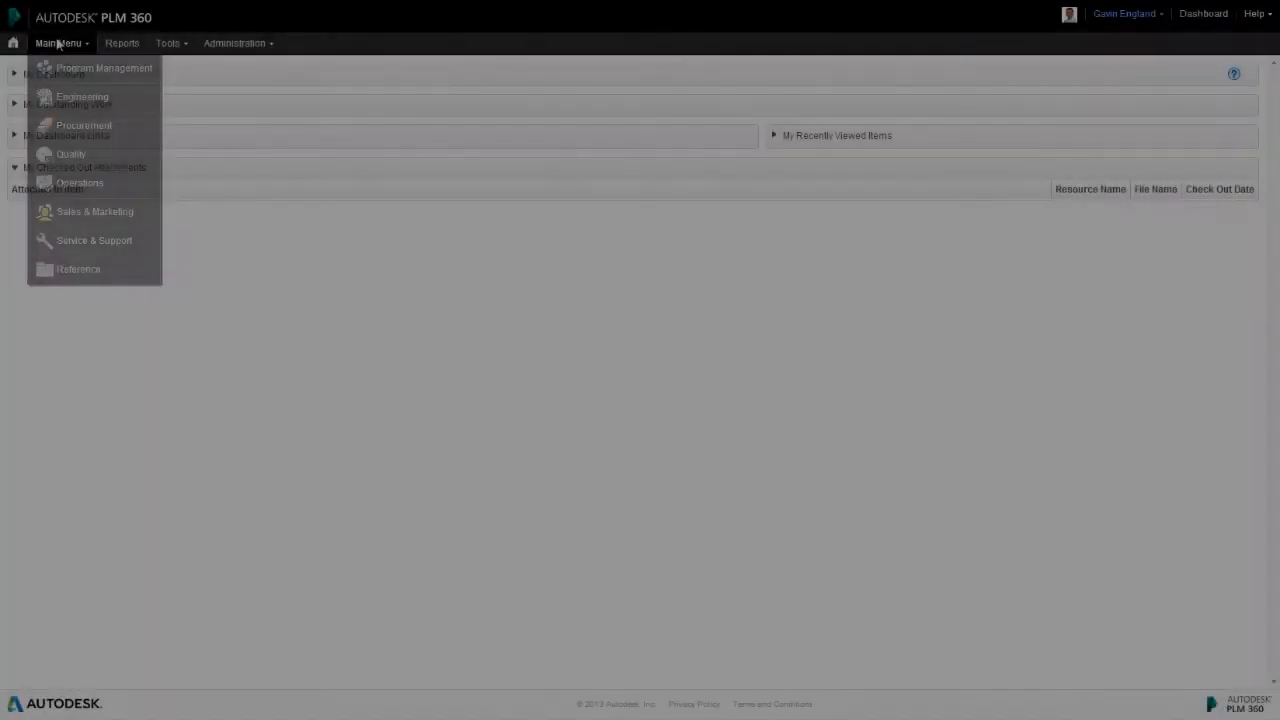
mouse_move(93, 97)
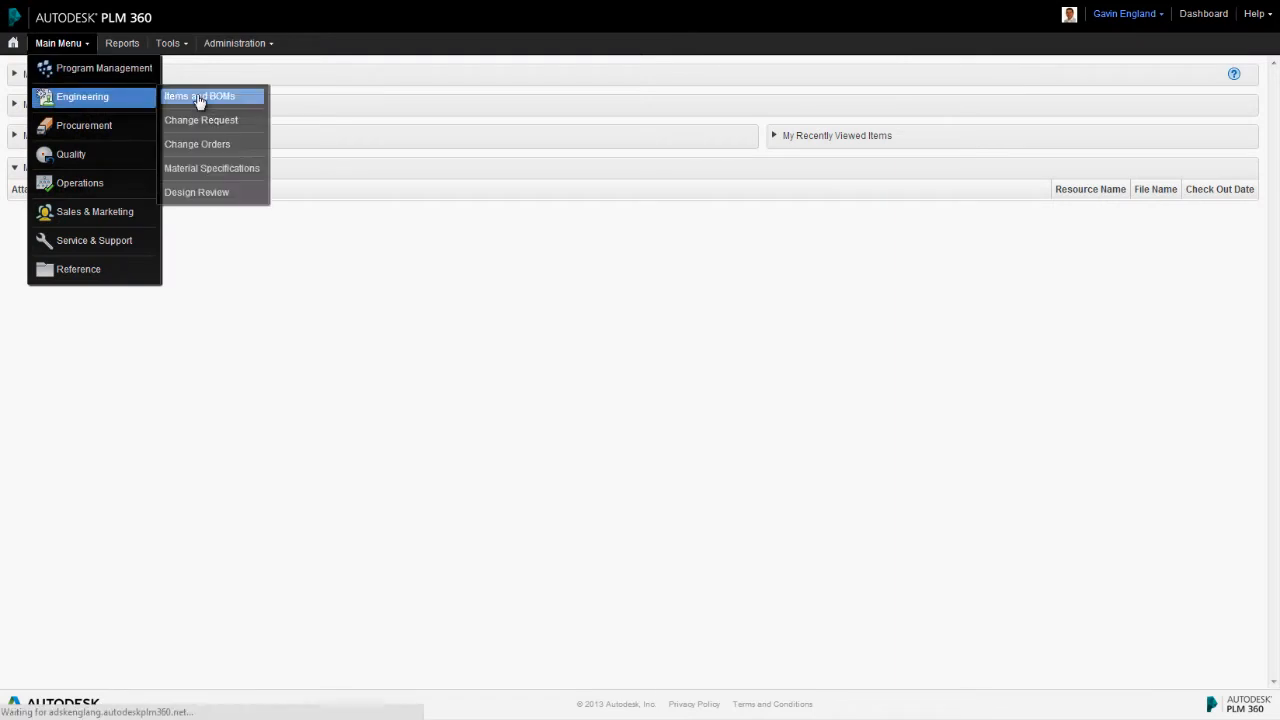
left_click(200, 96)
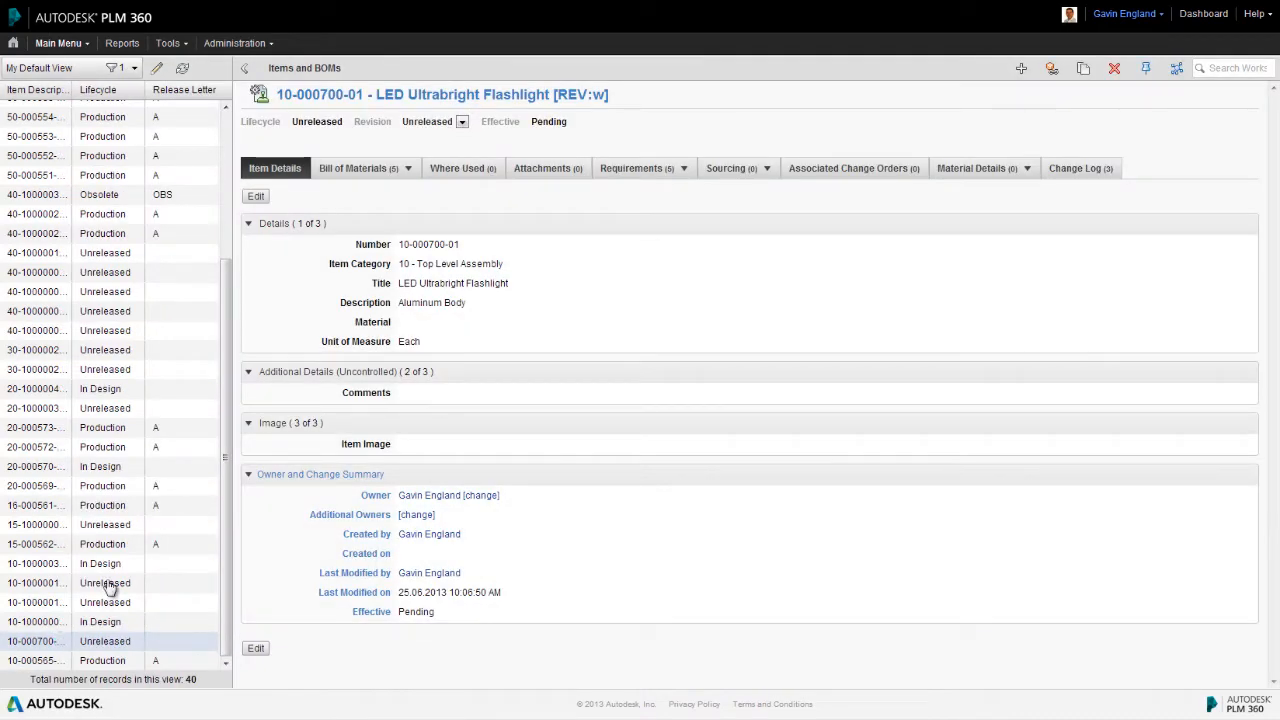
- Show the flashlight's Nested BOM with row 1.2 TS951ILT Inner Body Assy expanded to its two parts
left_click(363, 167)
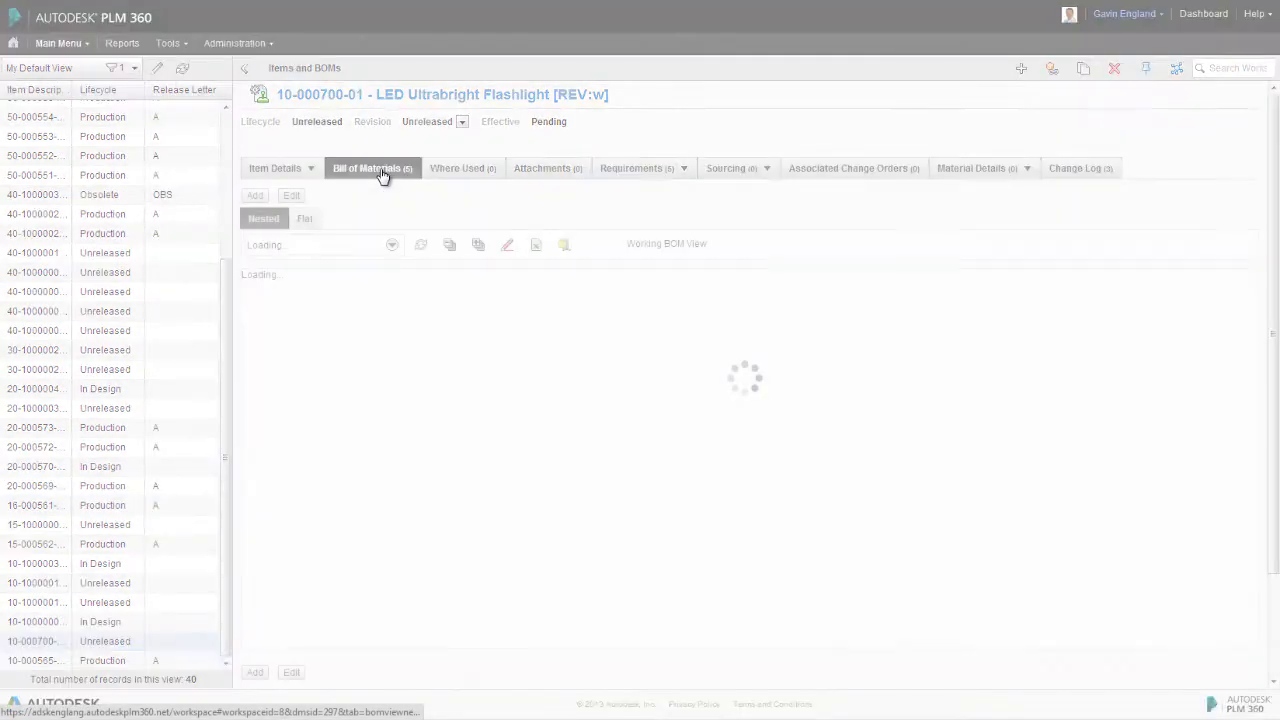
left_click(372, 168)
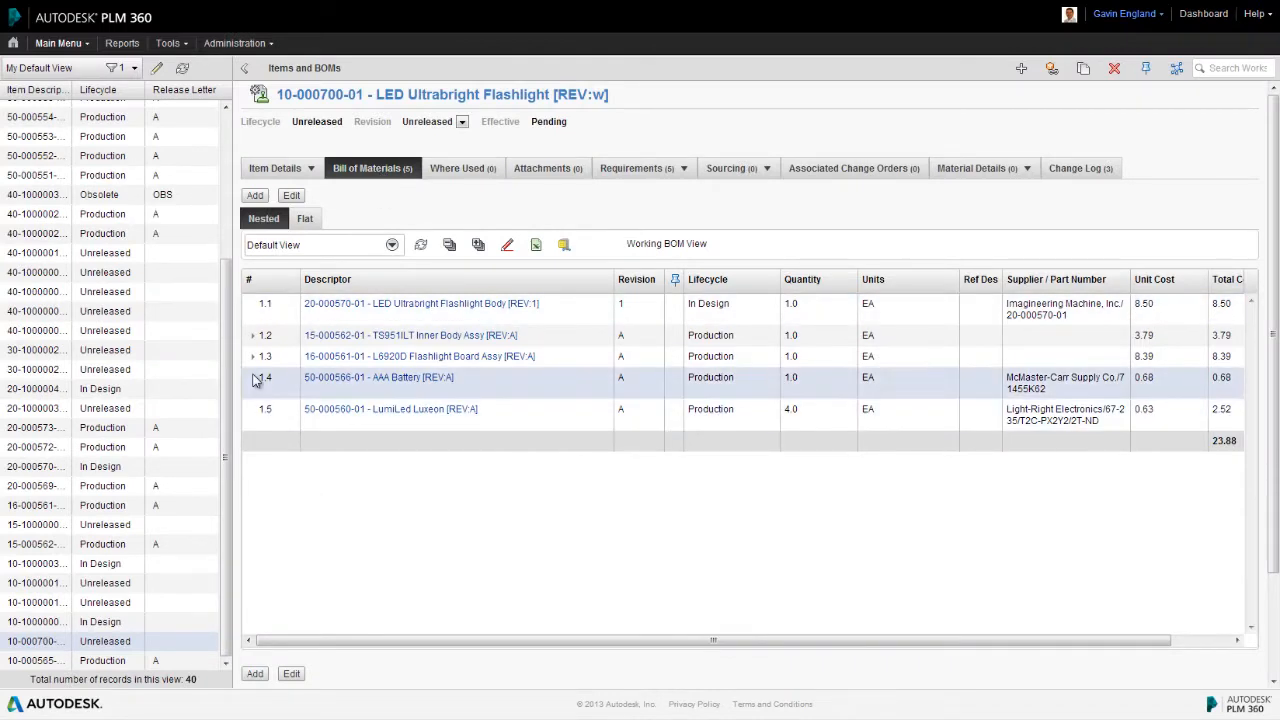
left_click(252, 335)
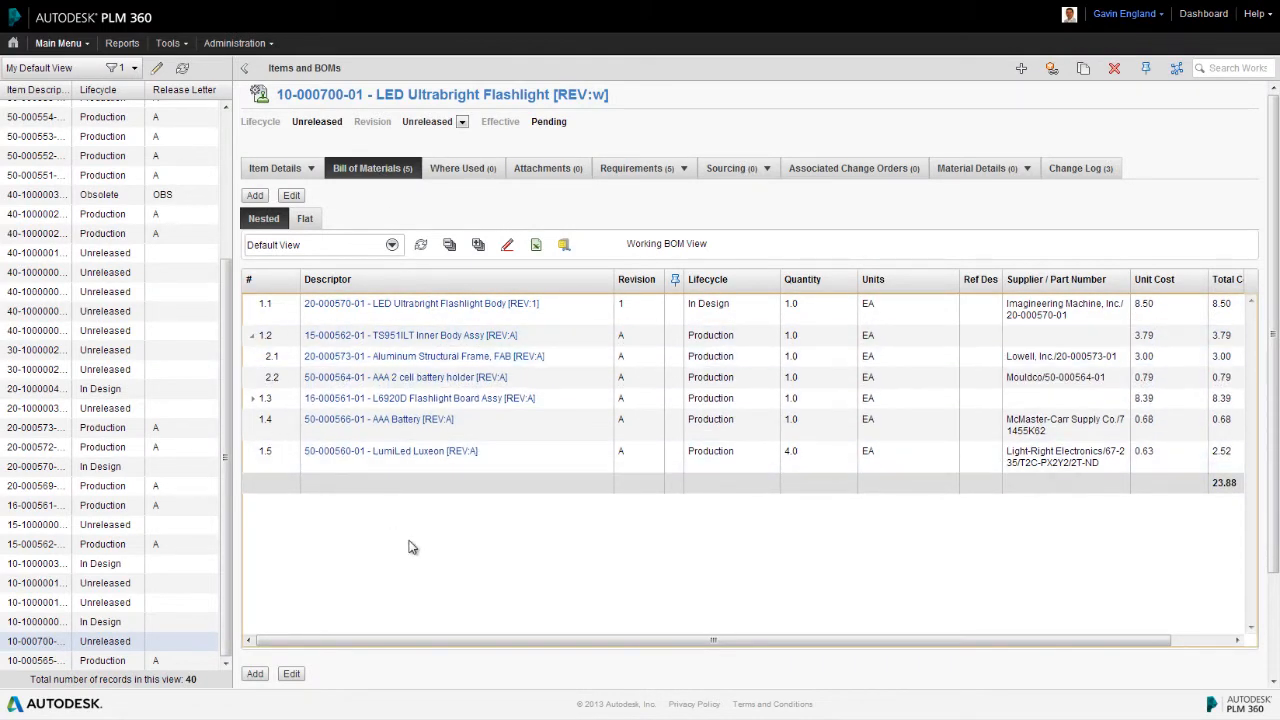
mouse_move(268, 495)
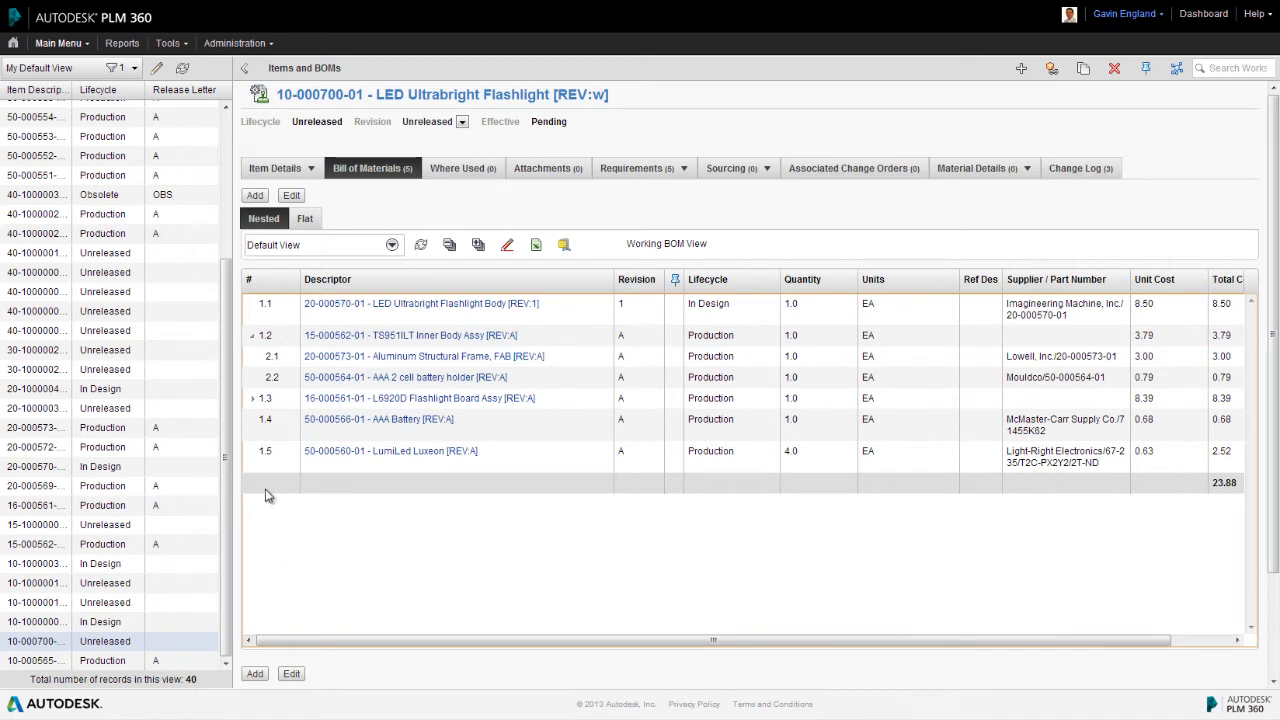
mouse_move(646, 480)
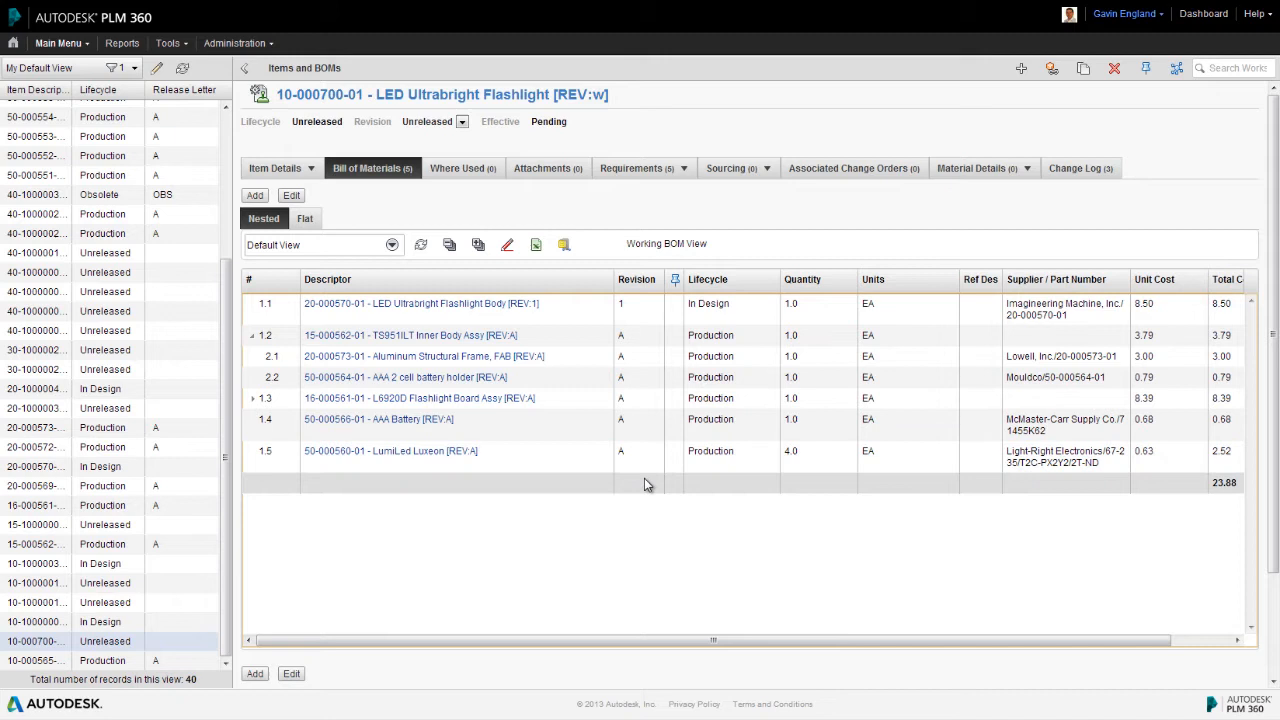
mouse_move(821, 497)
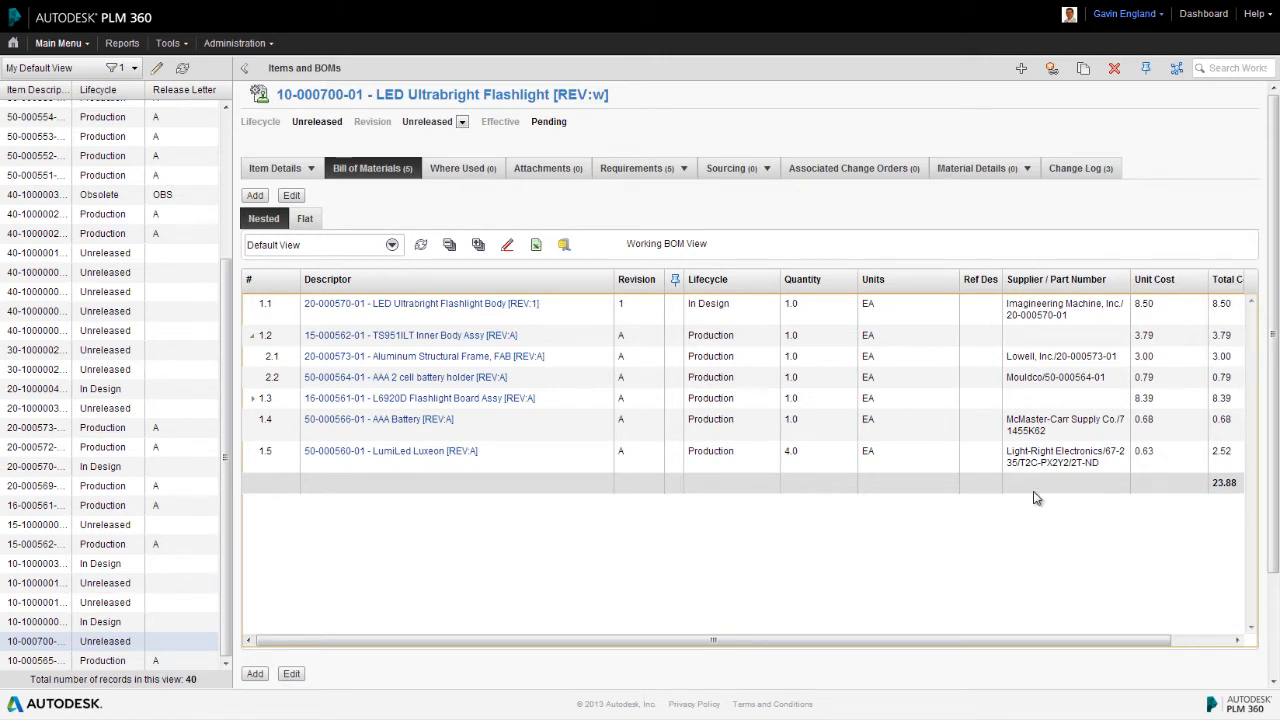
mouse_move(1166, 493)
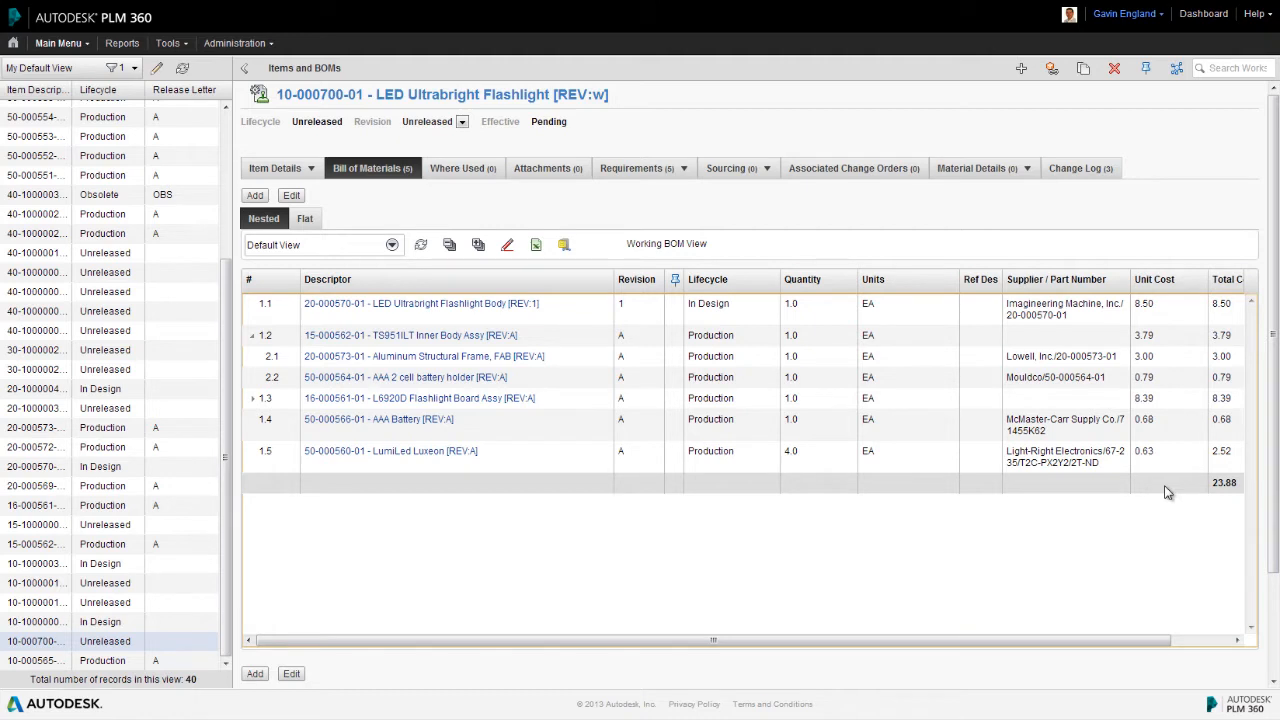
mouse_move(990, 565)
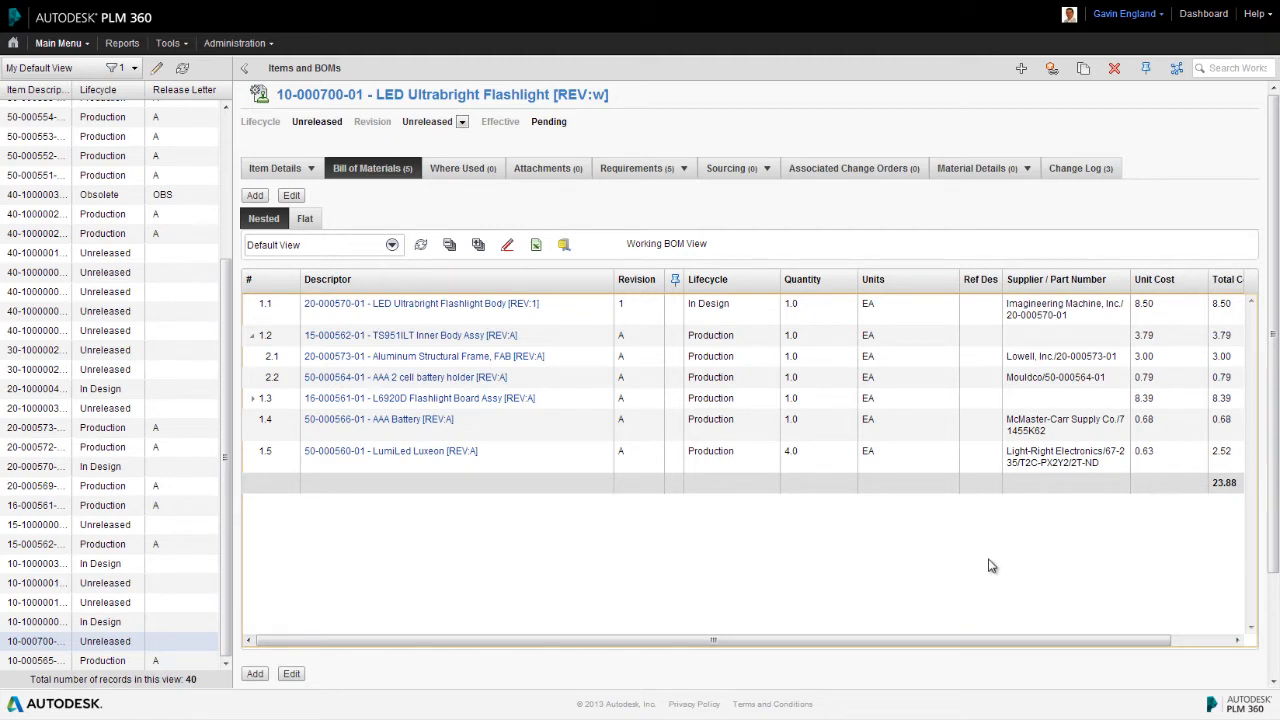
mouse_move(330, 268)
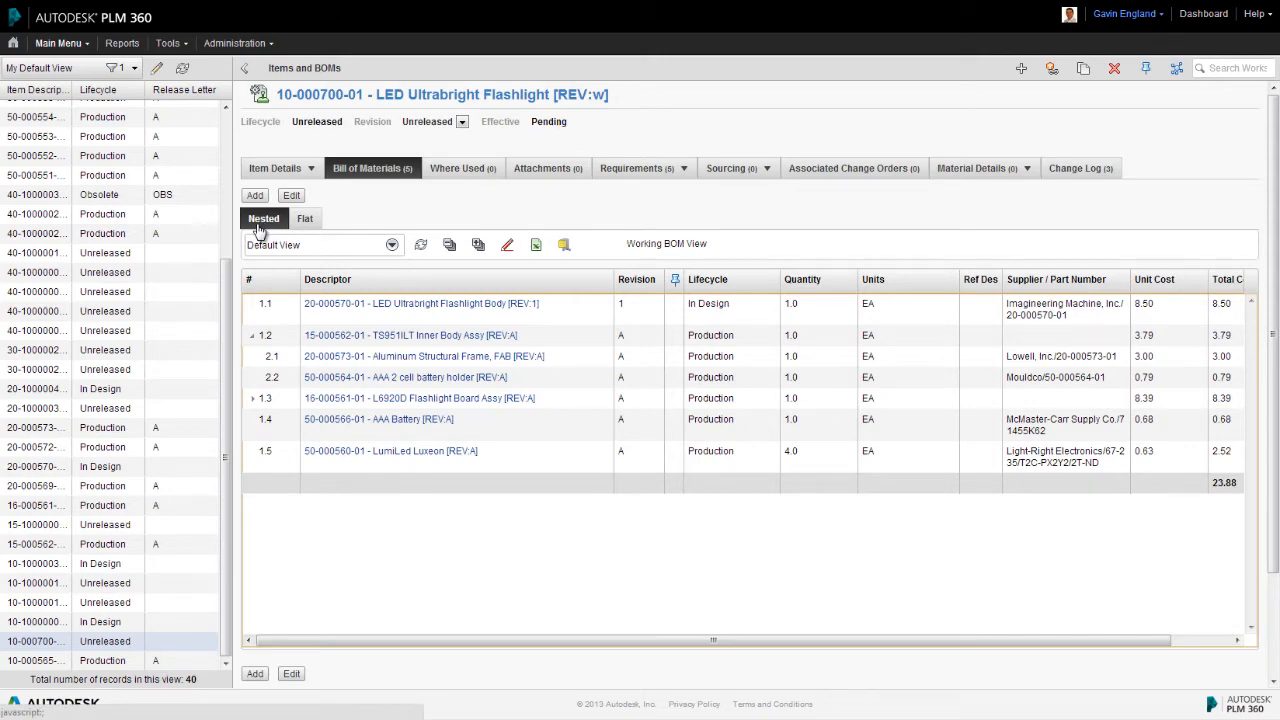
left_click(234, 43)
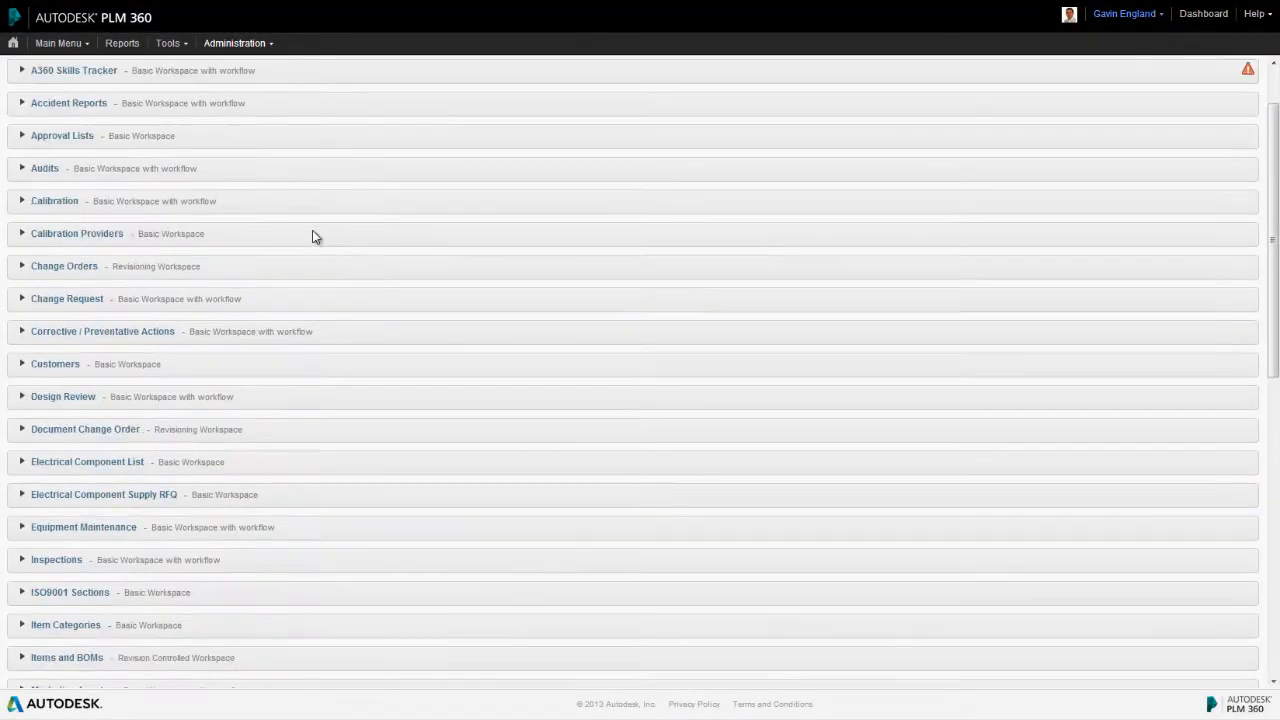
- Open the Bill of Materials Tab layout under Items and BOMs in Workspace Manager
scroll("down", 3)
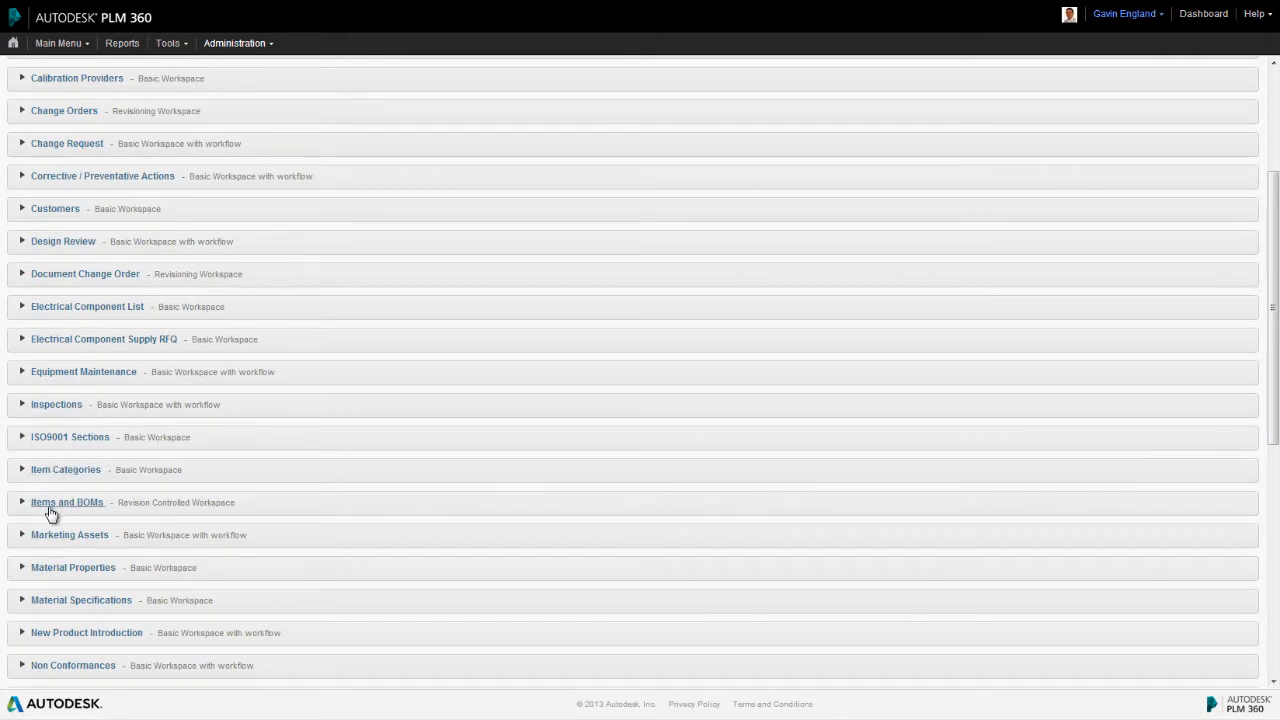
left_click(67, 502)
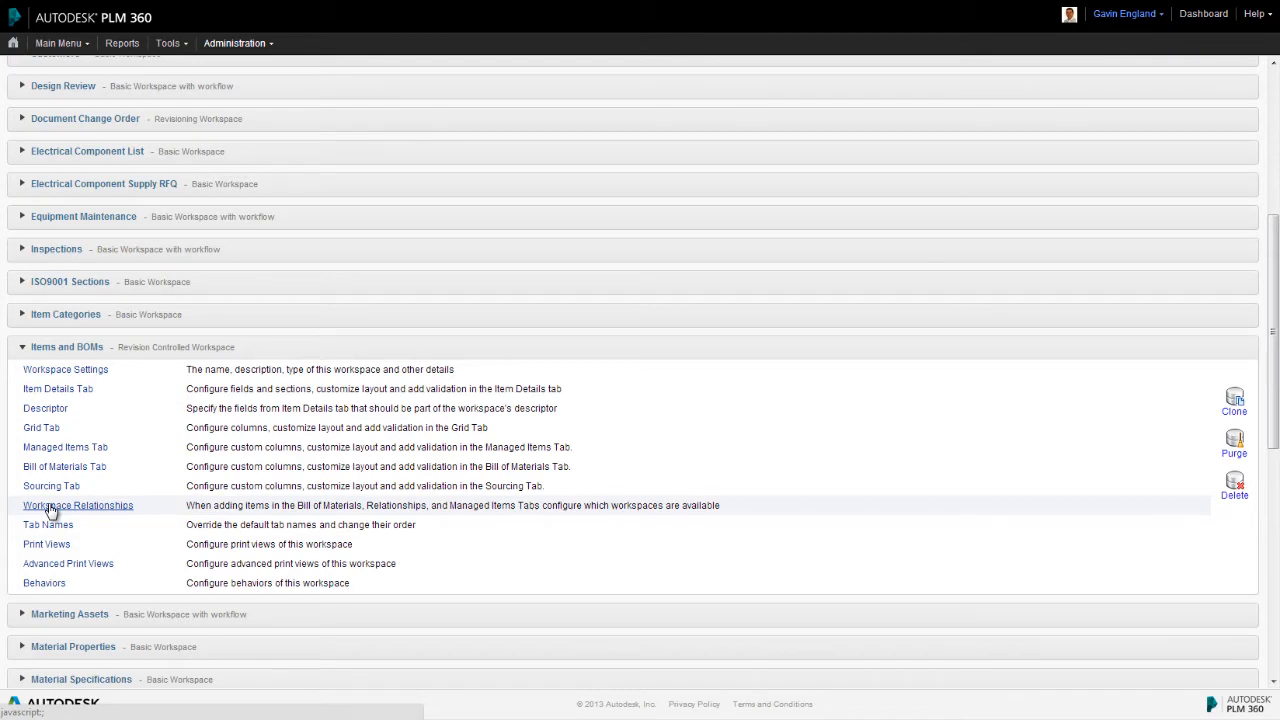
mouse_move(64, 466)
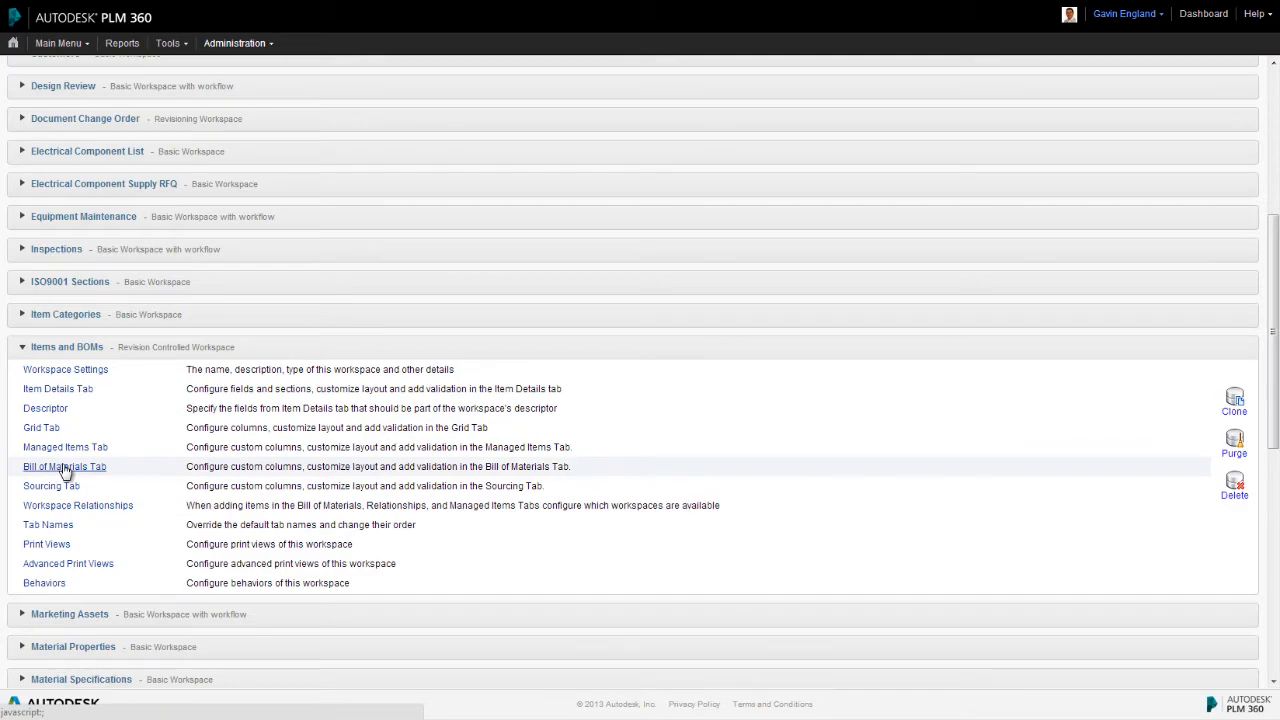
left_click(63, 464)
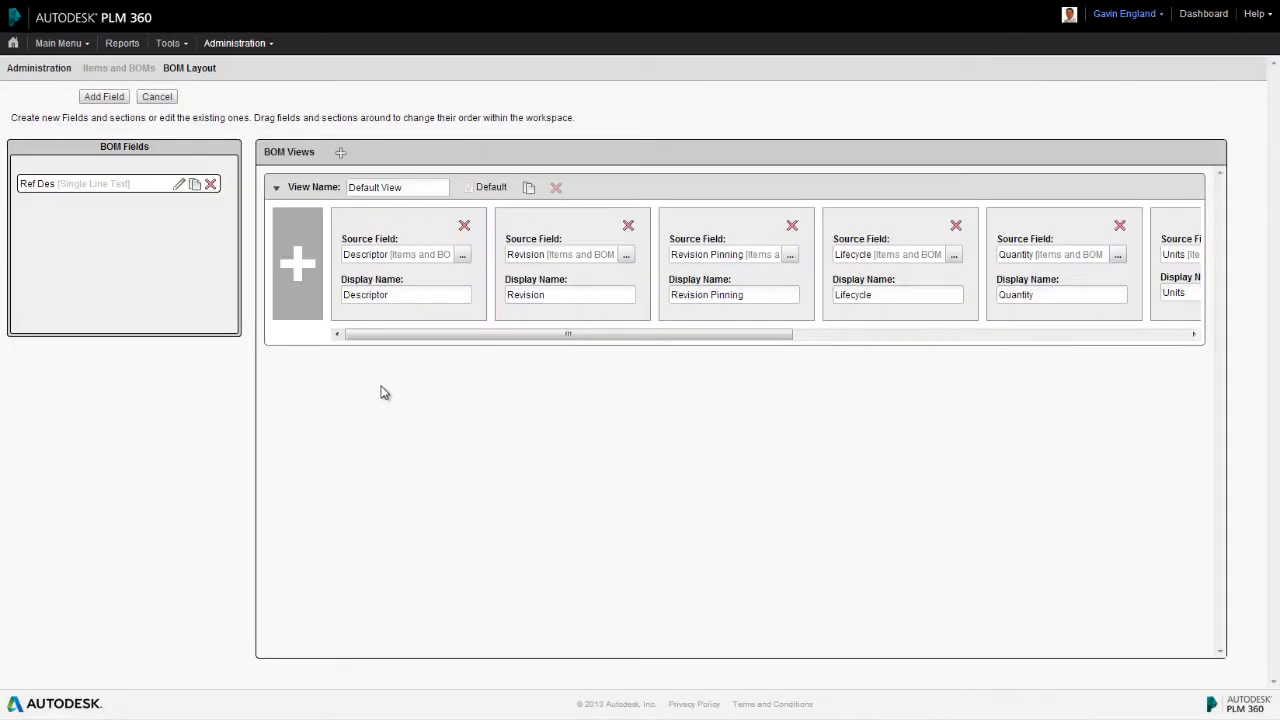
mouse_move(400, 207)
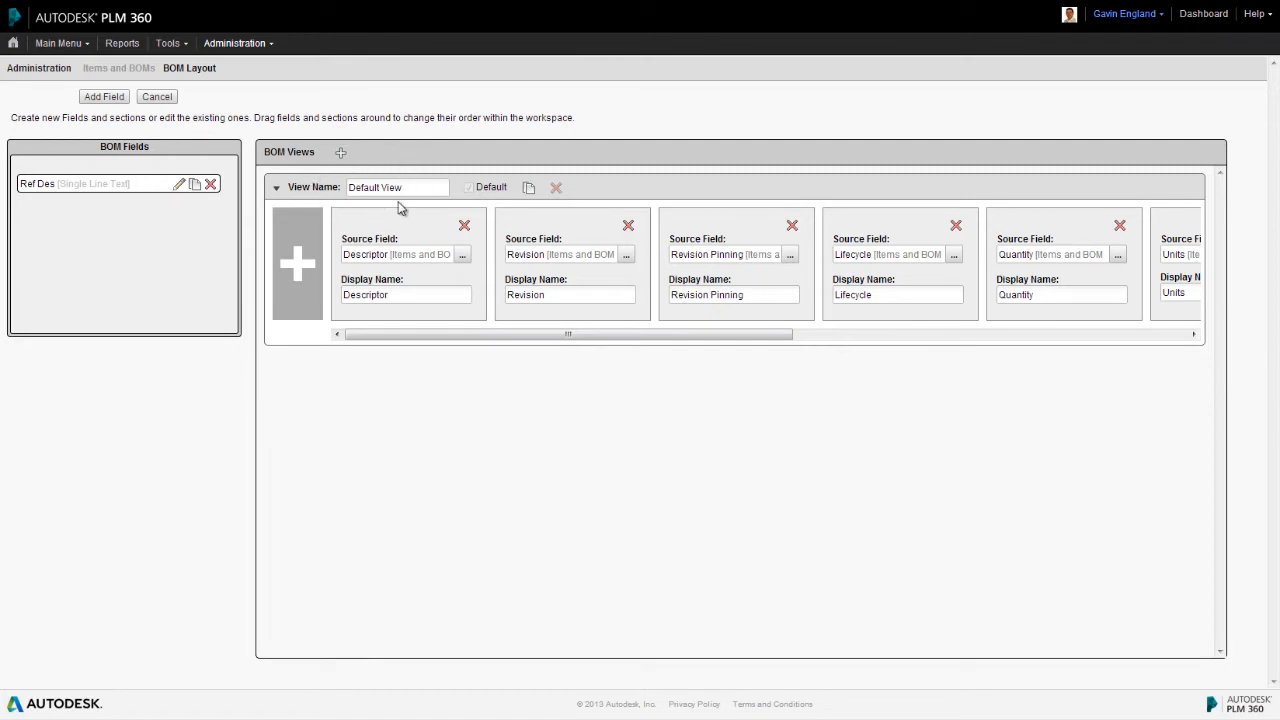
mouse_move(382, 151)
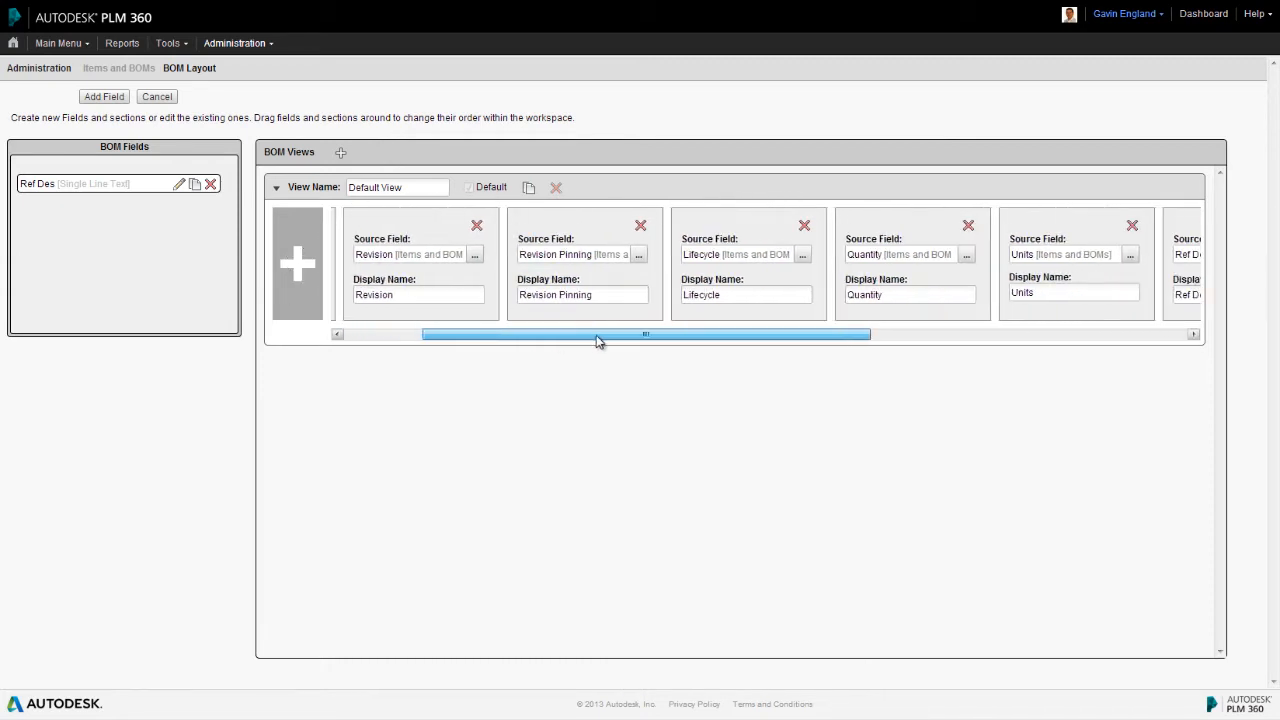
- Reorder the Lifecycle field card, then delete it from the Default View
left_click_drag(597, 334, 828, 334)
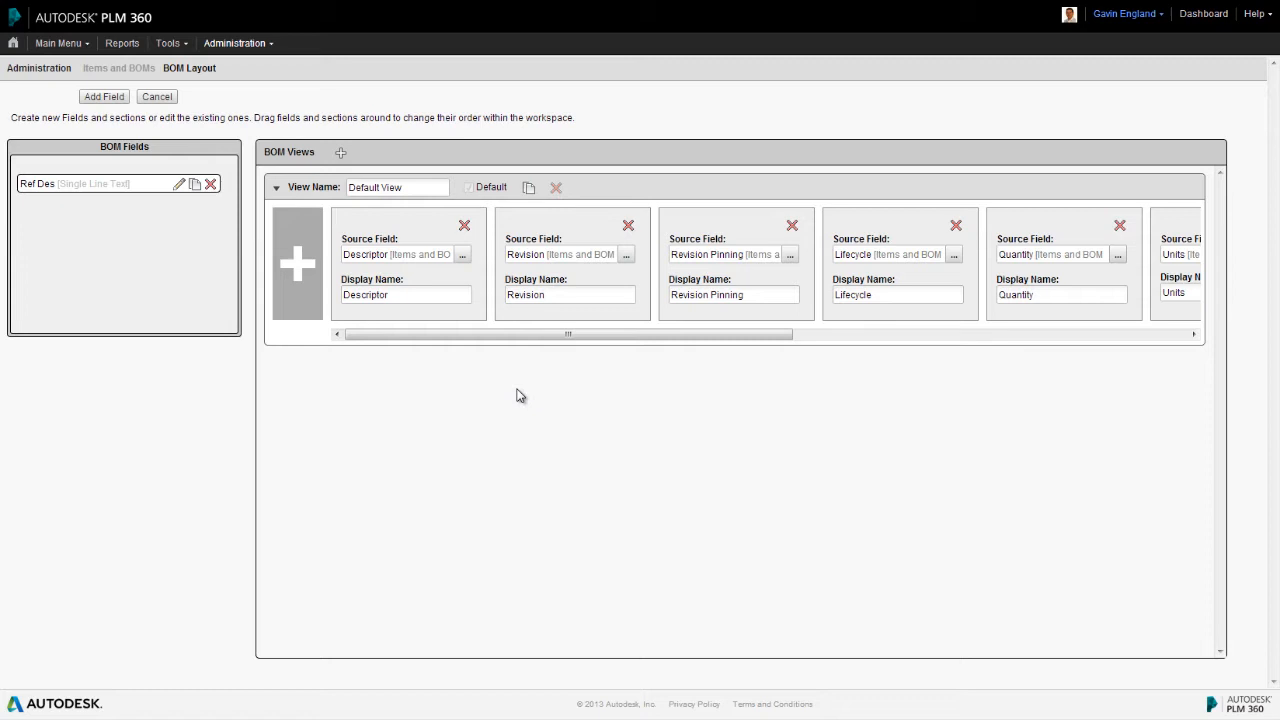
mouse_move(907, 208)
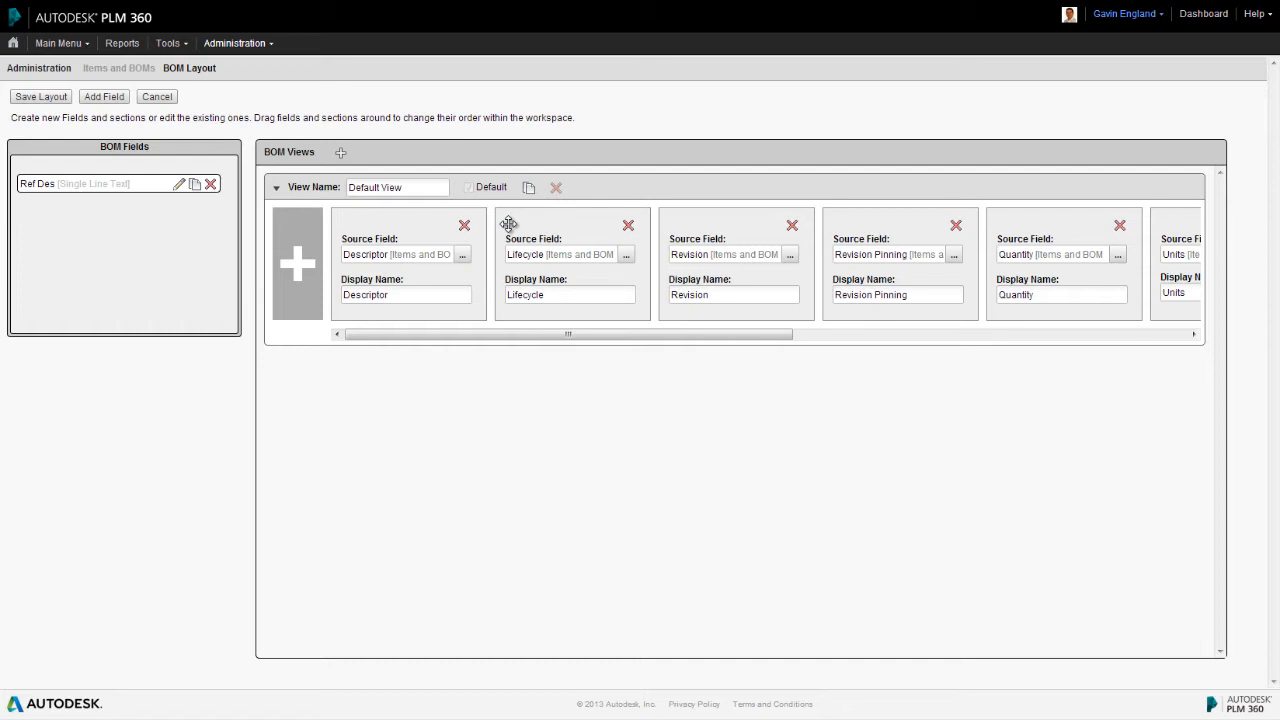
mouse_move(528, 362)
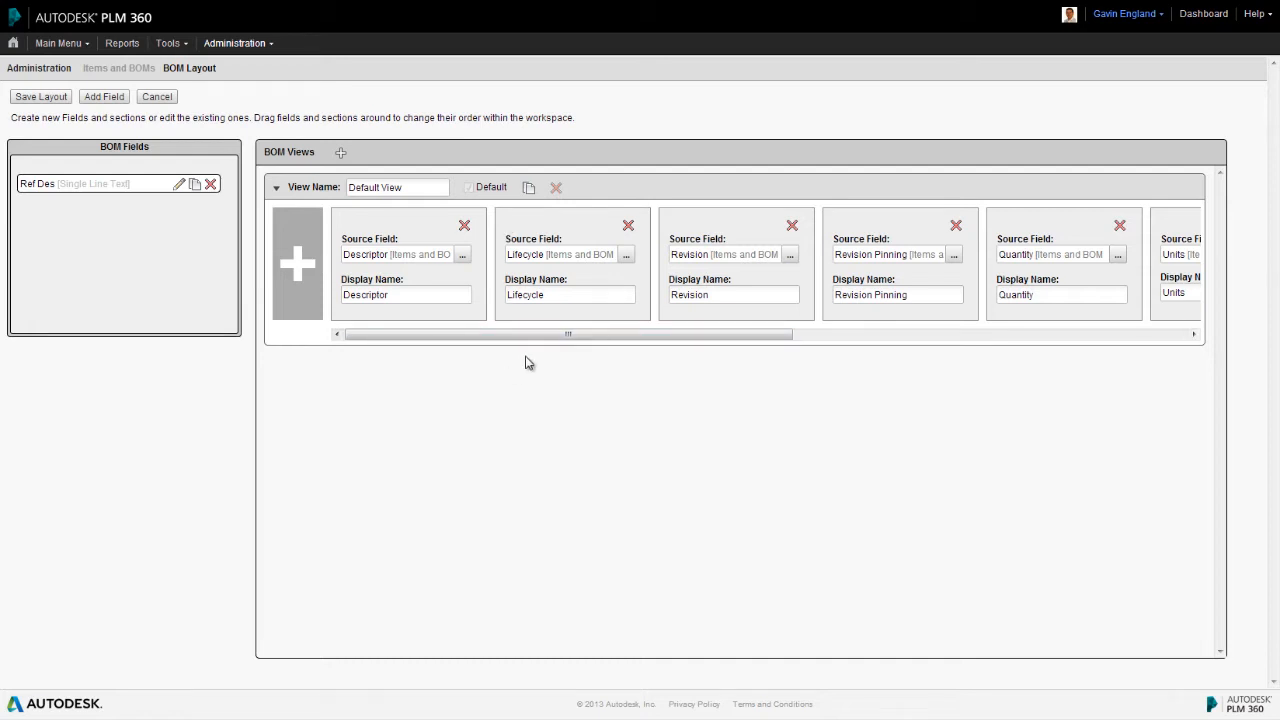
mouse_move(627, 225)
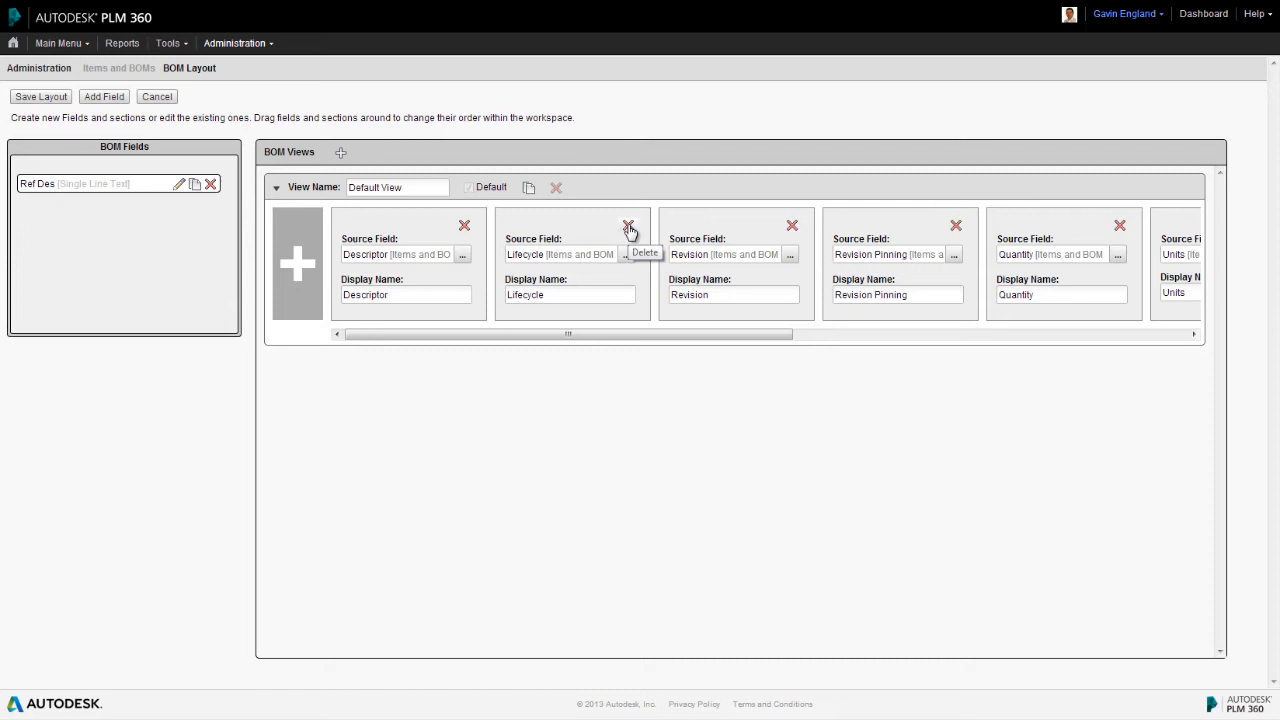
left_click(628, 224)
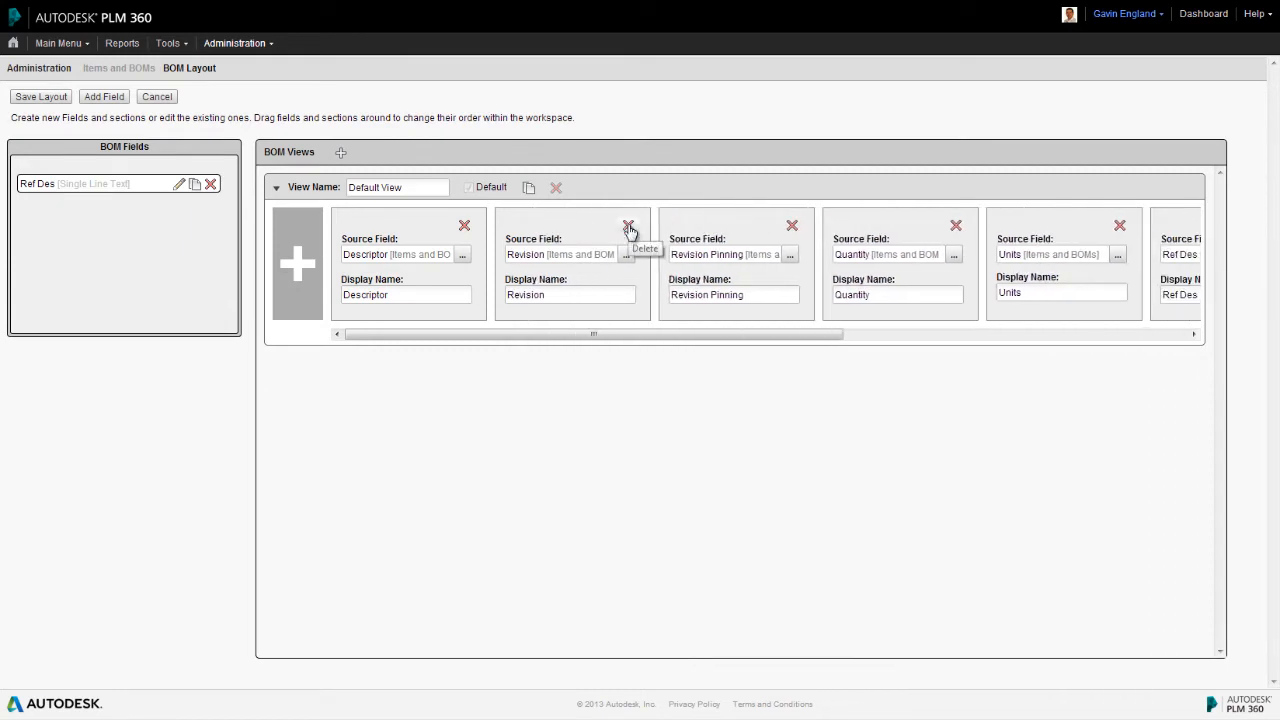
mouse_move(453, 357)
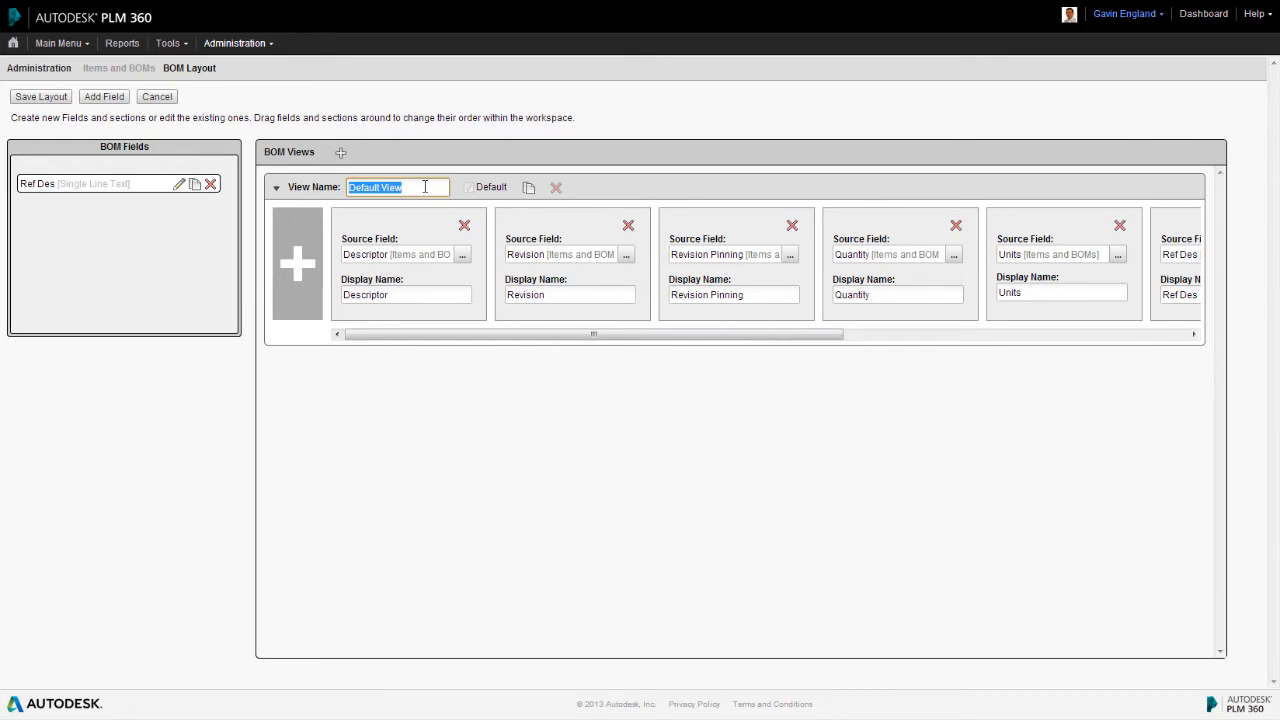
mouse_move(293, 275)
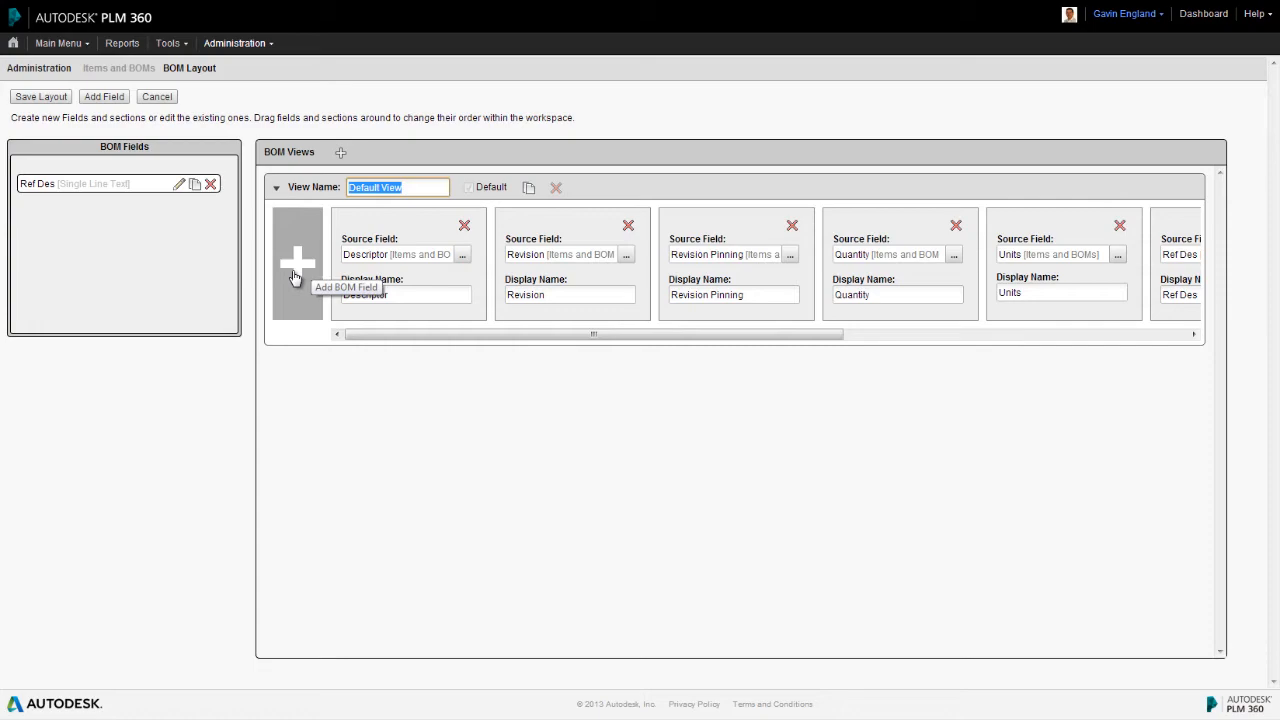
mouse_move(425, 388)
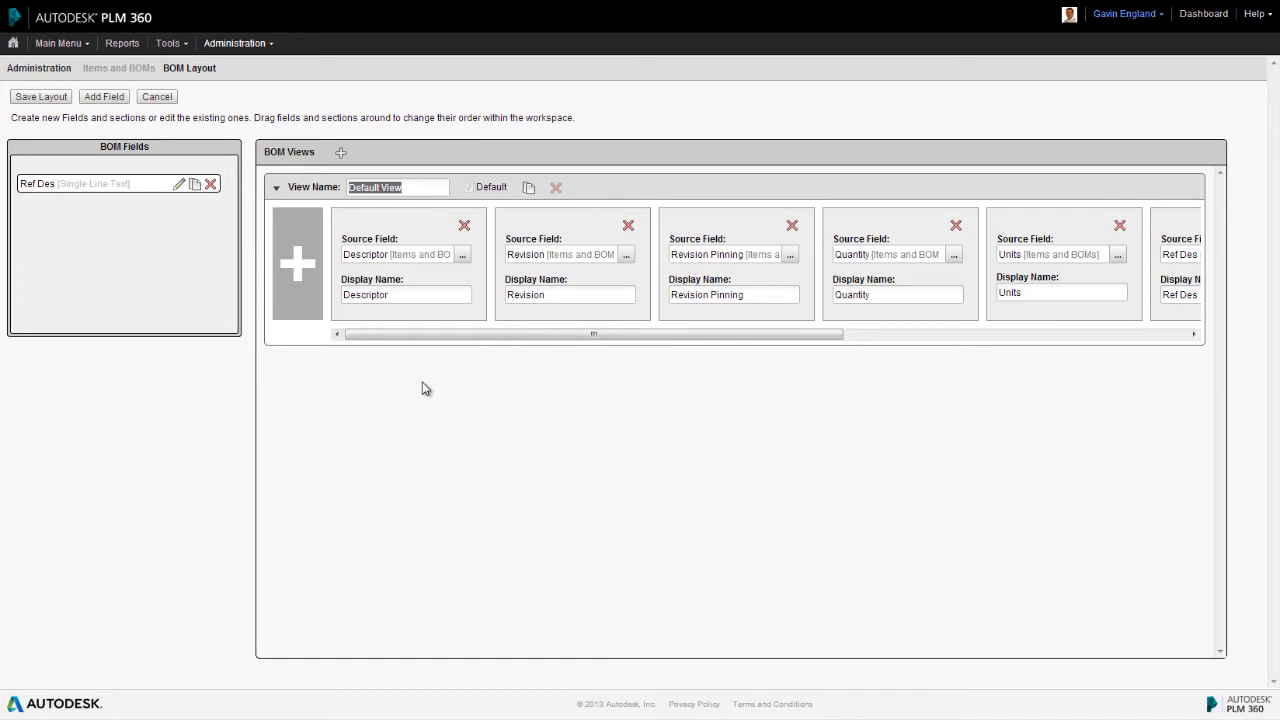
mouse_move(341, 156)
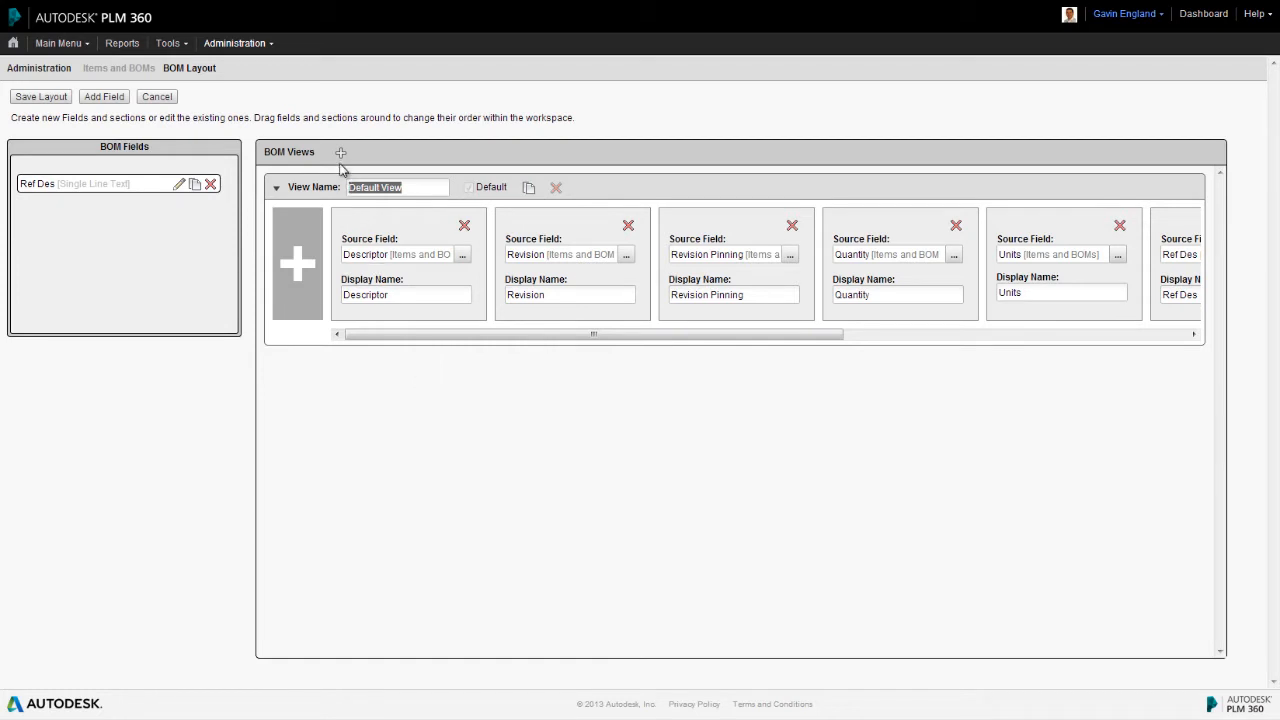
- Create a second BOM view named 'New View' and add one empty field slot to it
left_click(340, 152)
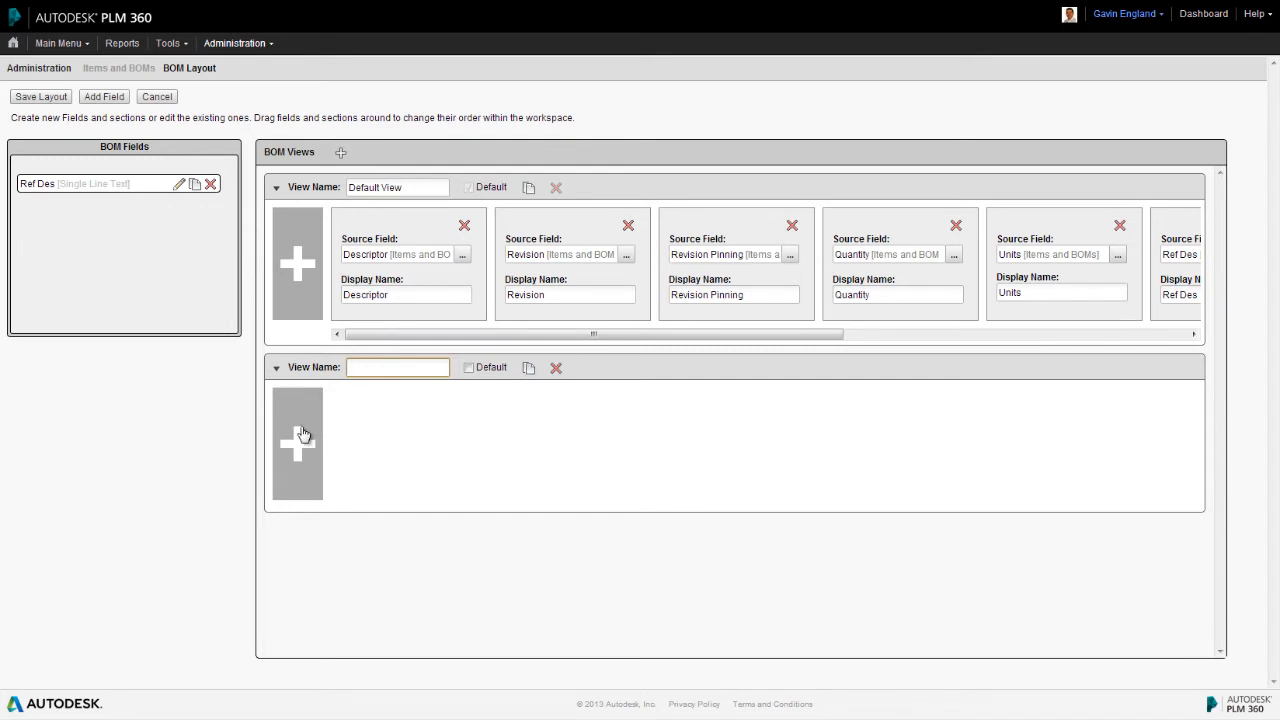
left_click(397, 367)
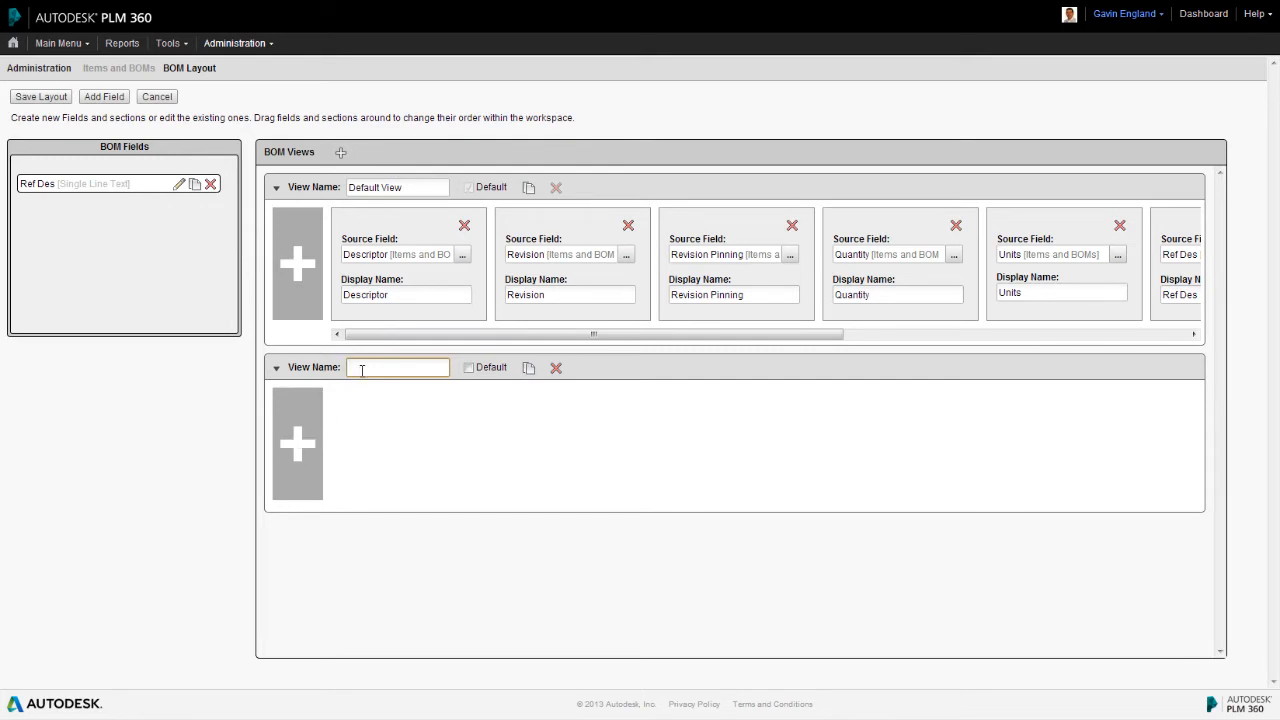
type("New View")
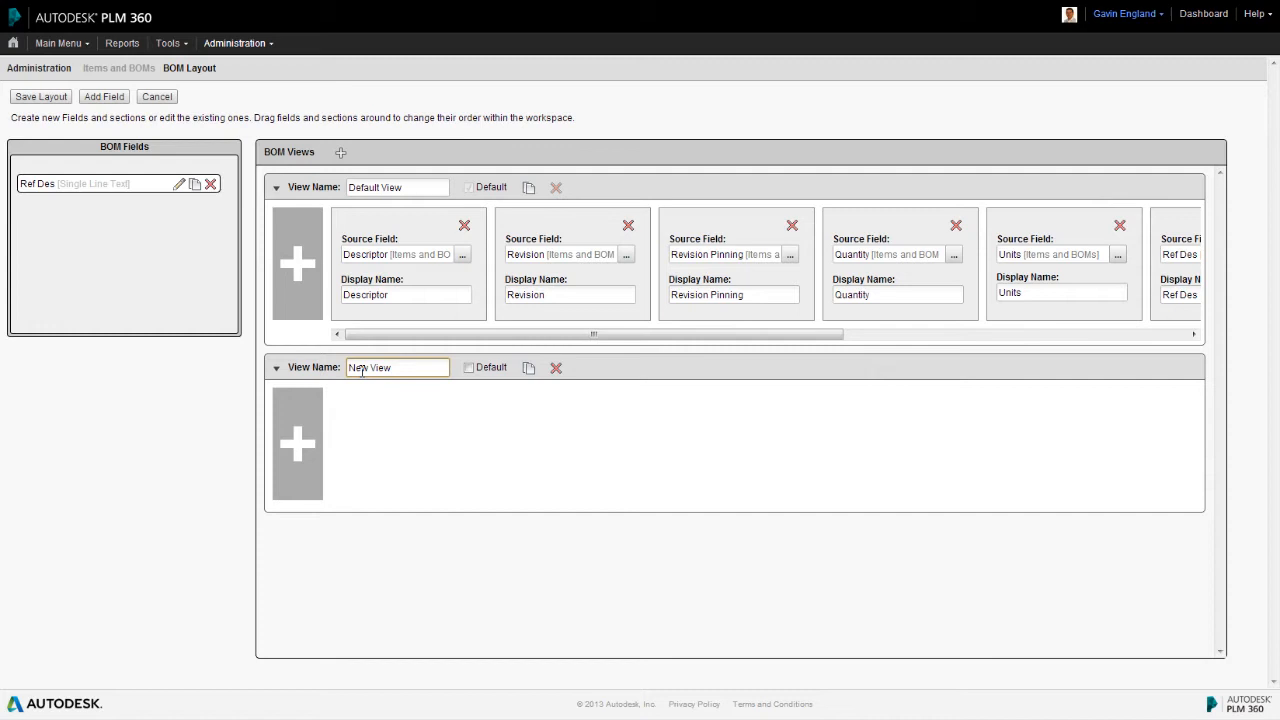
left_click(296, 440)
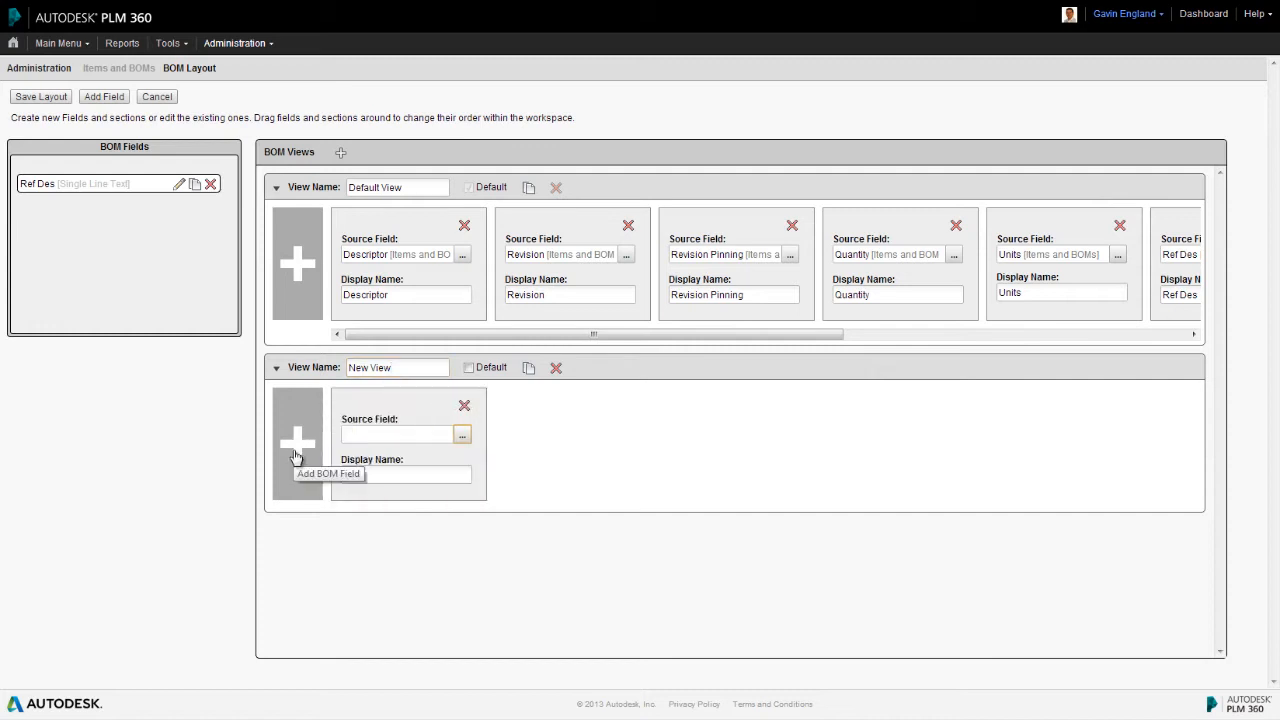
mouse_move(481, 400)
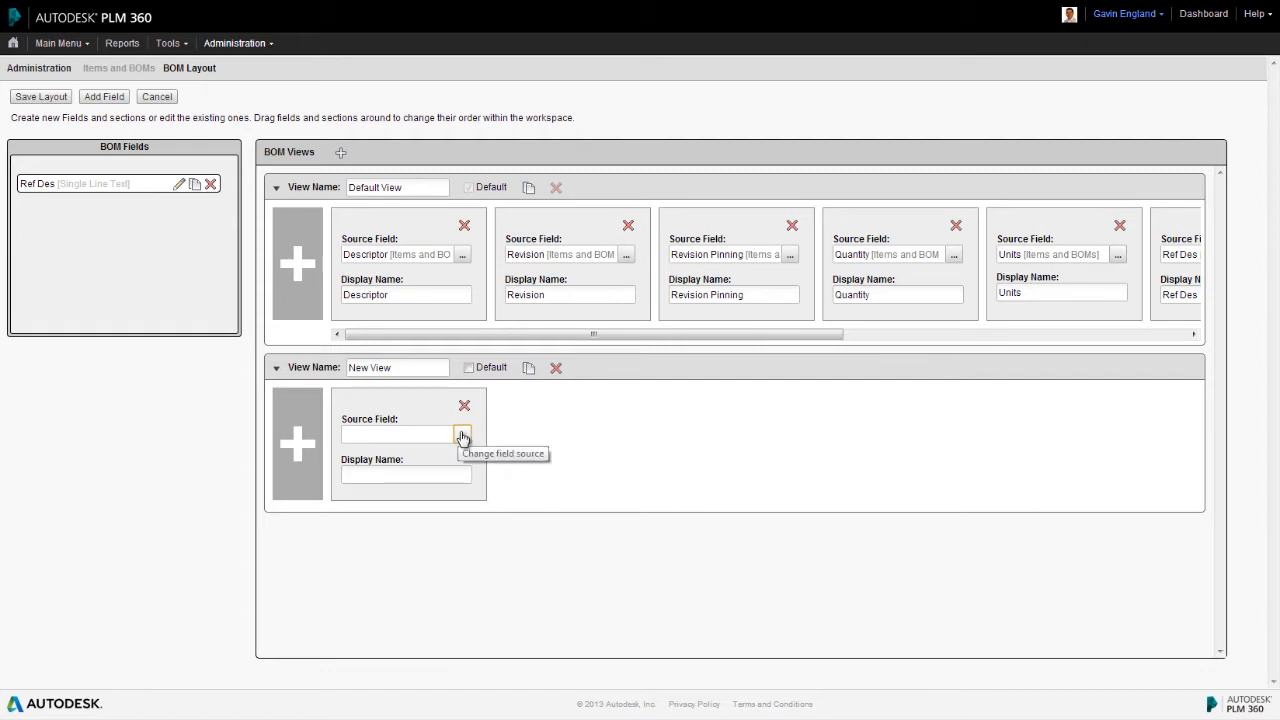
- Set the New View field's source to Item Details Fields > Details > Number
left_click(462, 435)
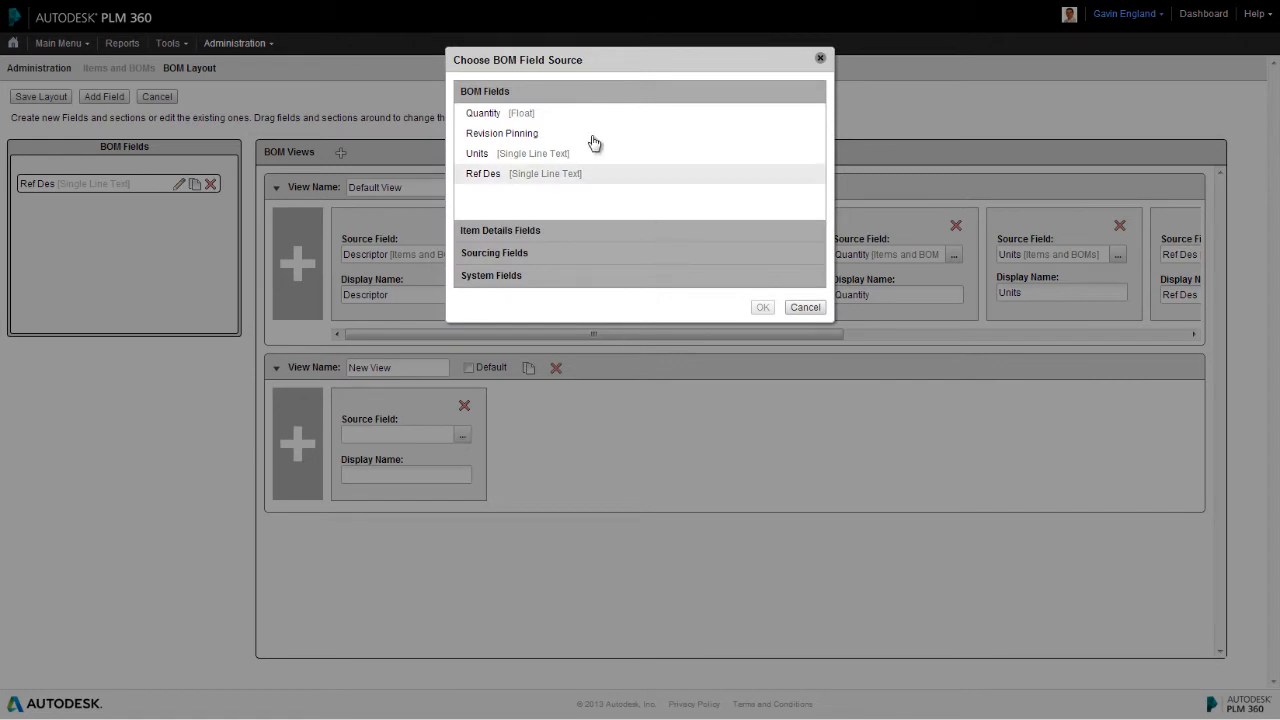
mouse_move(593, 138)
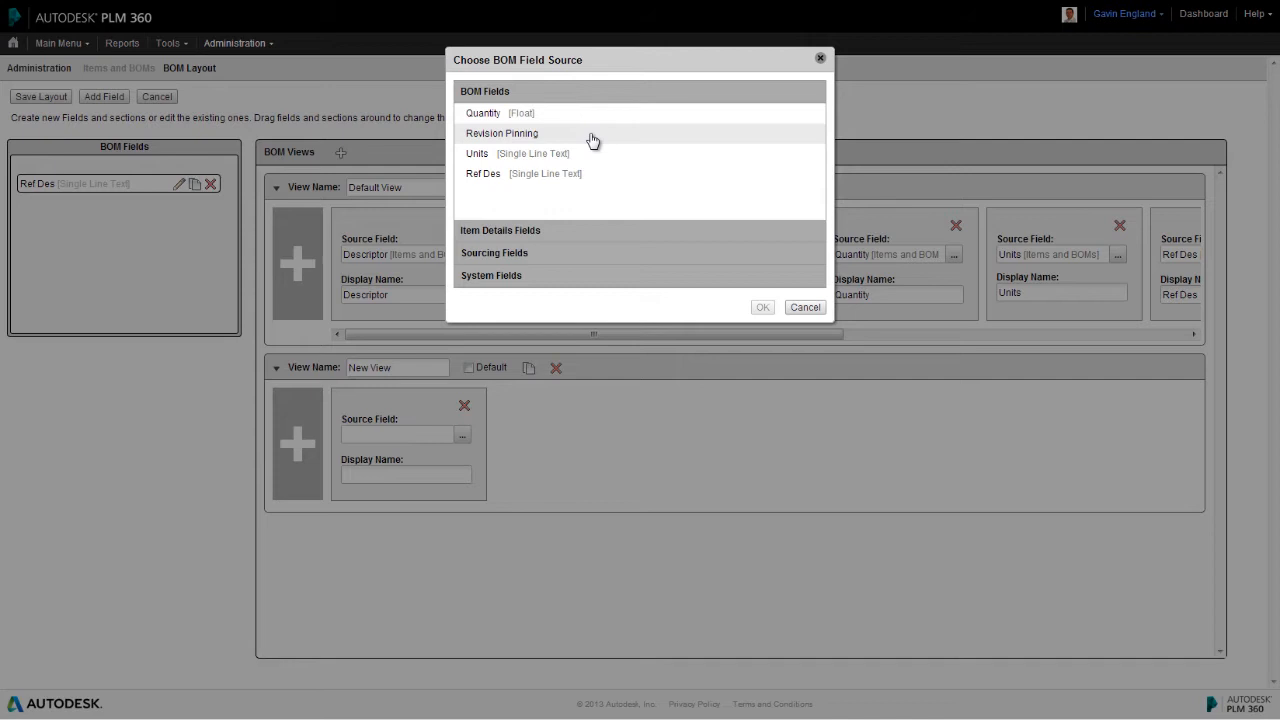
mouse_move(609, 90)
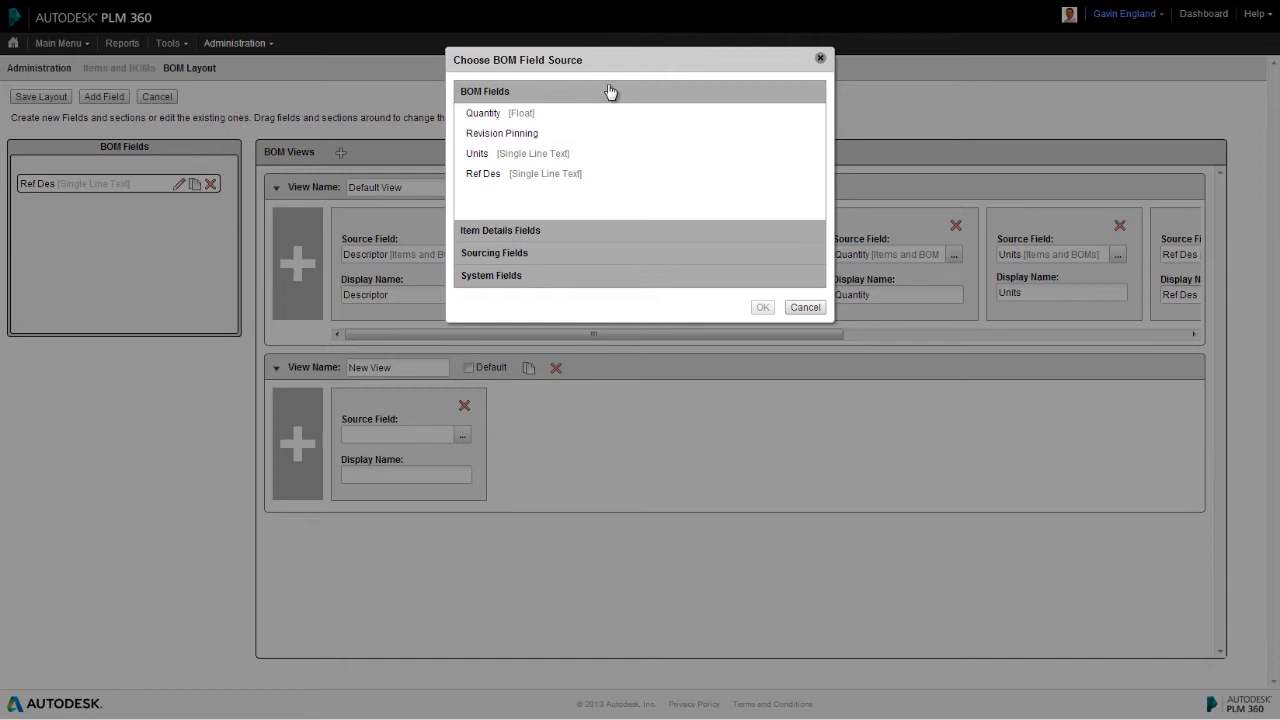
mouse_move(590, 280)
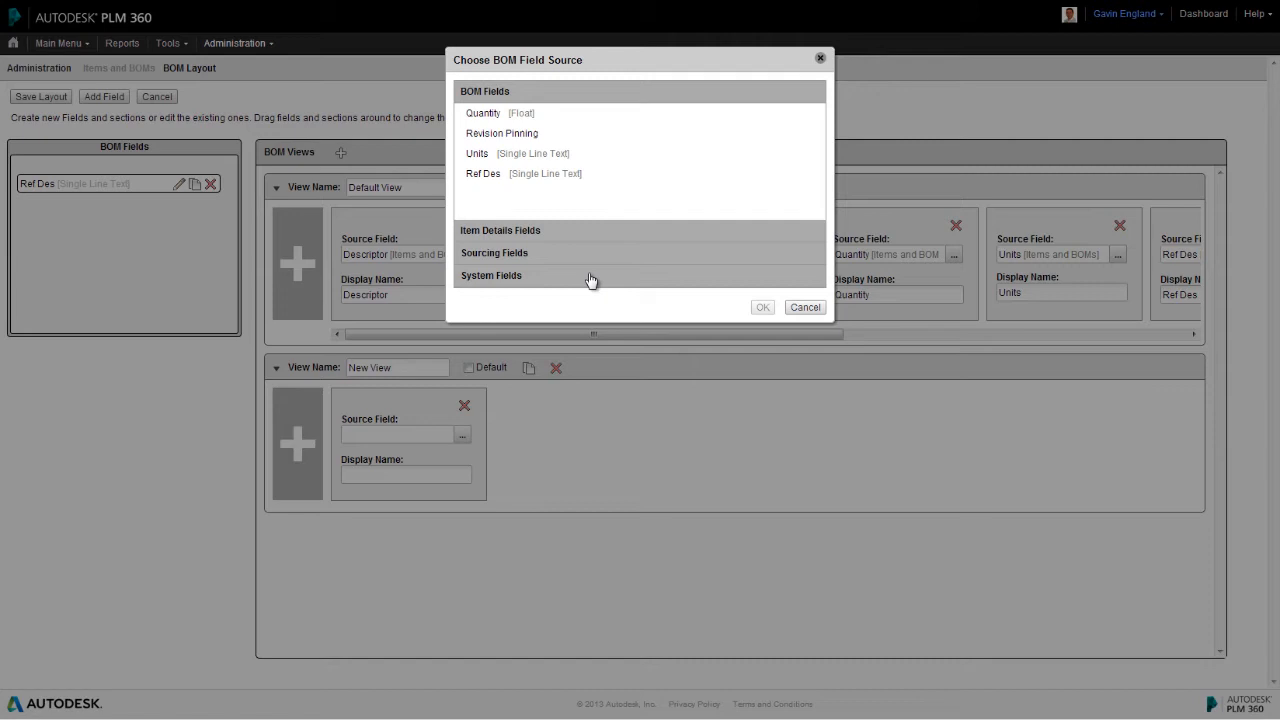
mouse_move(609, 134)
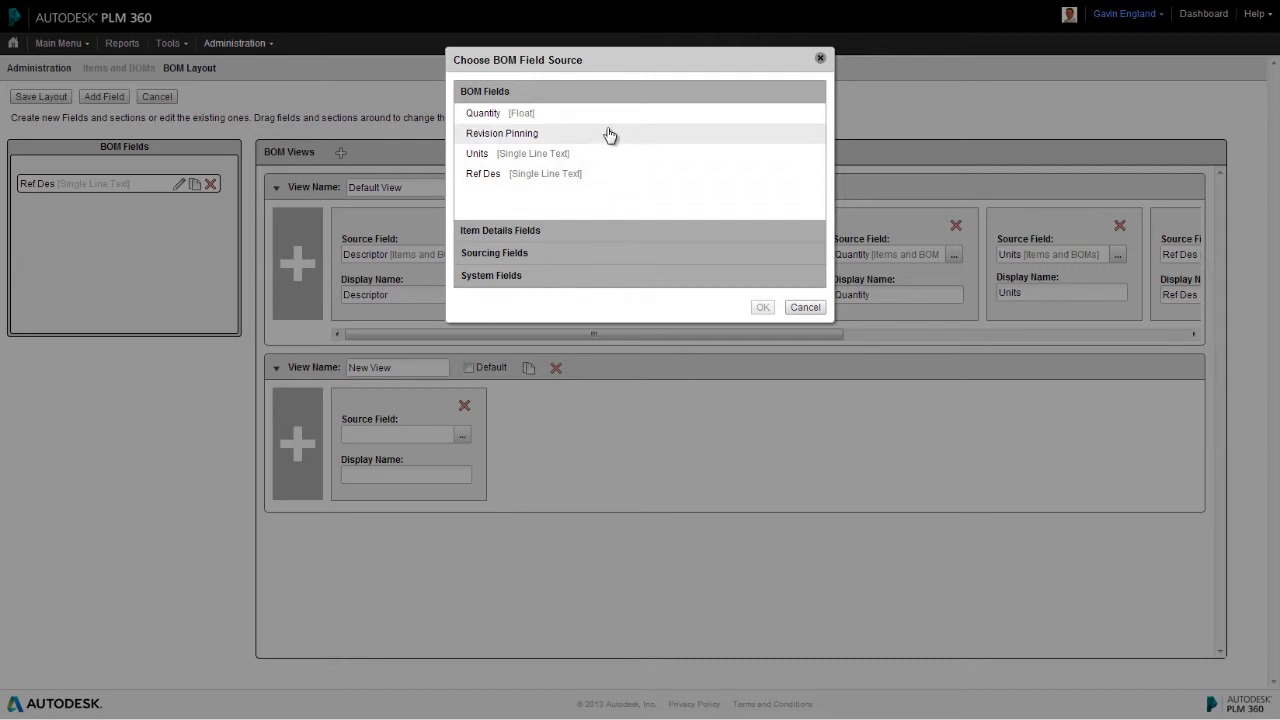
mouse_move(521, 116)
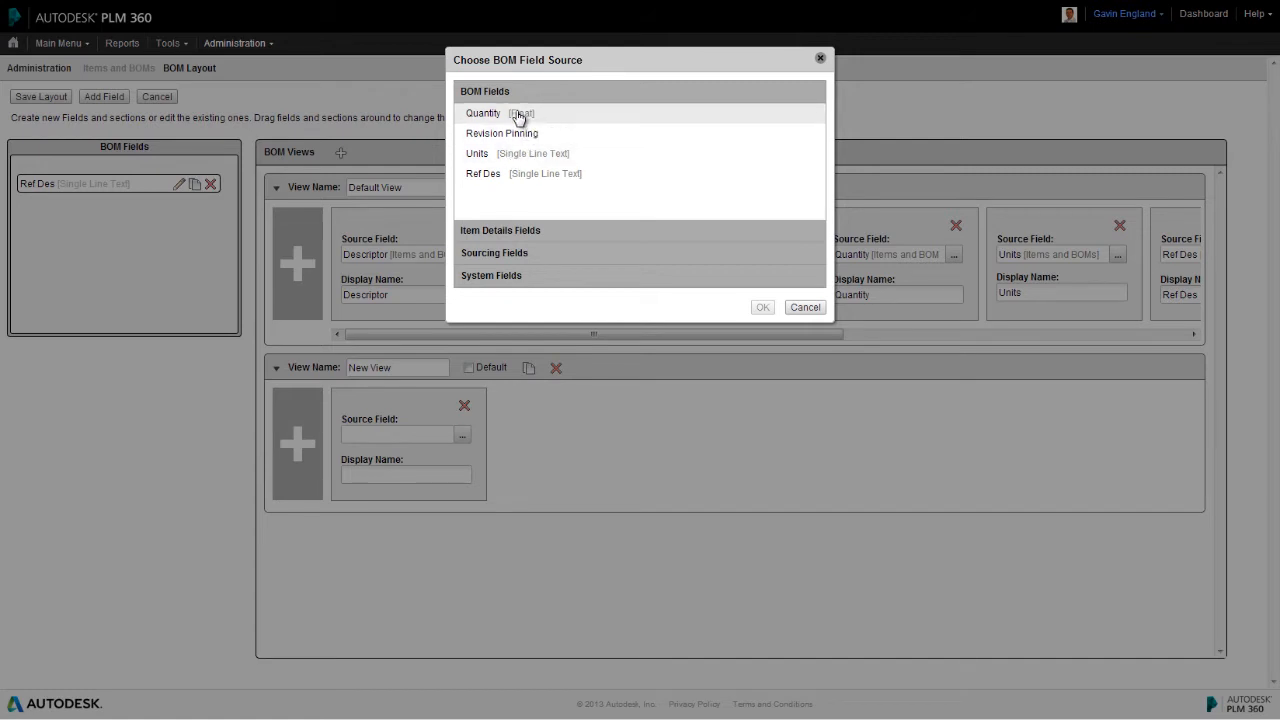
mouse_move(520, 133)
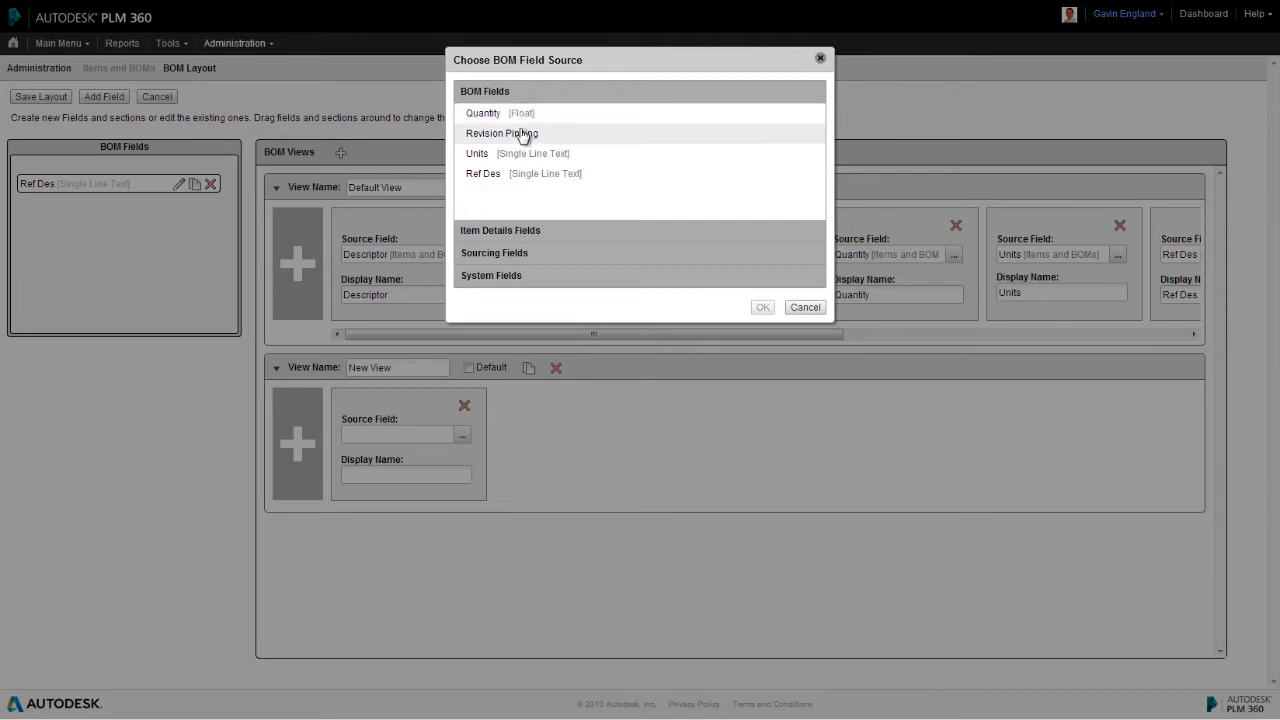
mouse_move(526, 153)
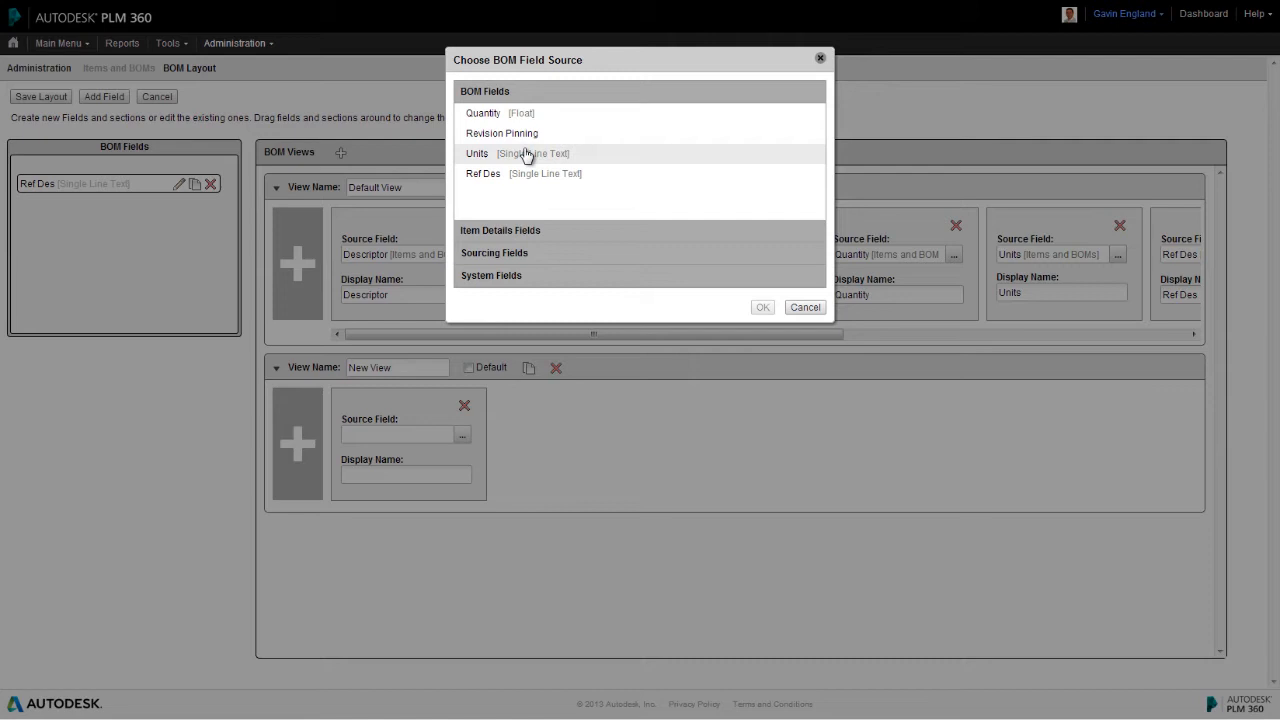
mouse_move(149, 233)
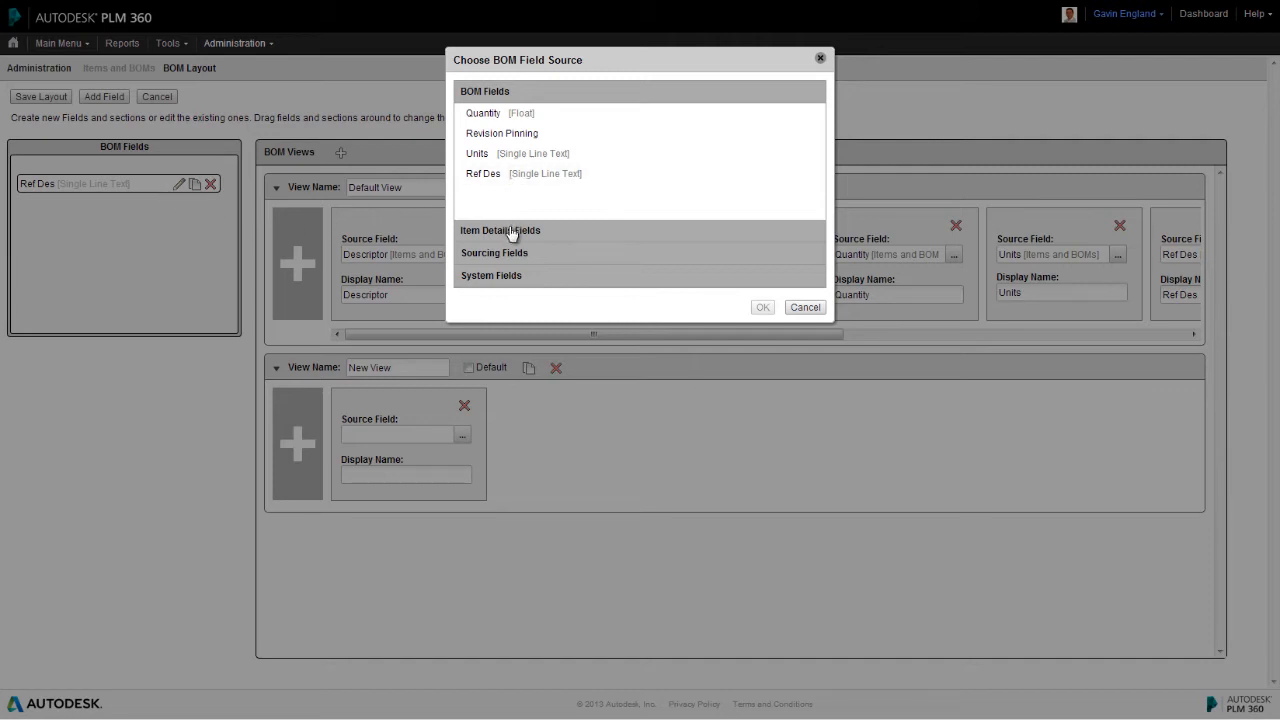
left_click(500, 230)
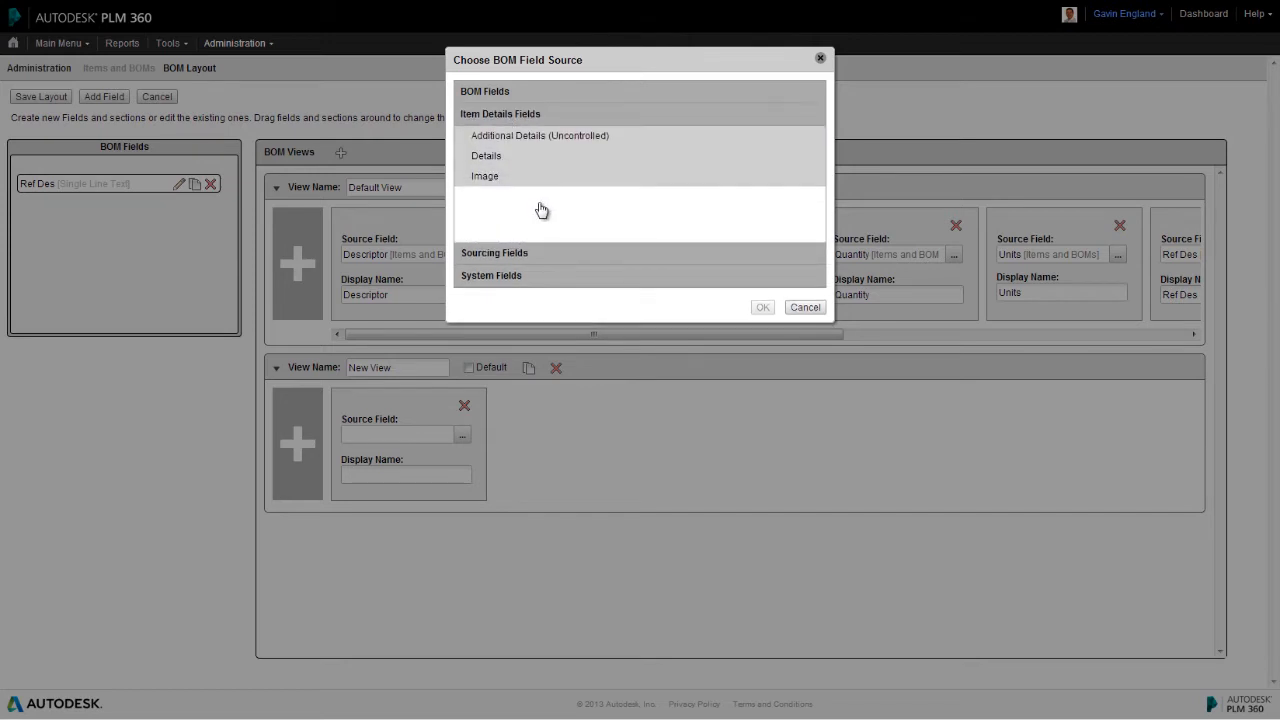
left_click(485, 155)
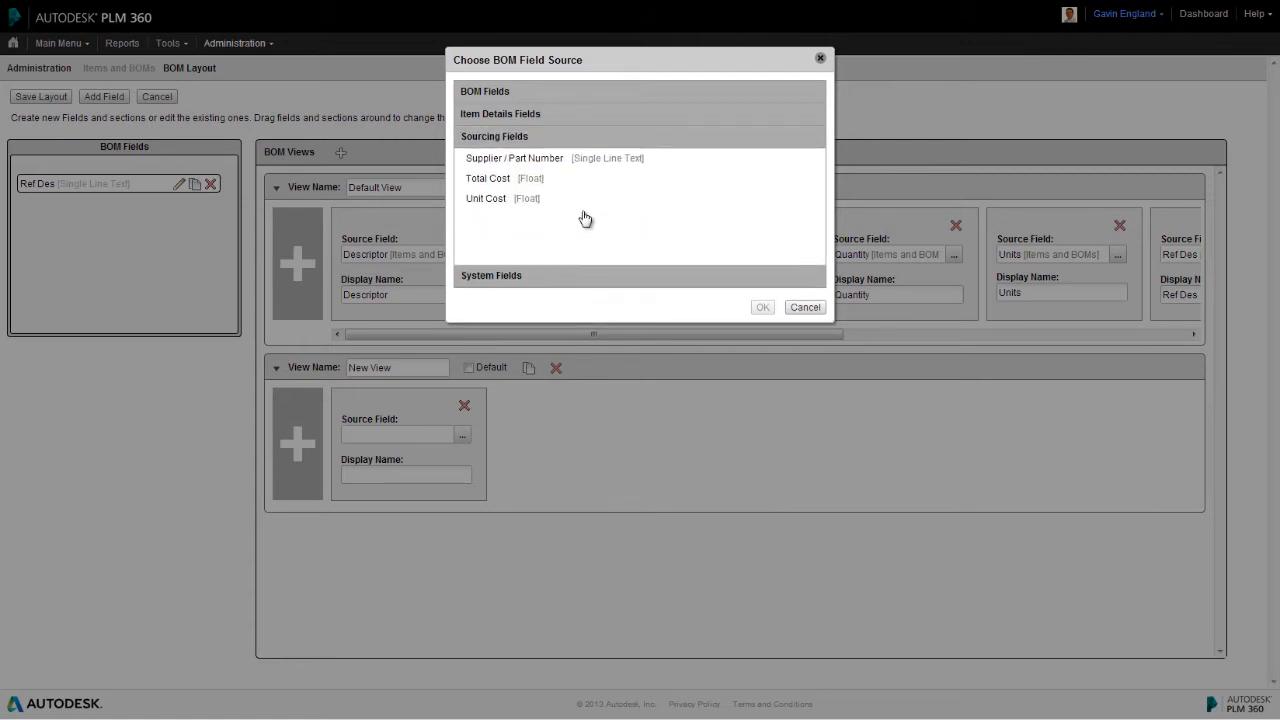
mouse_move(562, 165)
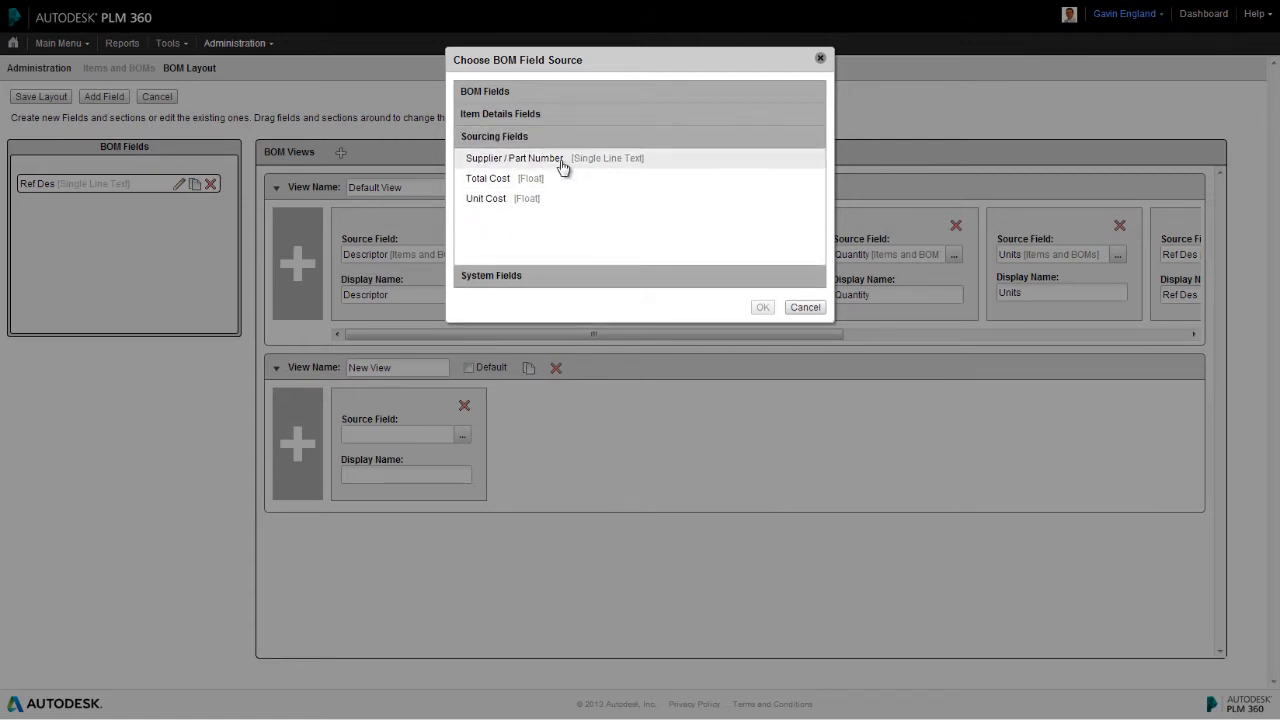
mouse_move(565, 200)
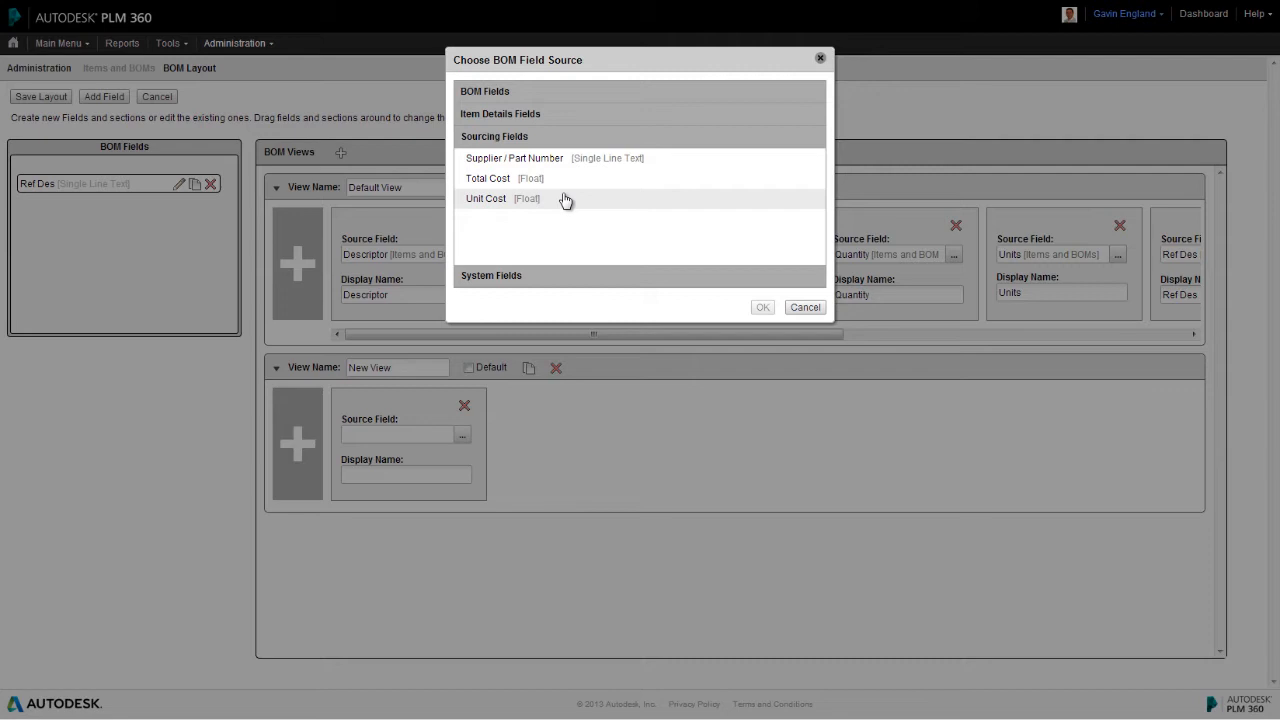
left_click(491, 158)
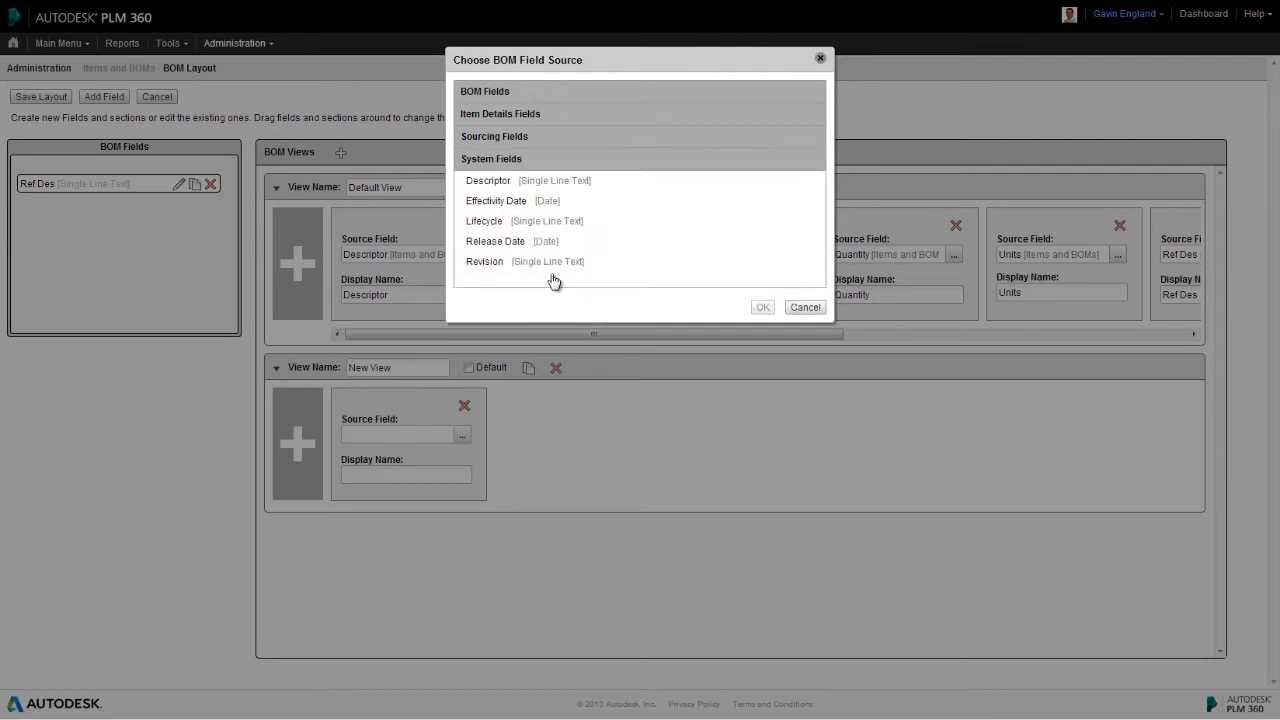
mouse_move(684, 205)
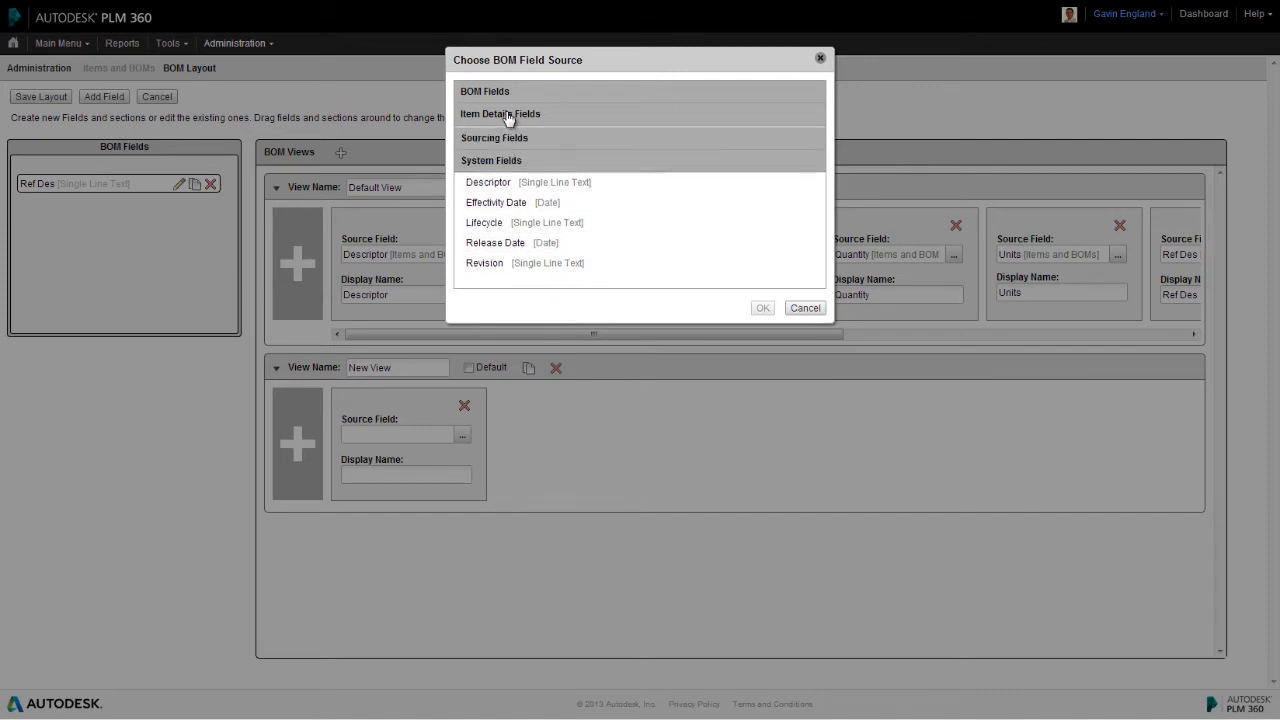
left_click(502, 113)
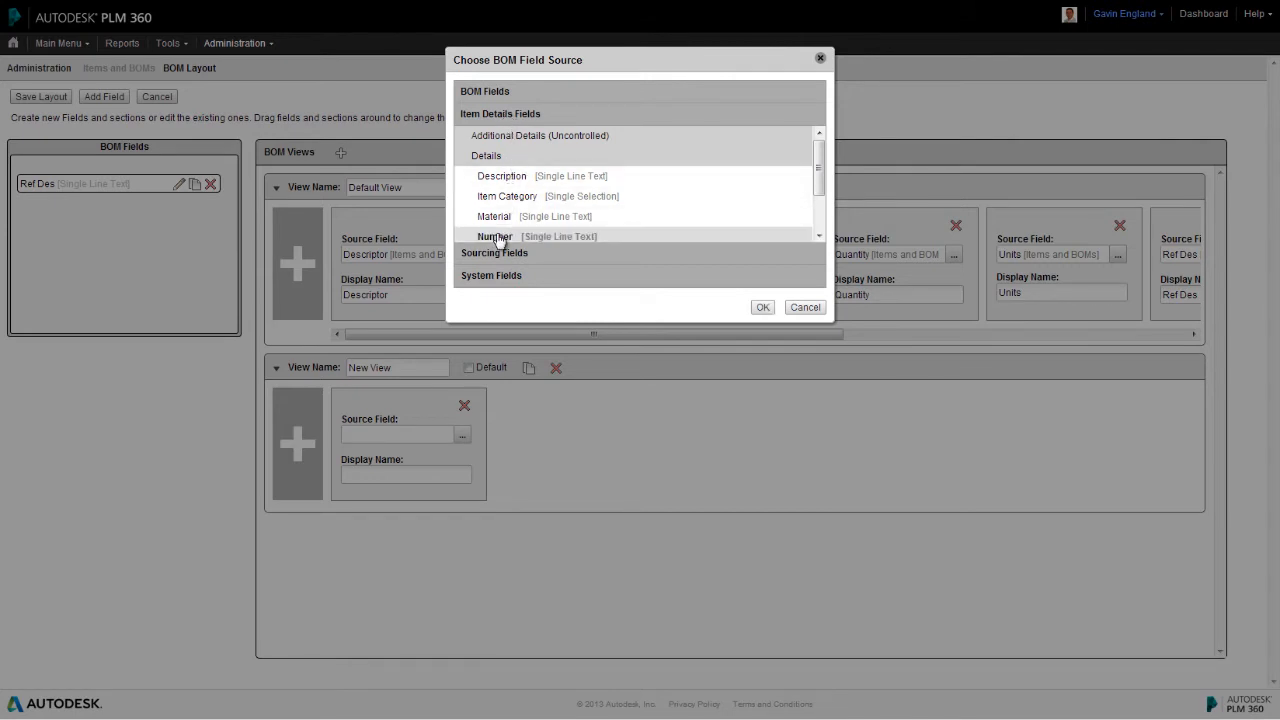
left_click(762, 307)
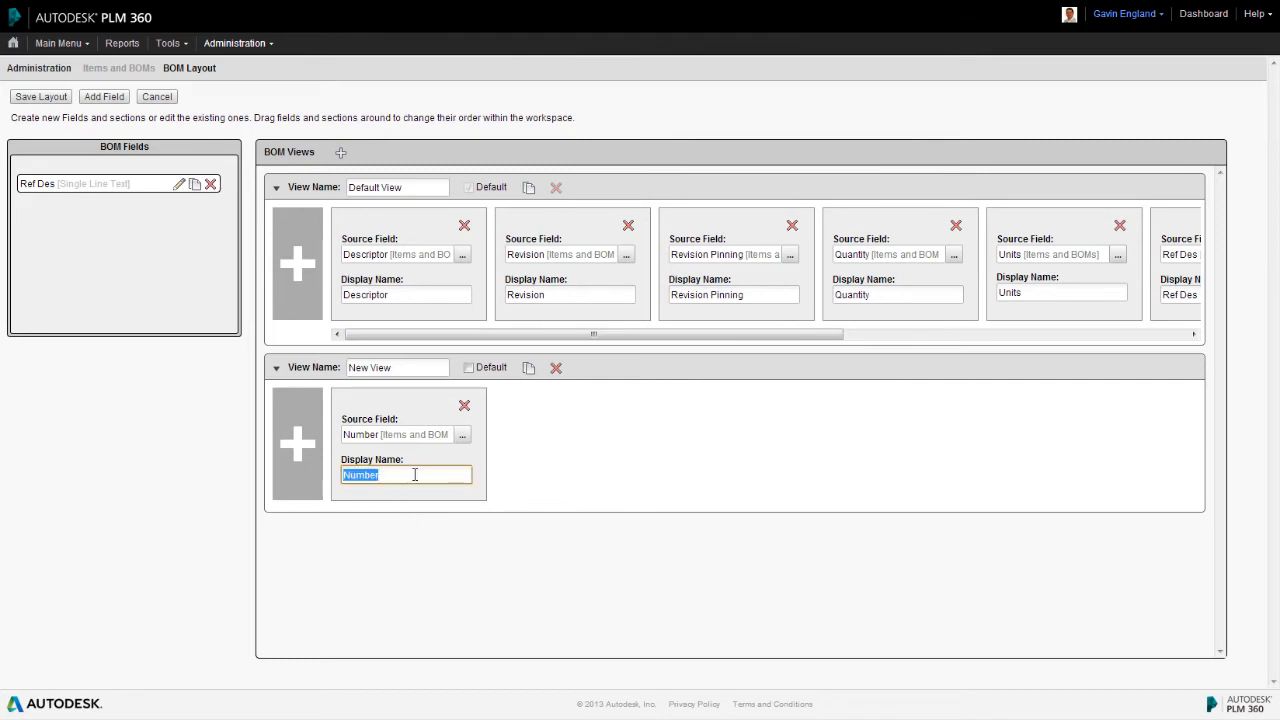
- Rename the field display name to 'Part Number', then remove the New View section
type("Part")
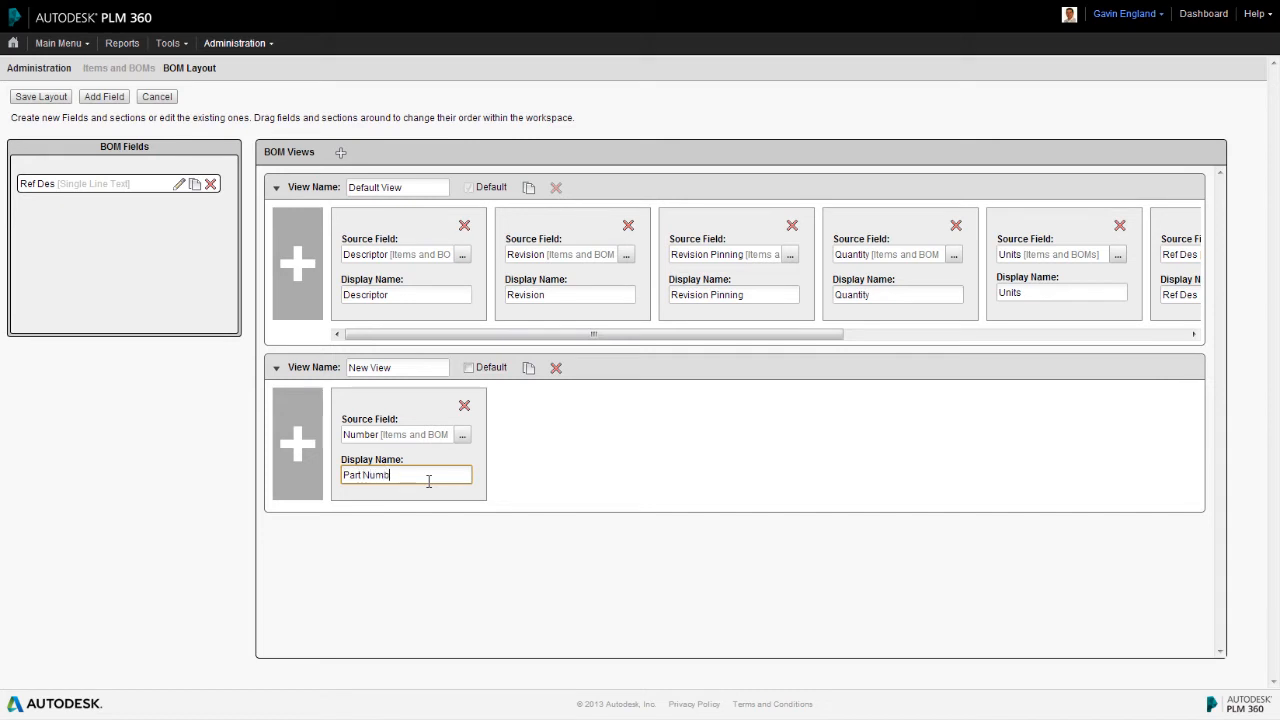
type("er")
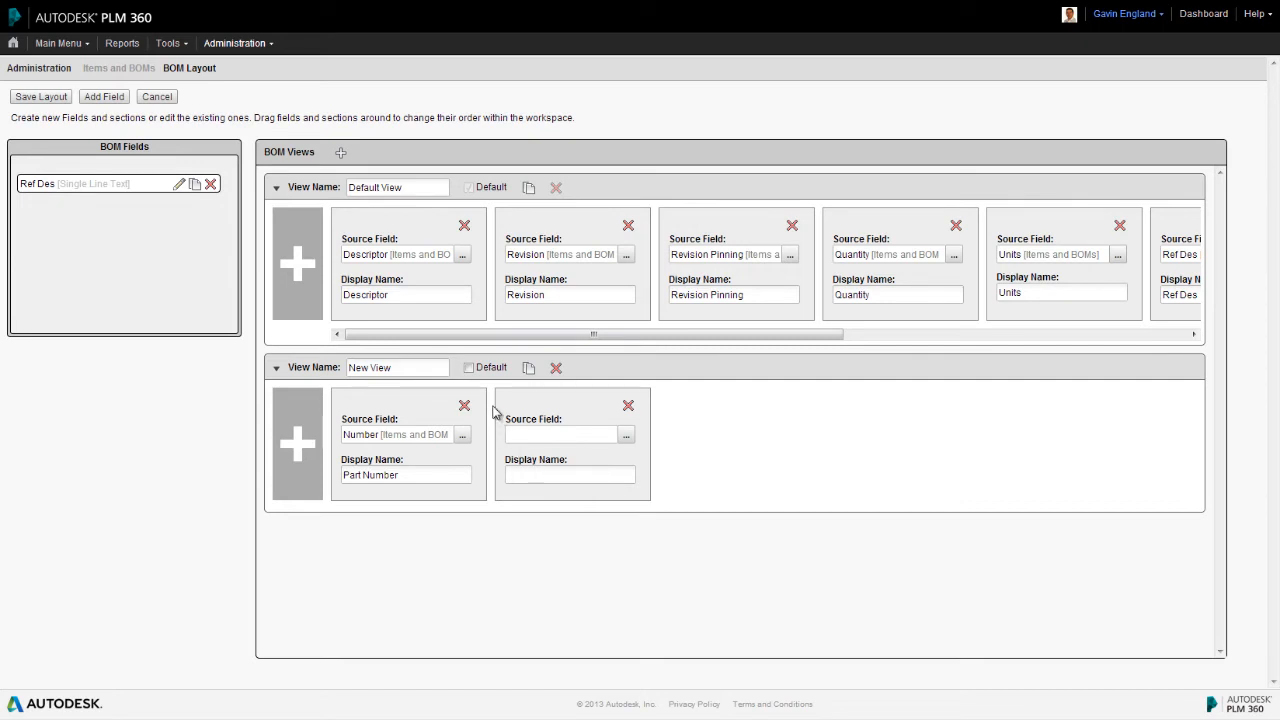
left_click(469, 367)
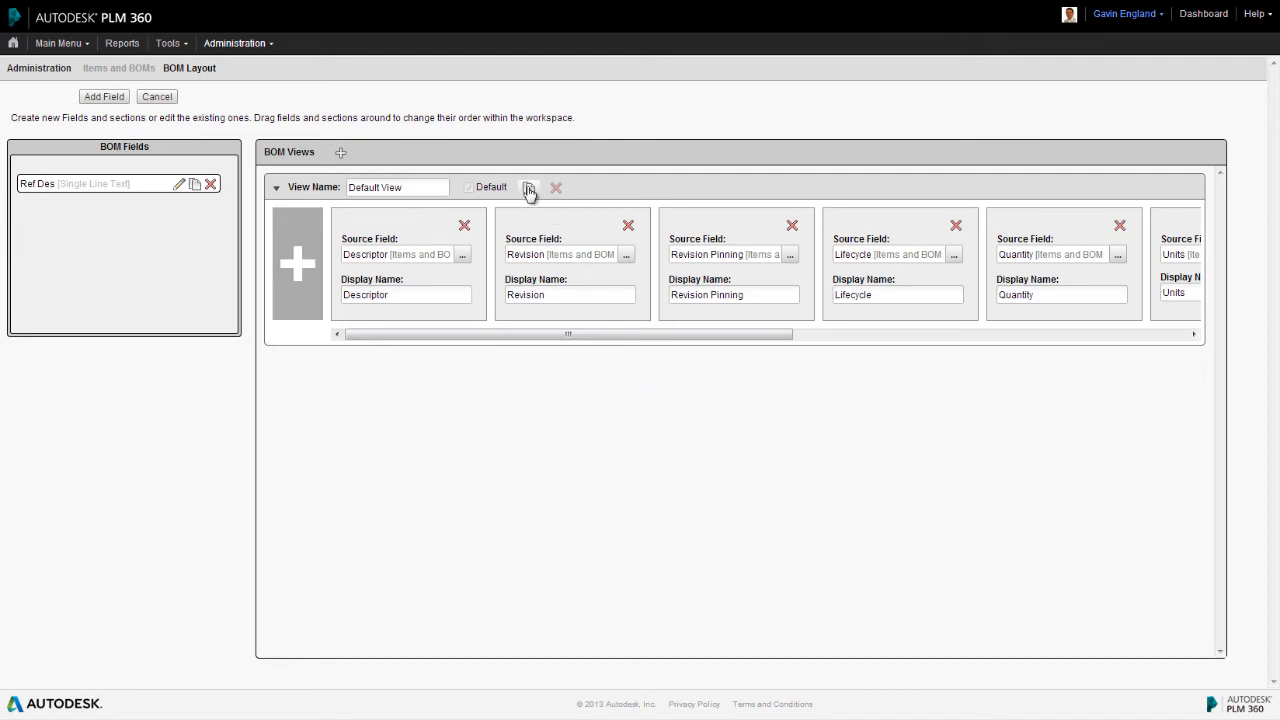
- Copy Default View as 'Design View', removing Unit Cost and Supplier / Part Number fields
left_click(527, 188)
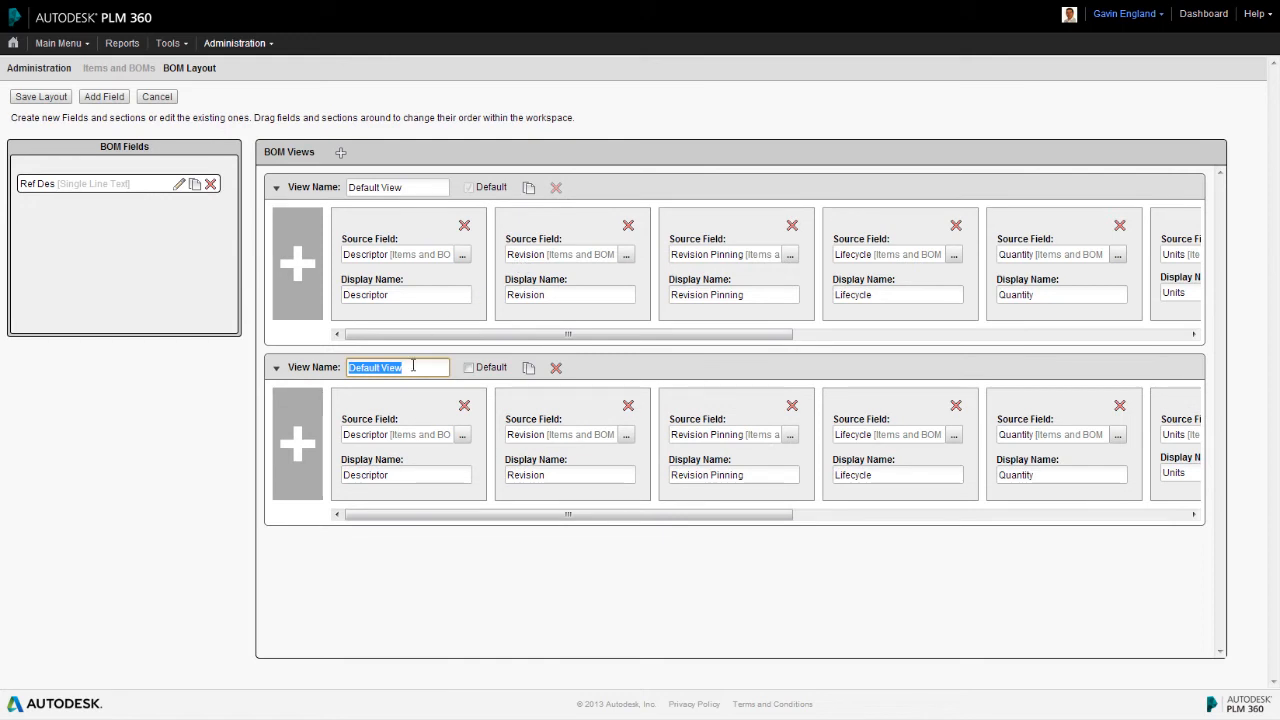
type("Design View")
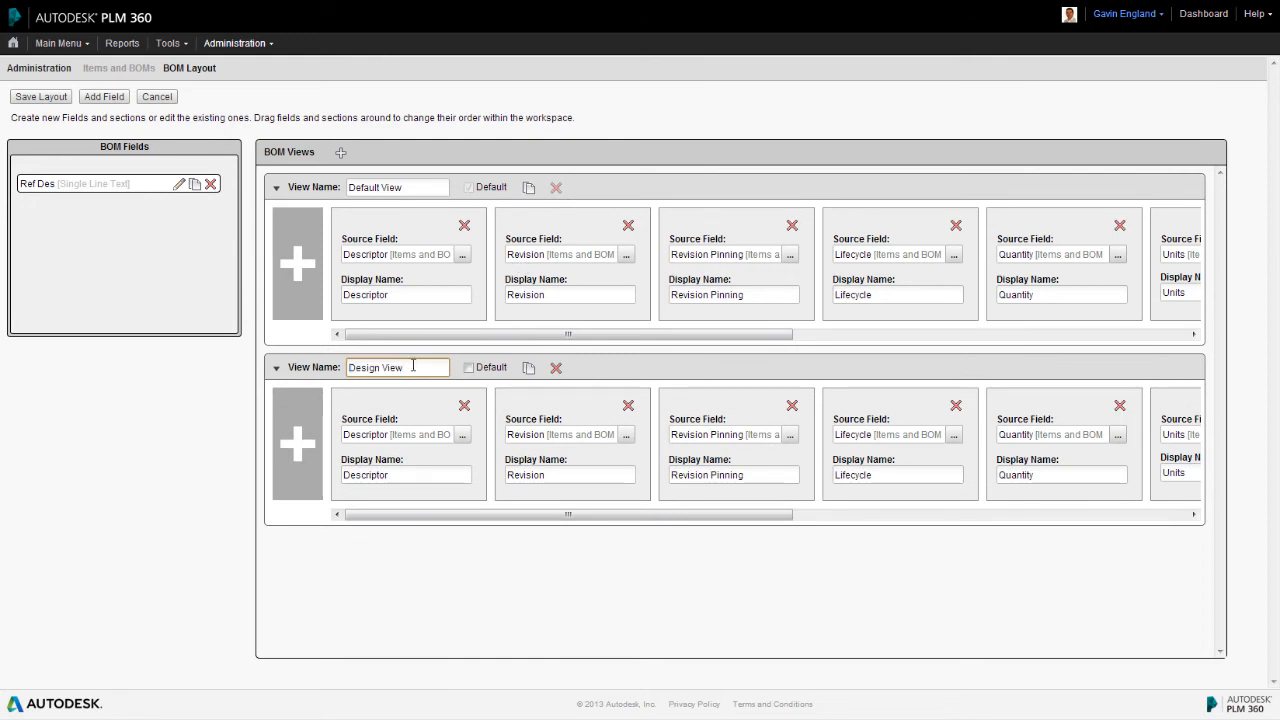
mouse_move(423, 461)
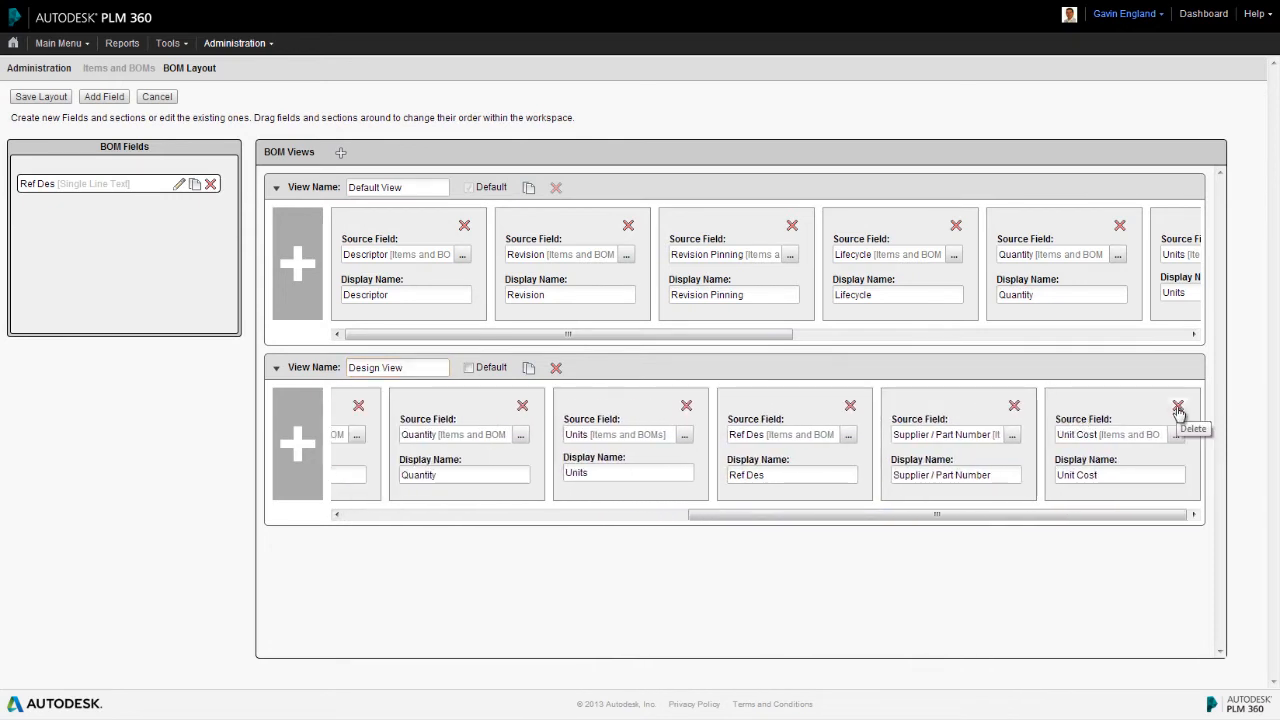
left_click(1175, 403)
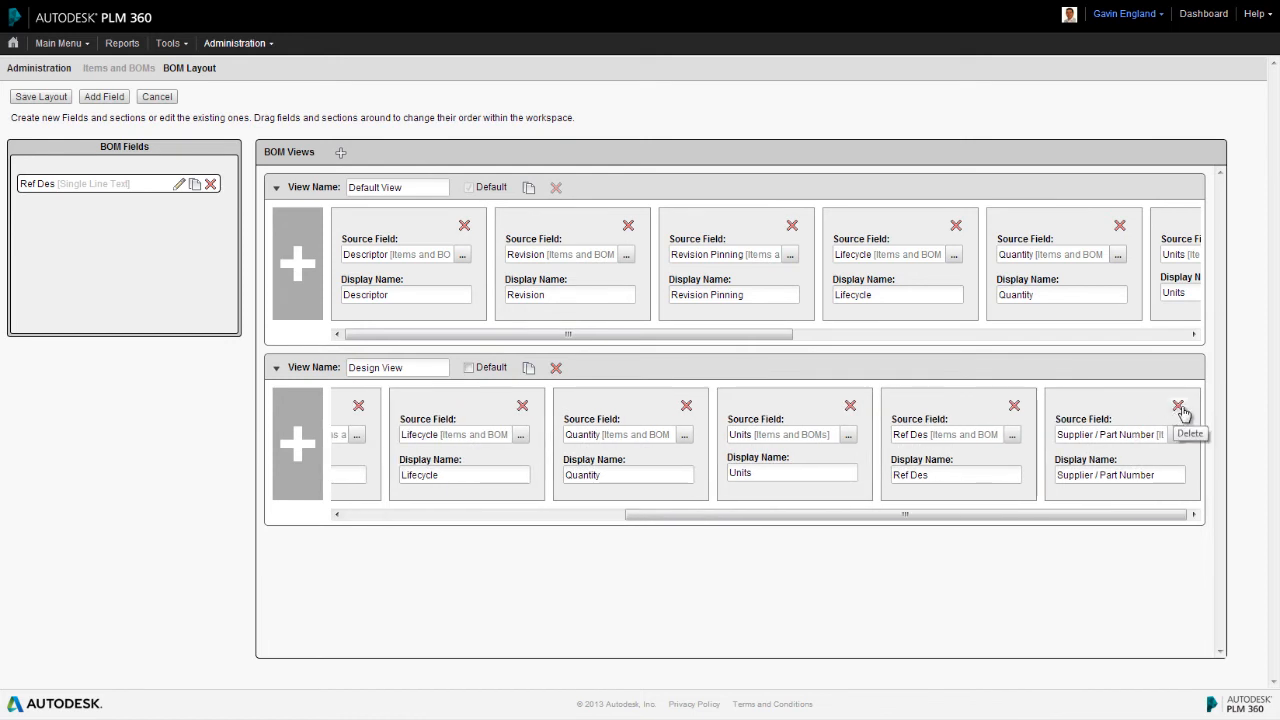
left_click(1176, 402)
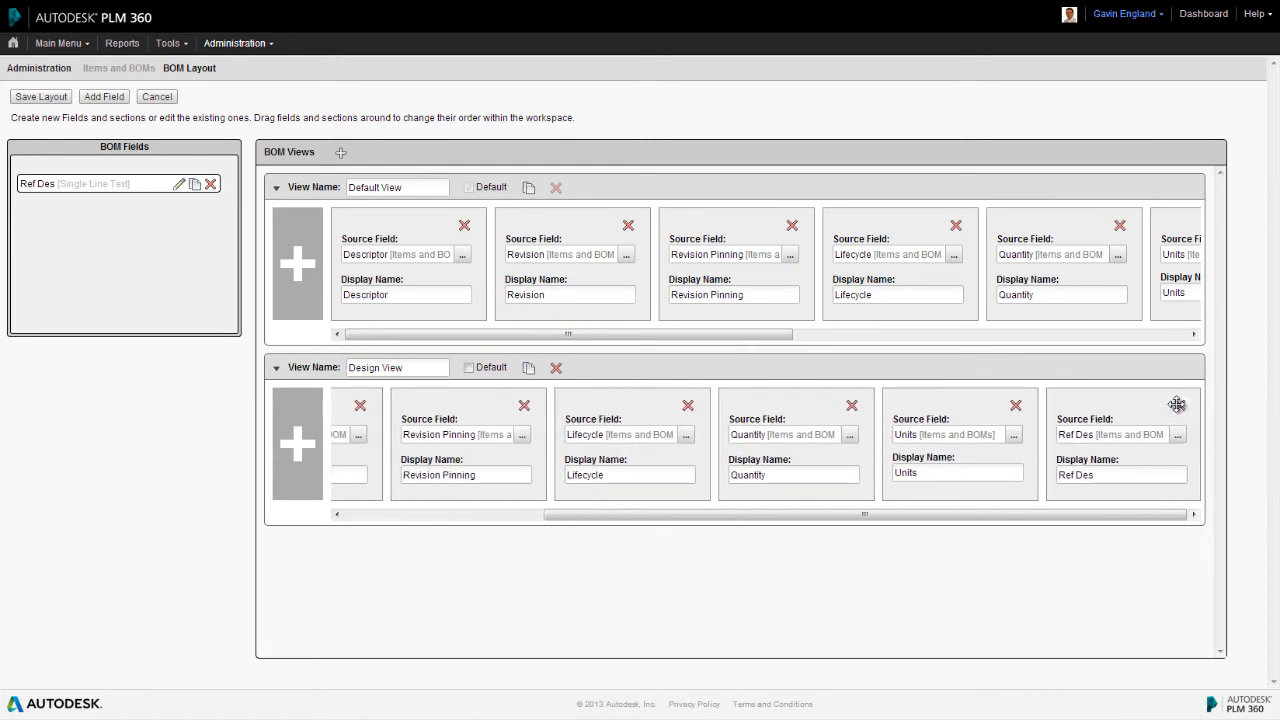
left_click_drag(860, 514, 718, 514)
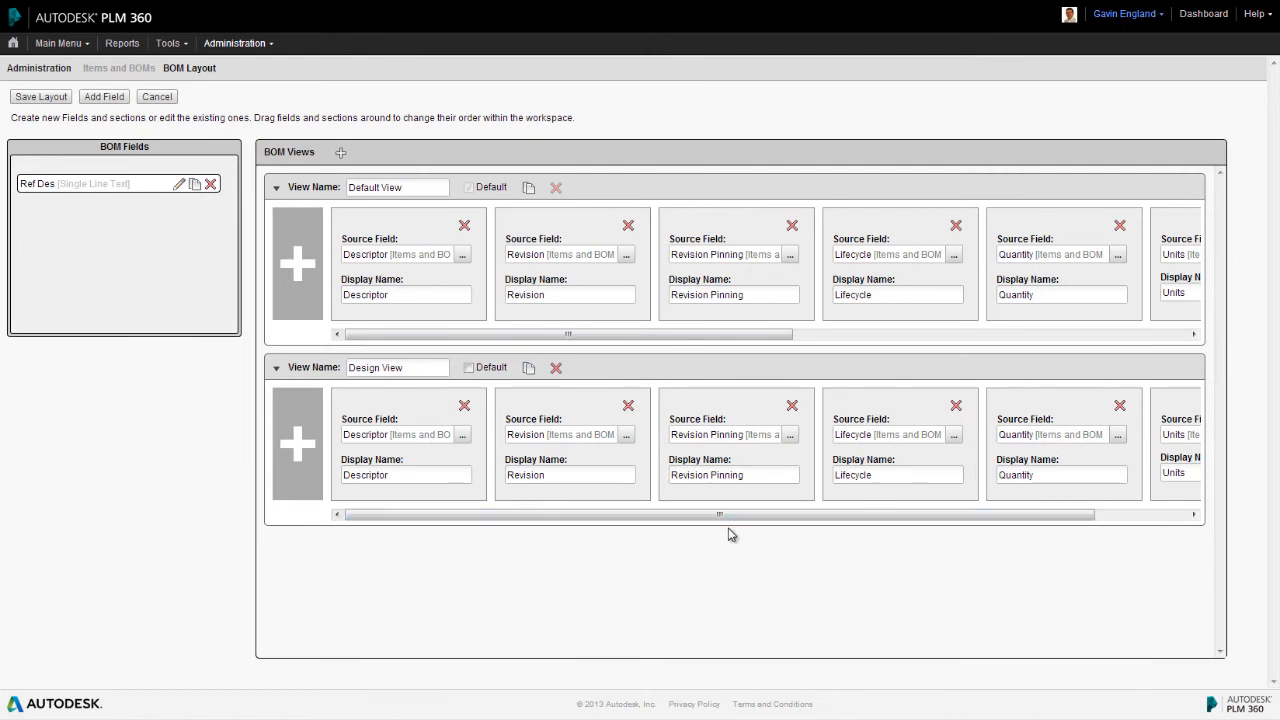
mouse_move(290, 451)
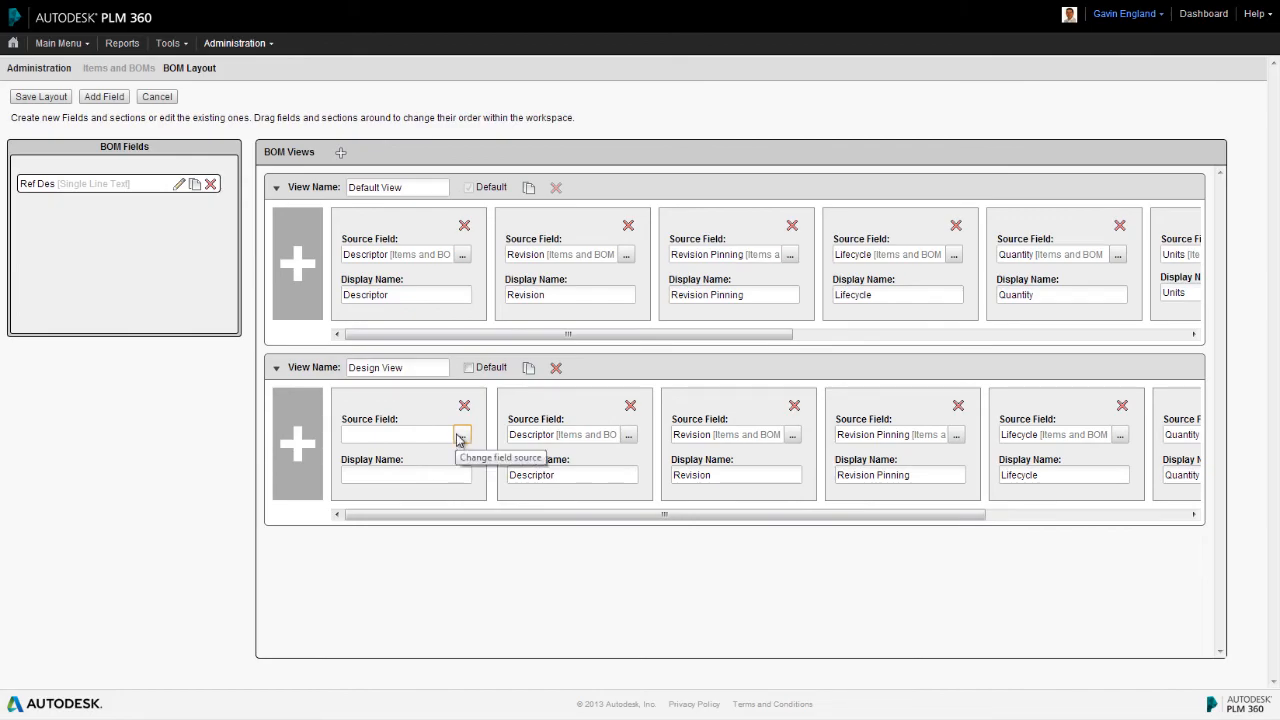
- Set the Design View's new field source to System Fields > Release Date
left_click(462, 434)
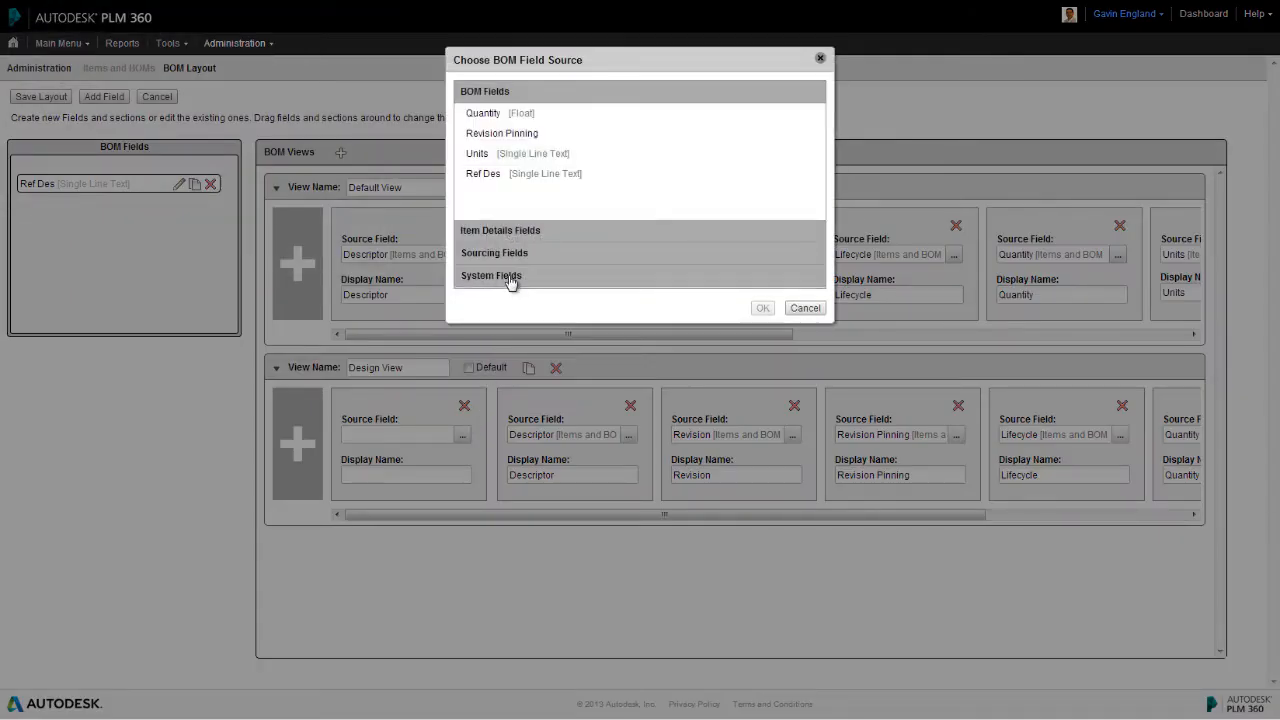
left_click(491, 275)
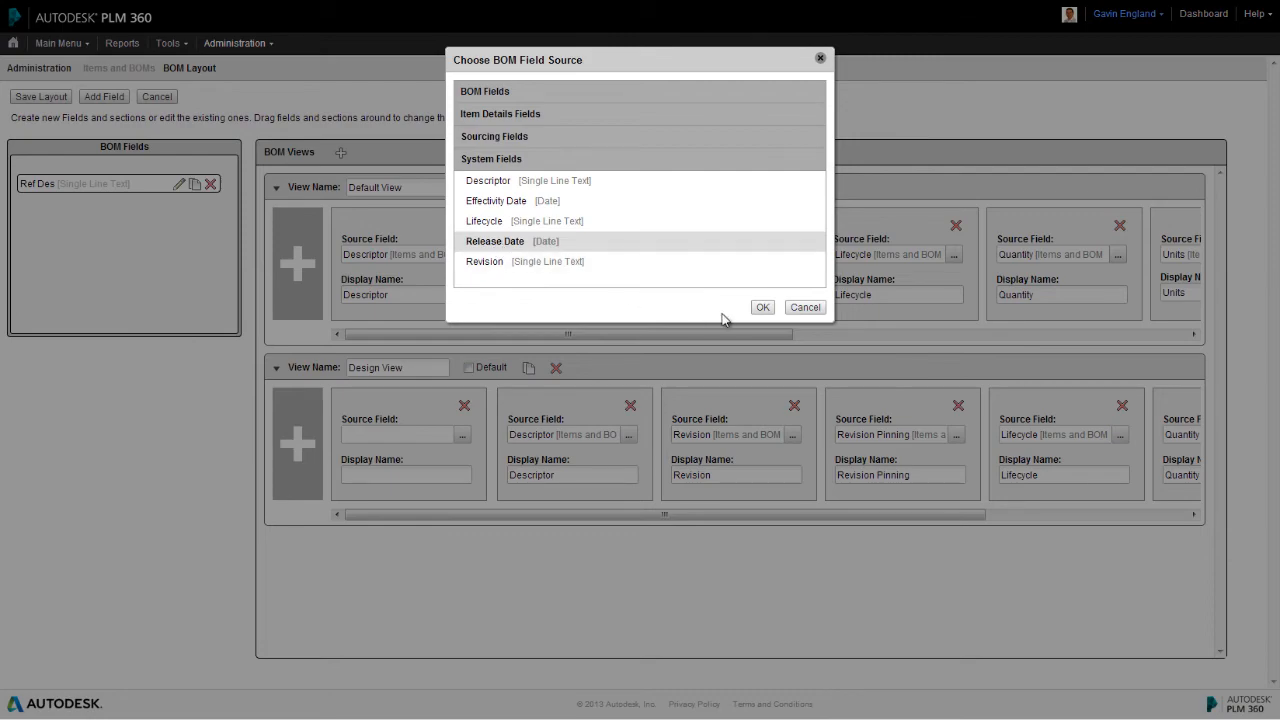
left_click(762, 307)
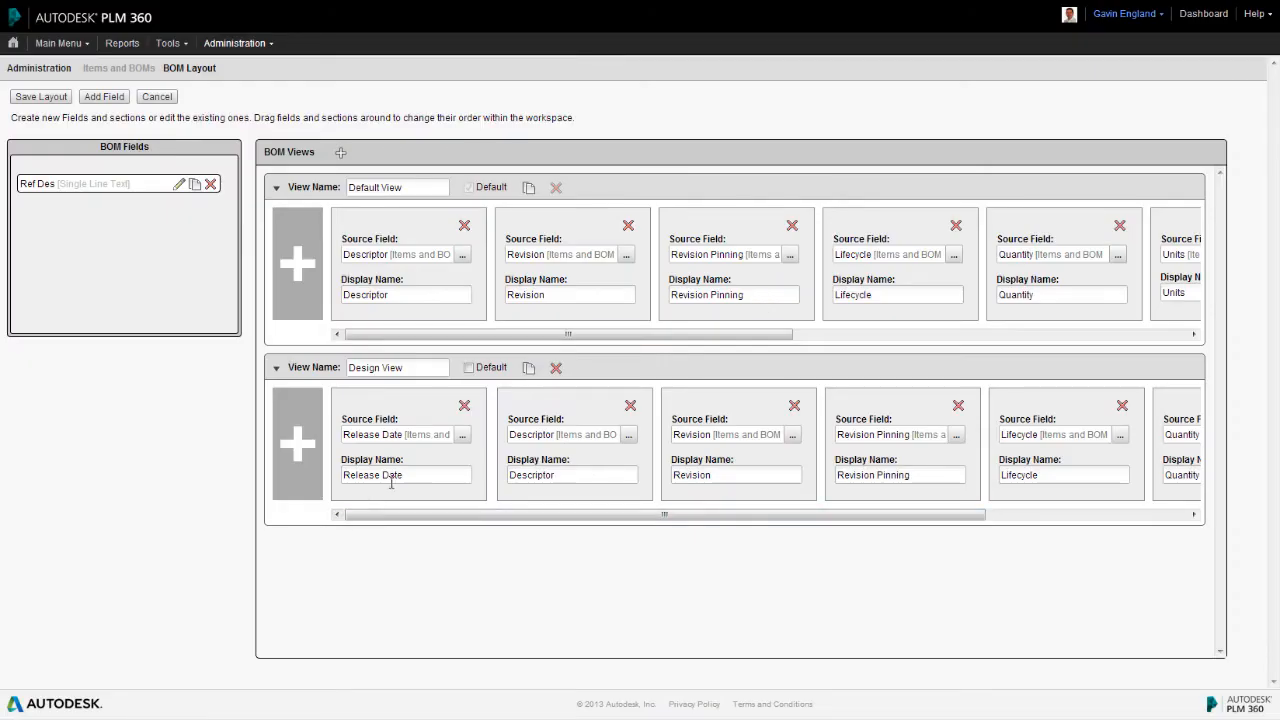
mouse_move(371, 404)
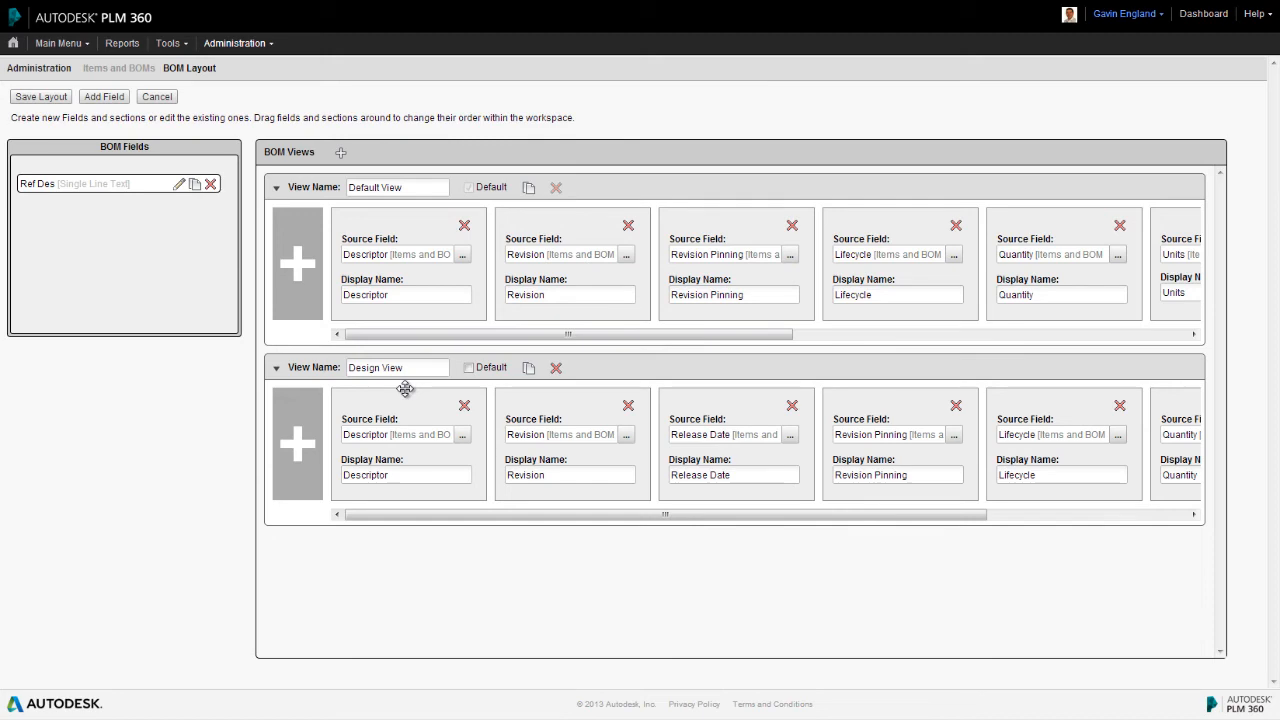
- Save the layout and duplicate Default View as 'Purchasing View' without Lifecycle
left_click(42, 97)
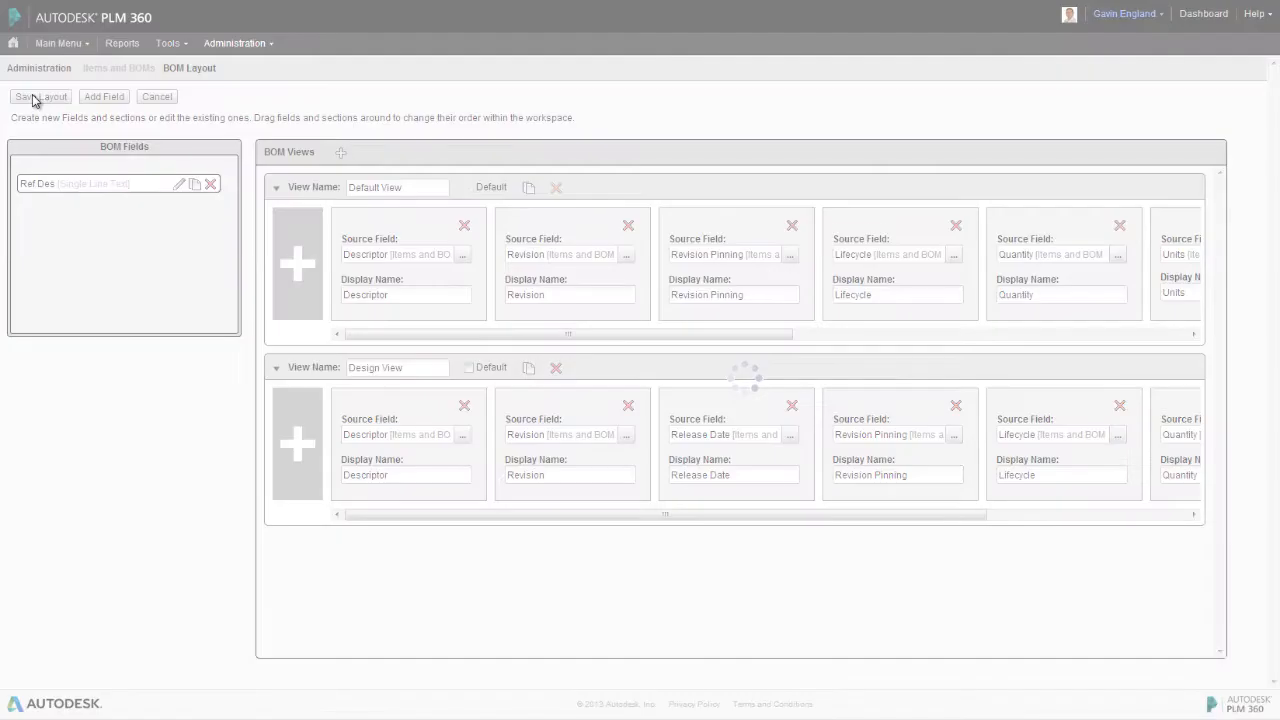
left_click(39, 97)
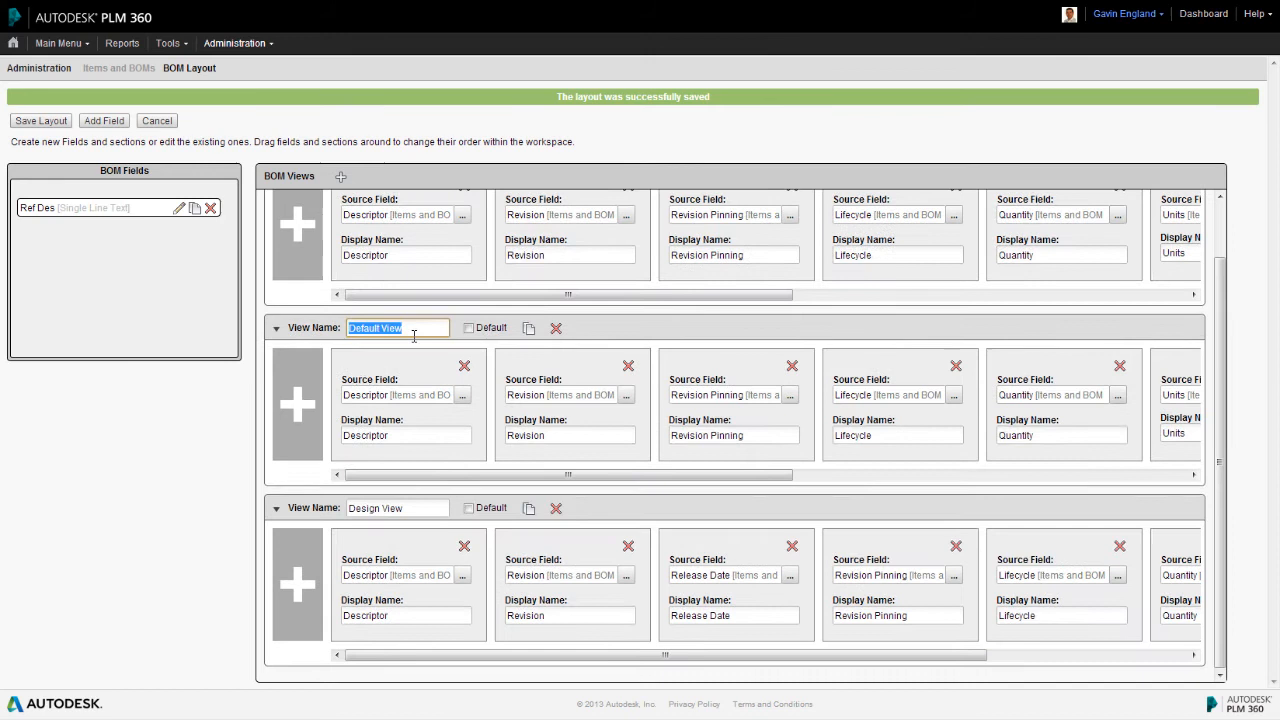
type("Purchasing Vi")
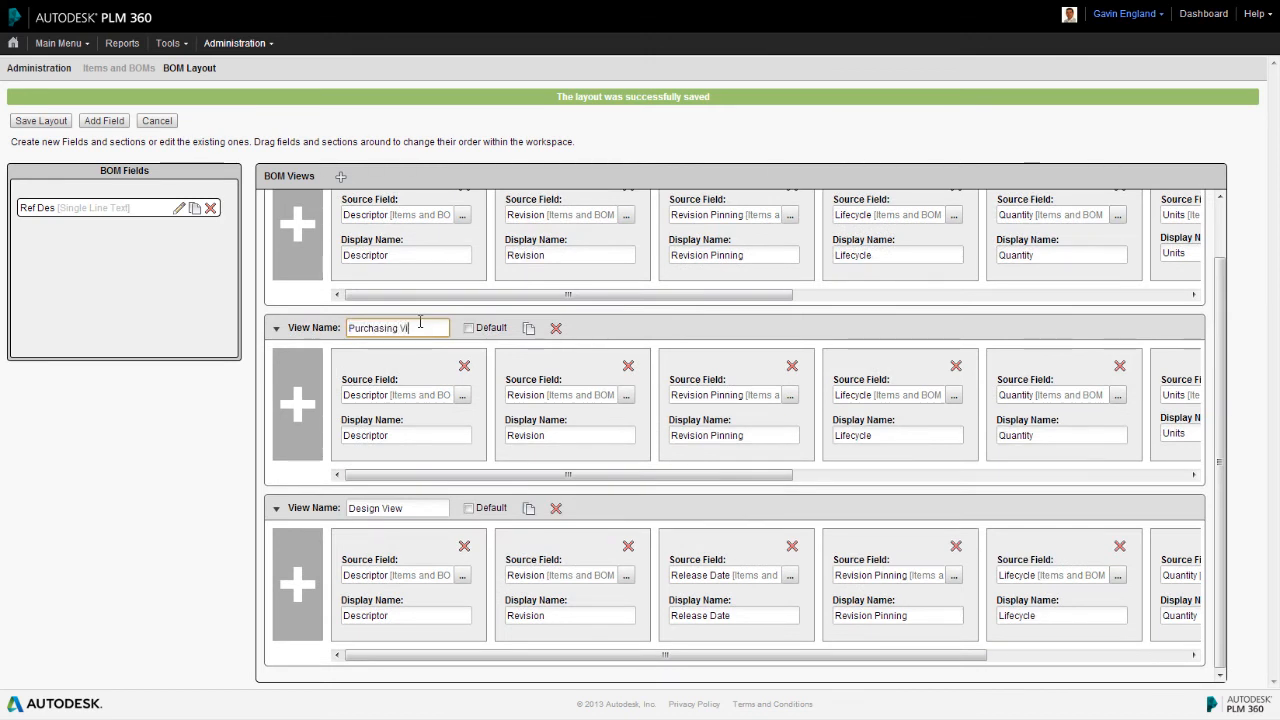
type("ew")
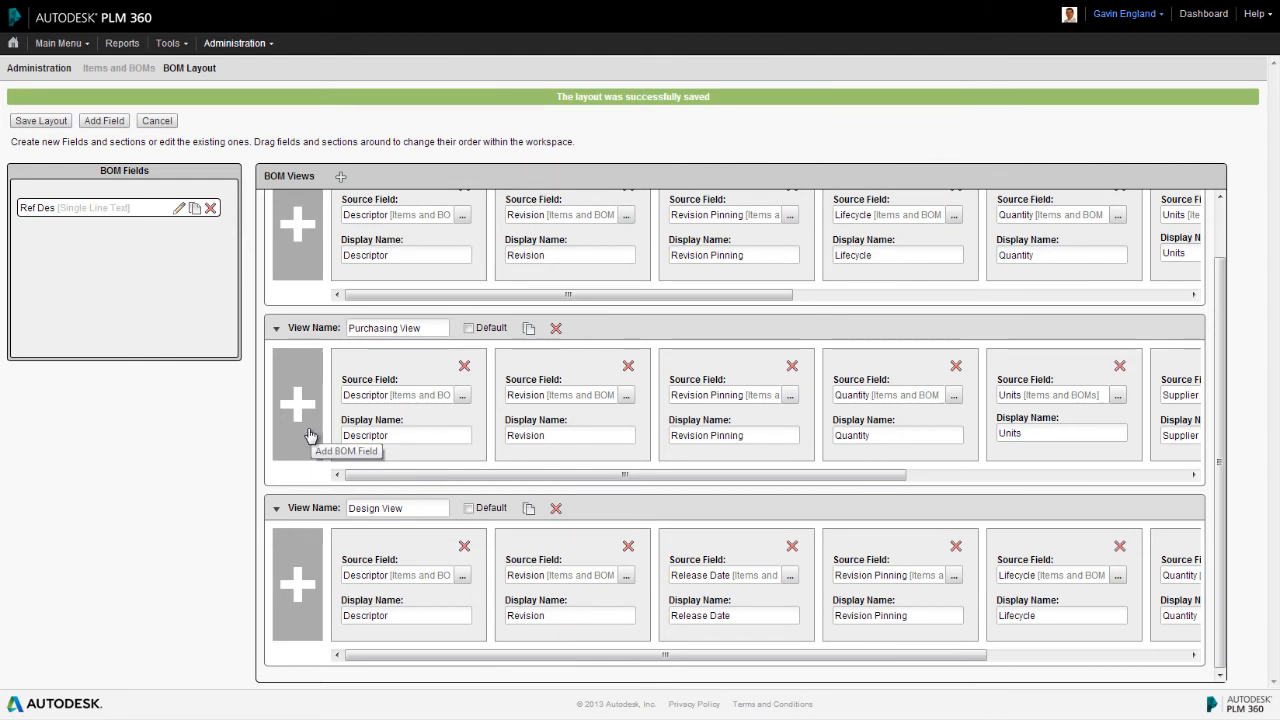
mouse_move(135, 419)
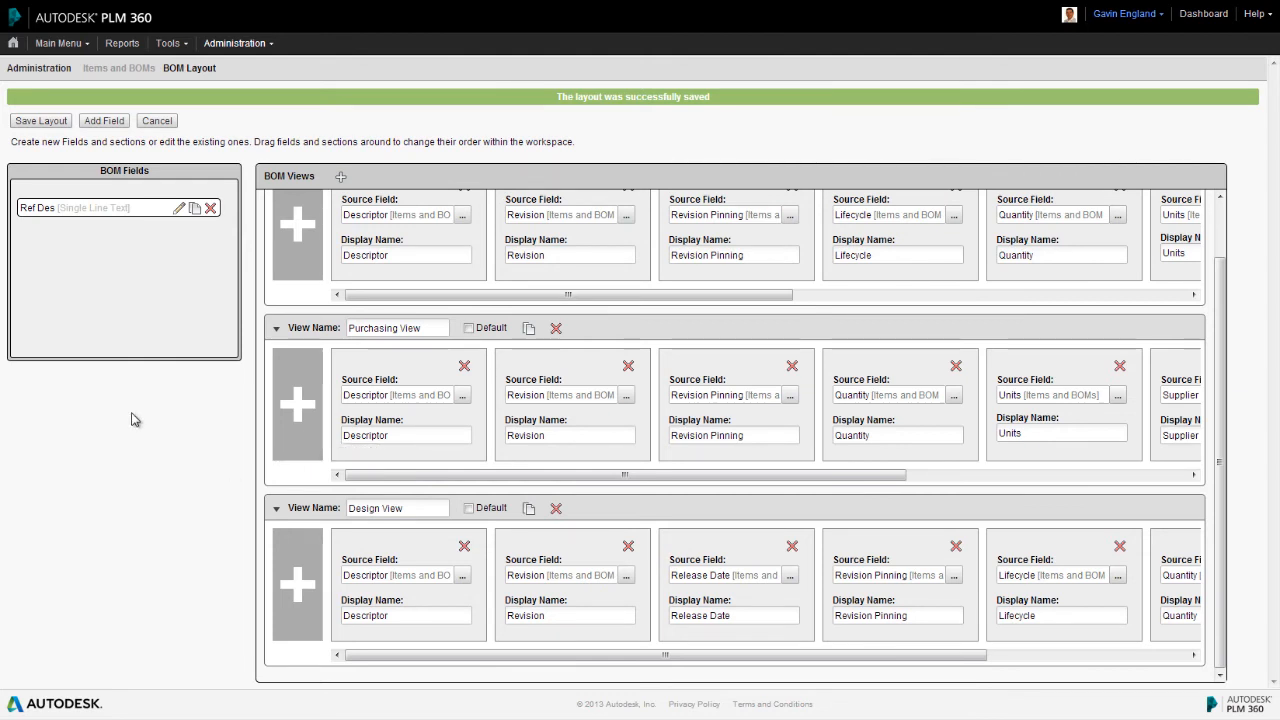
left_click(40, 120)
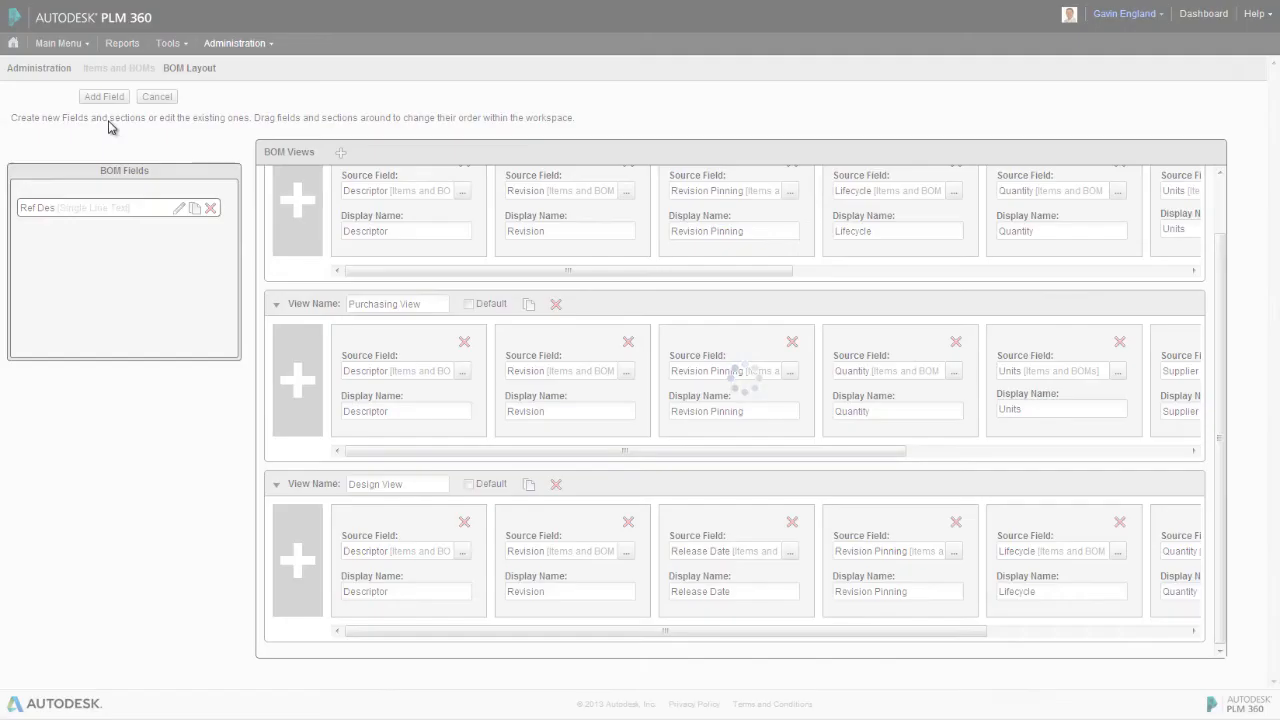
- Name the new BOM field 'Stock Location', make it Single Line Text, and save
type("S")
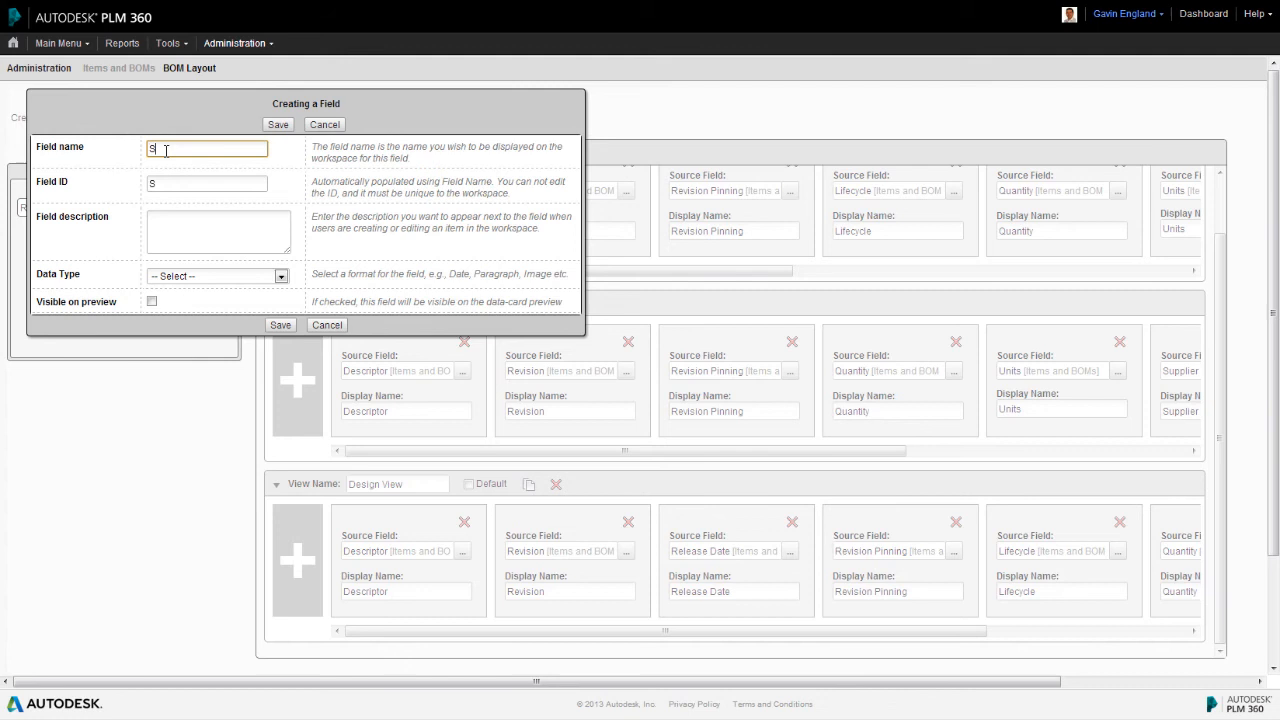
type("tock Location")
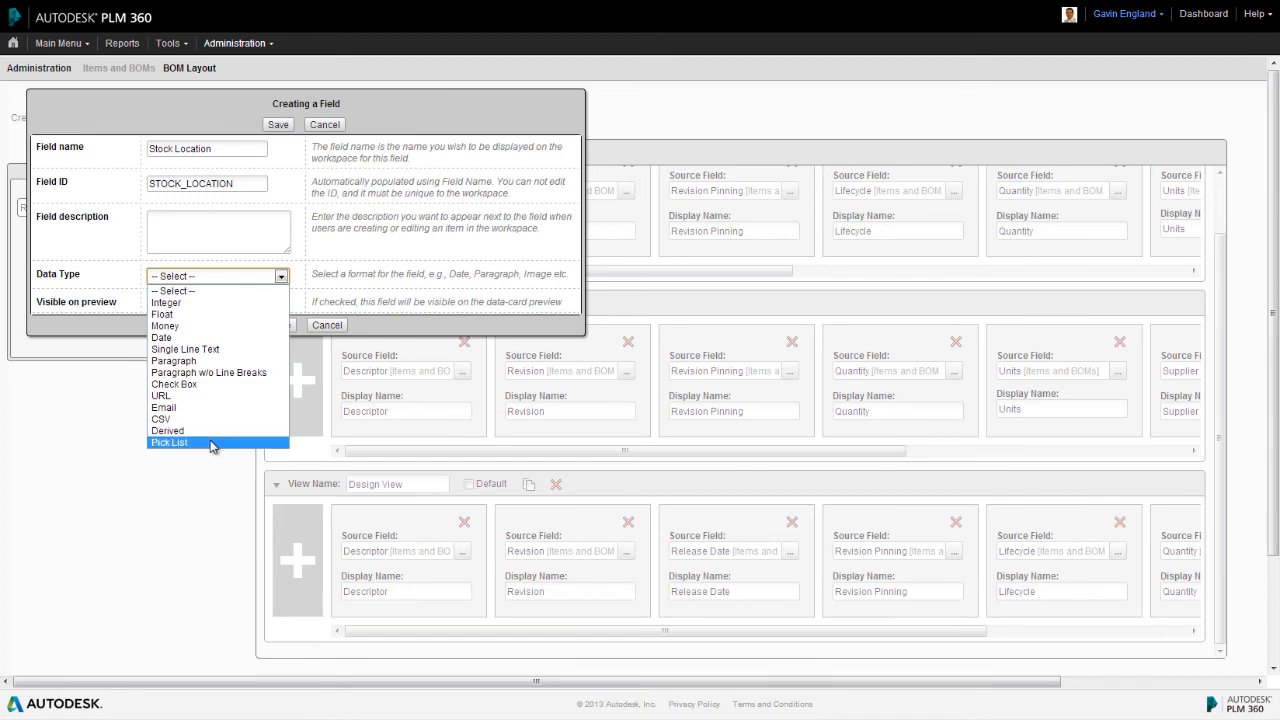
mouse_move(200, 349)
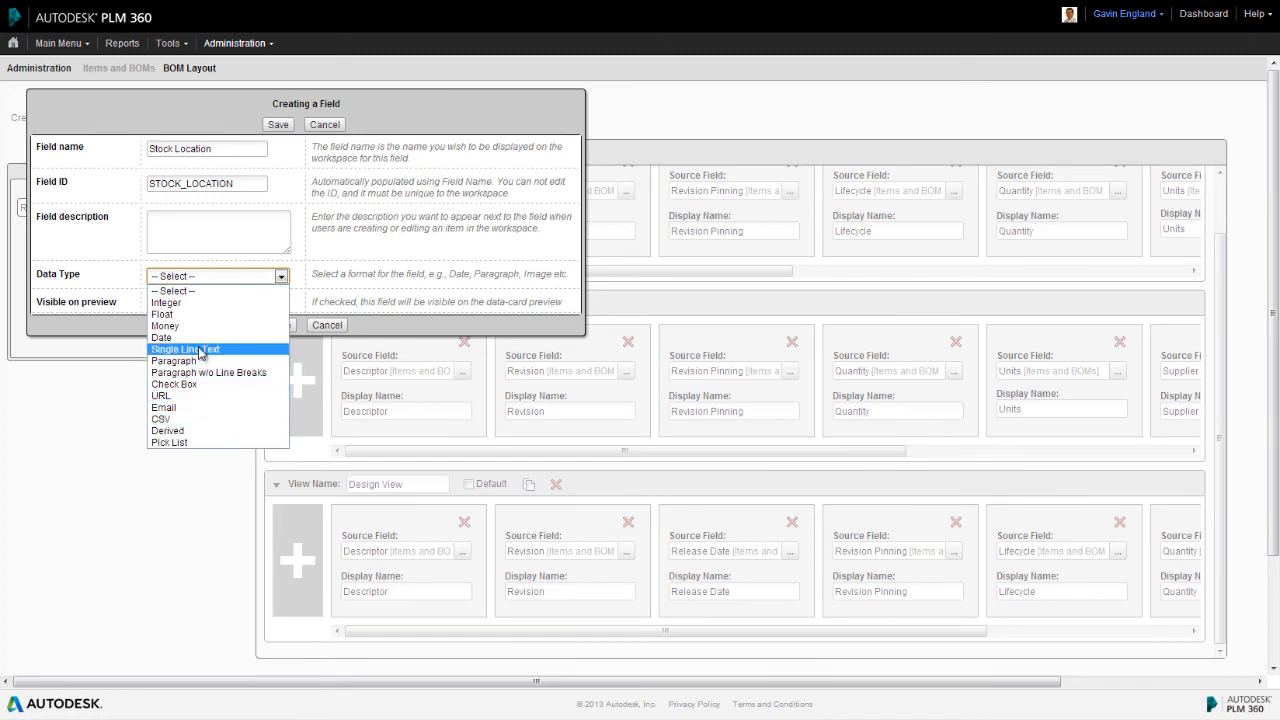
left_click(185, 348)
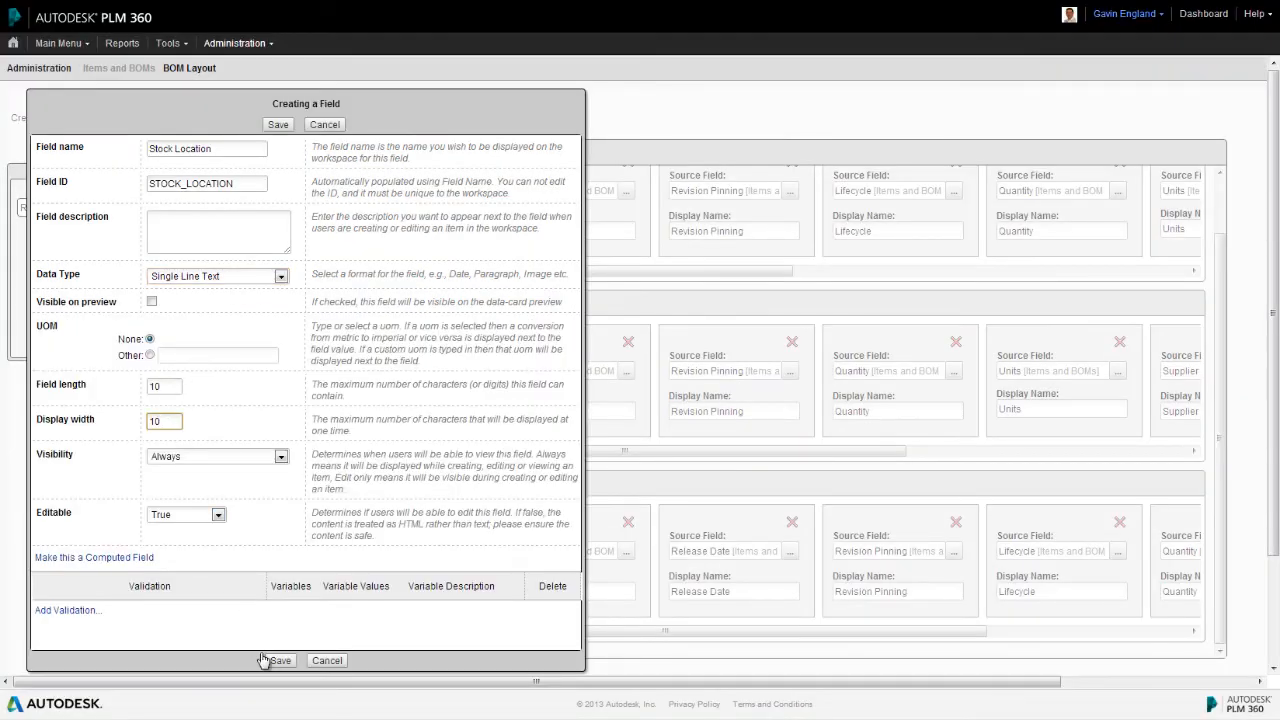
left_click(280, 660)
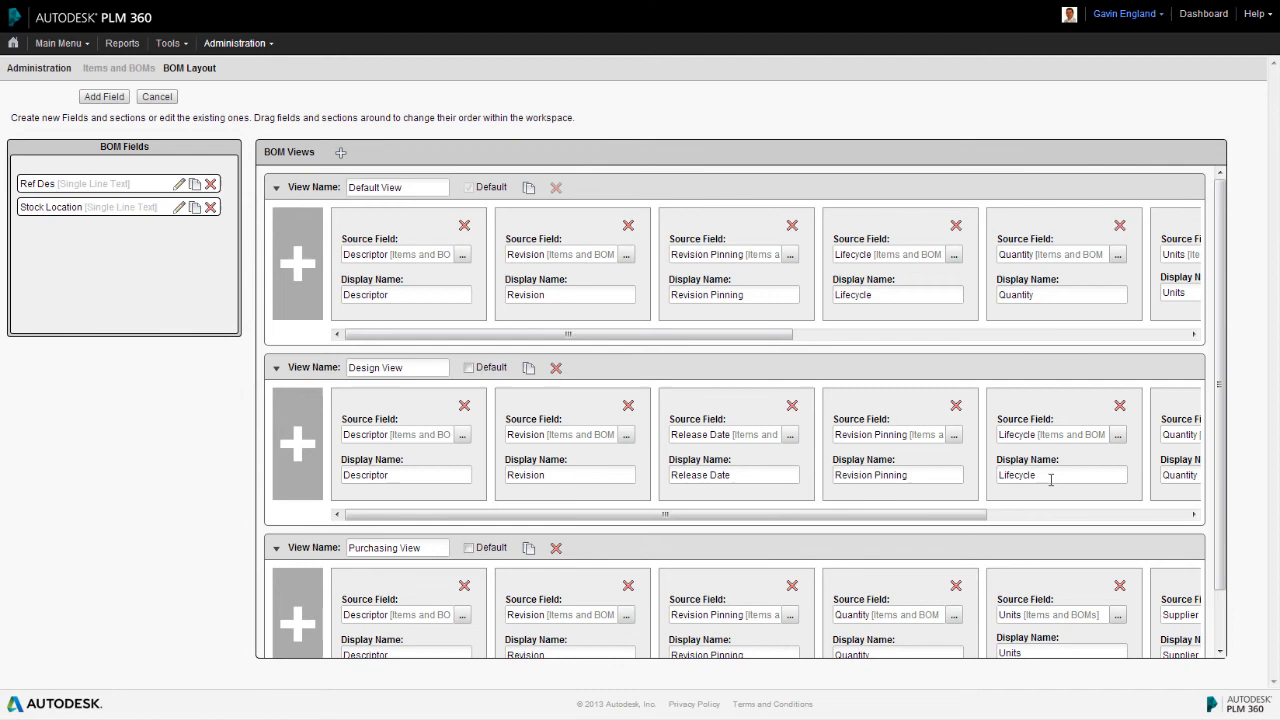
- Choose Stock Location as the source for a new Purchasing View column
scroll("down", 3)
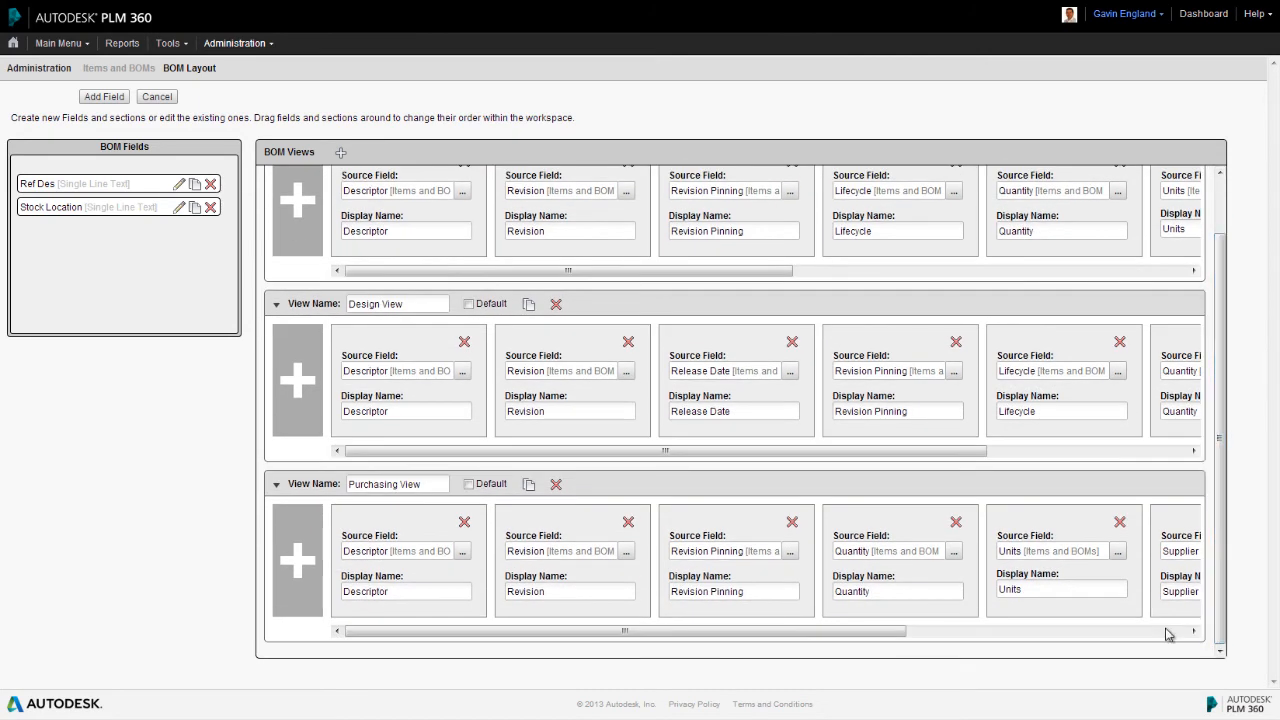
mouse_move(293, 568)
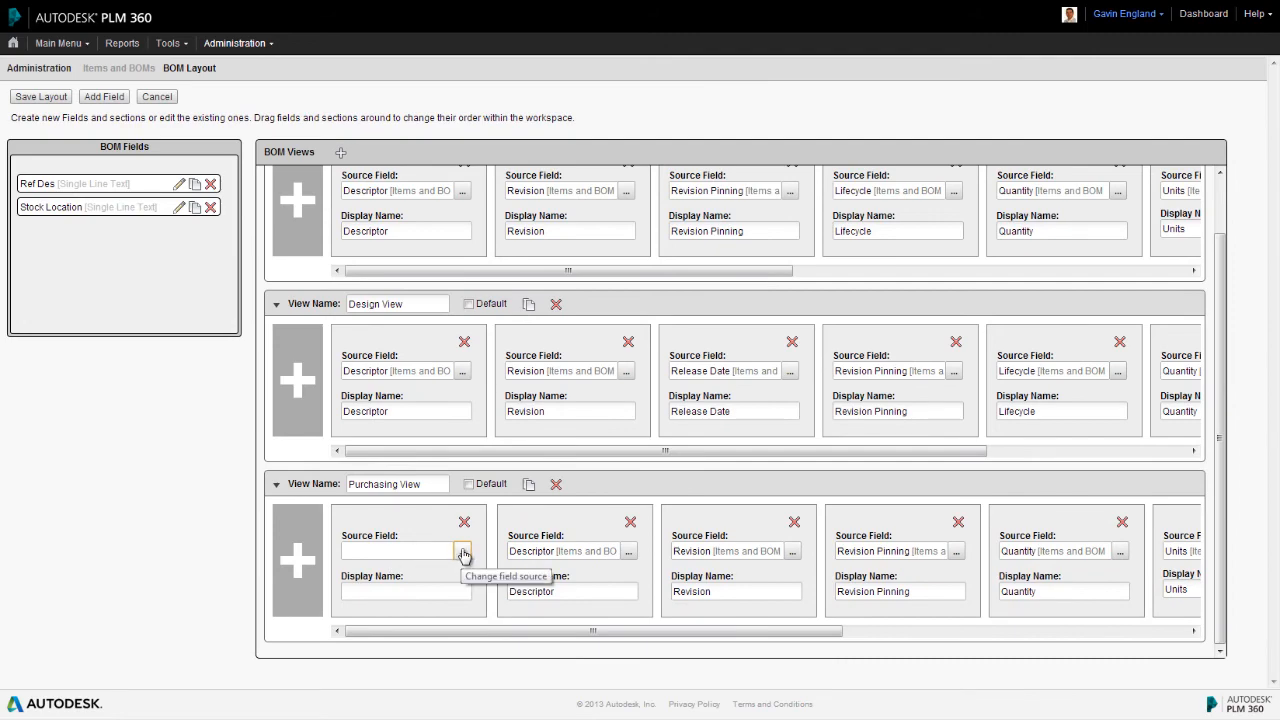
left_click(462, 551)
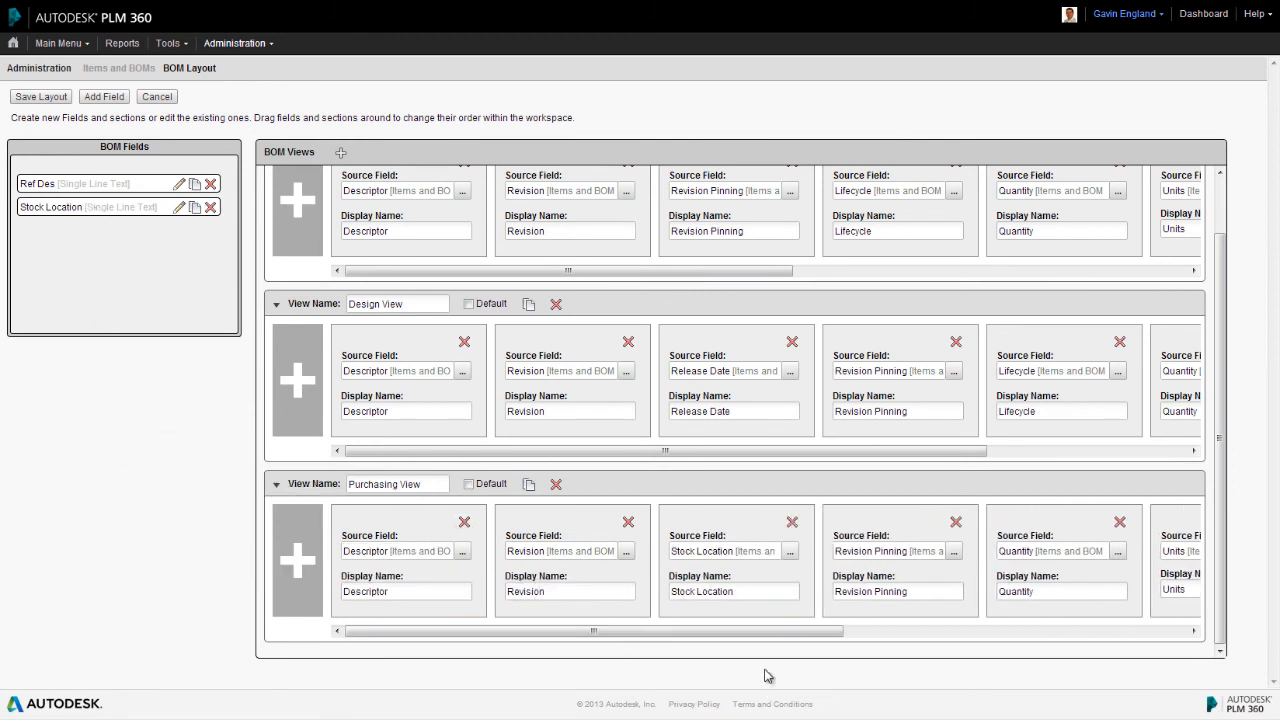
mouse_move(723, 541)
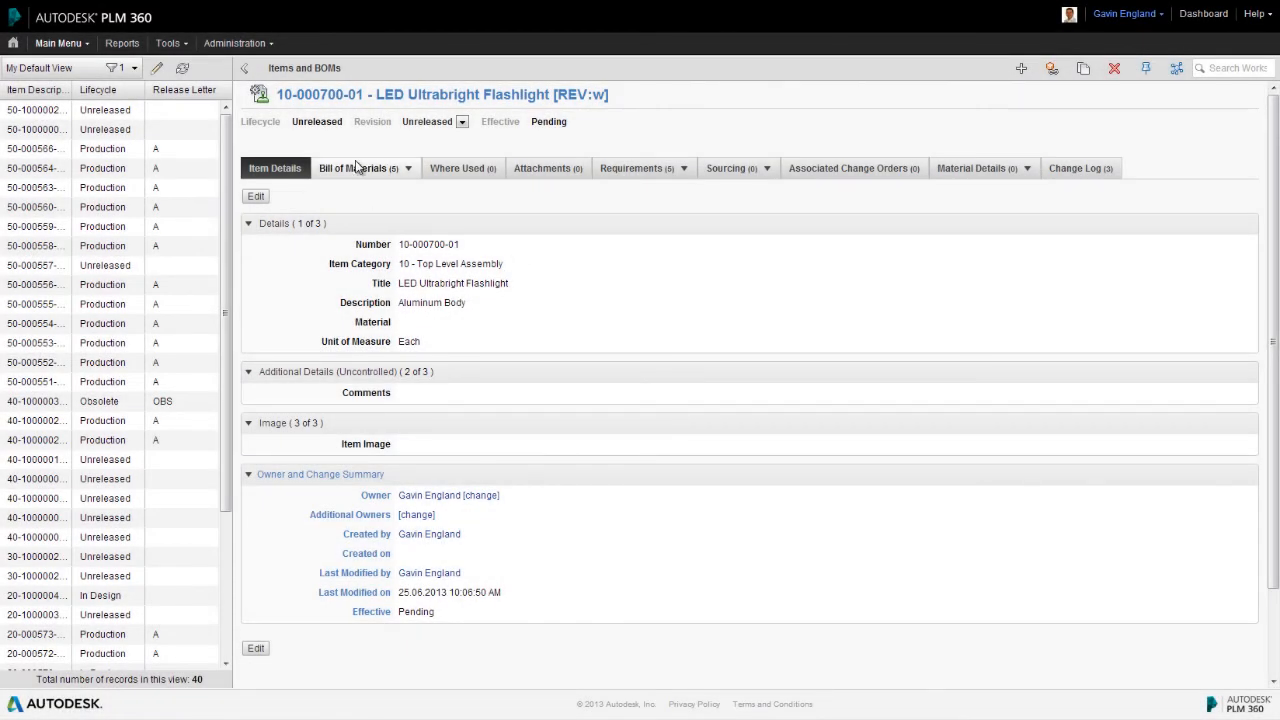
- Show the flashlight assembly's bill of materials in the Design View
left_click(360, 167)
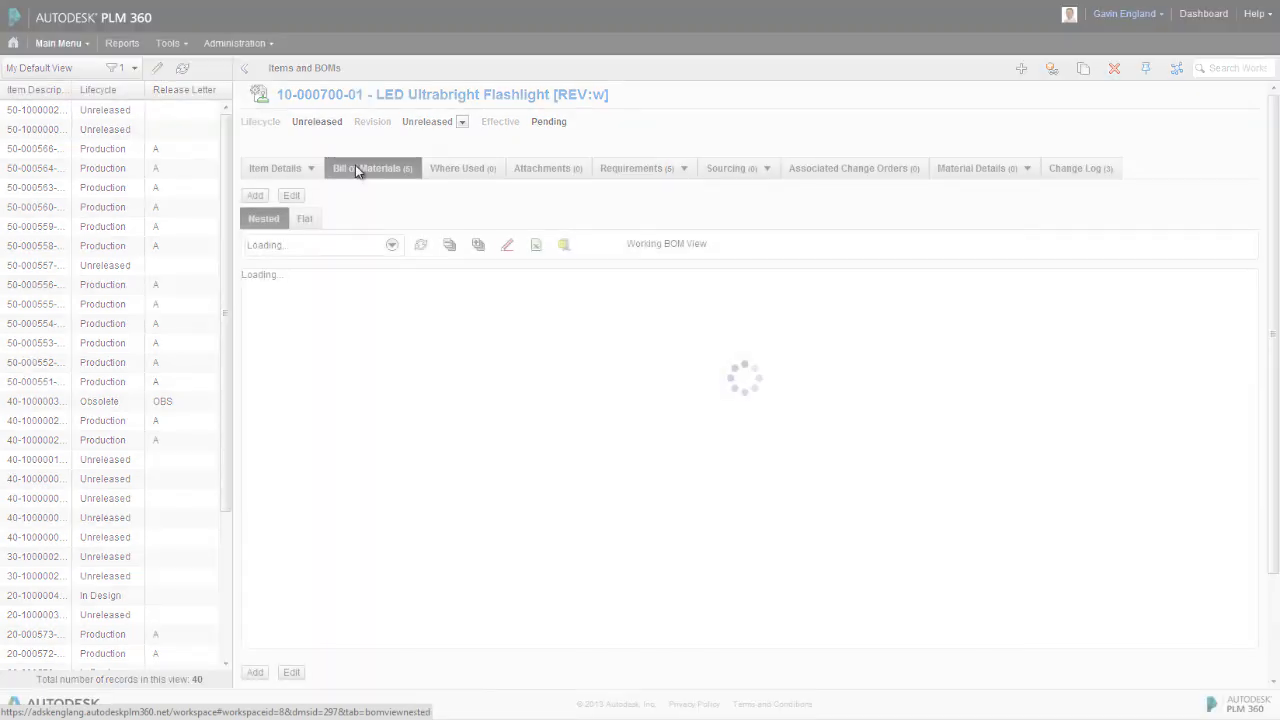
left_click(357, 167)
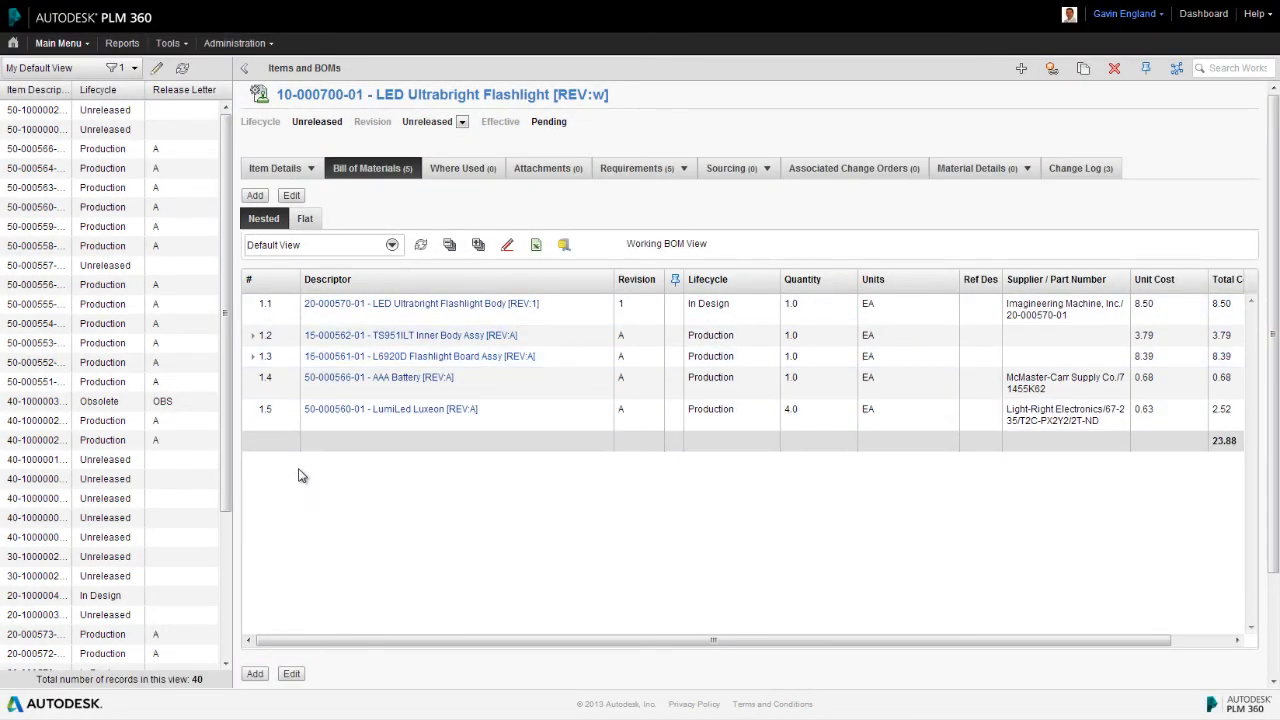
mouse_move(283, 485)
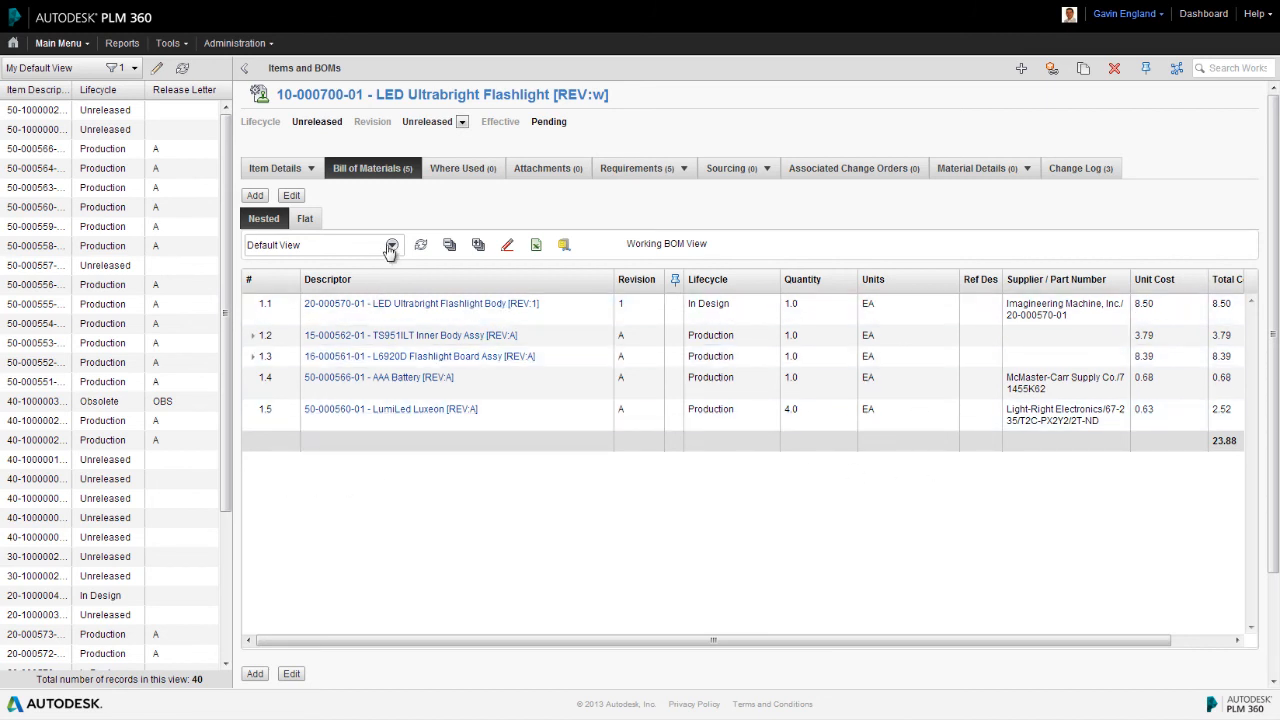
left_click(386, 245)
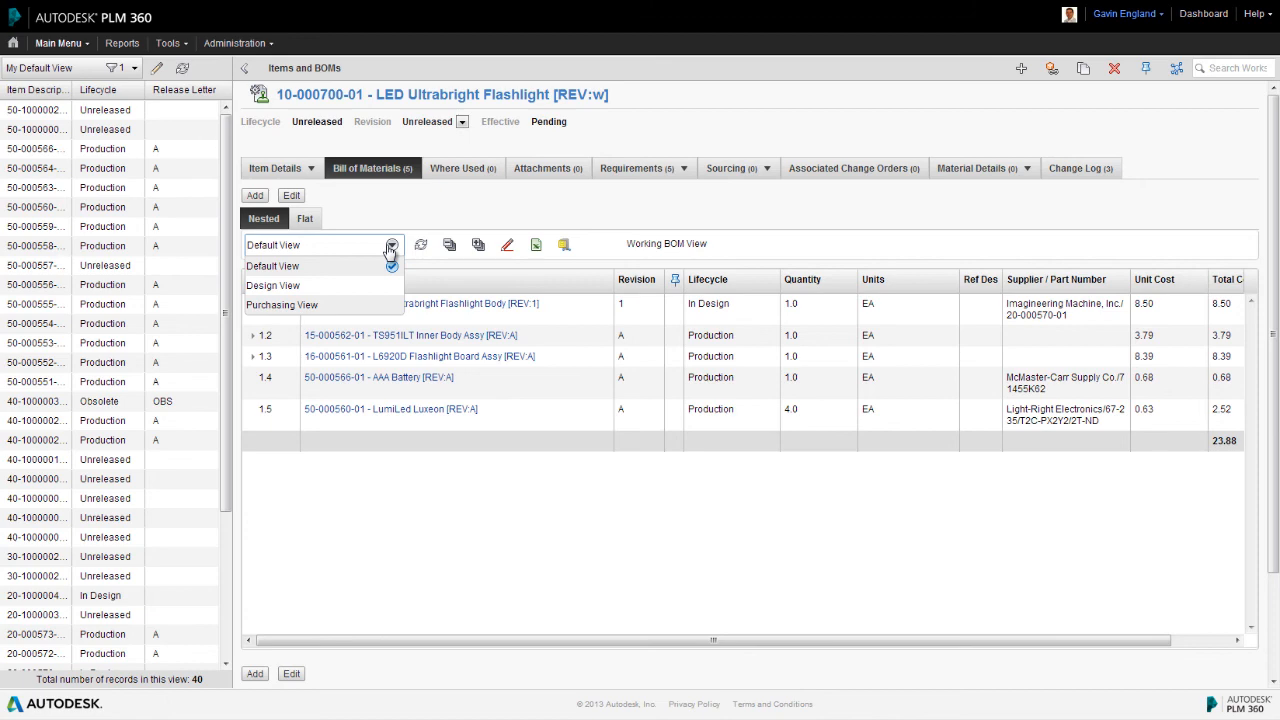
left_click(272, 285)
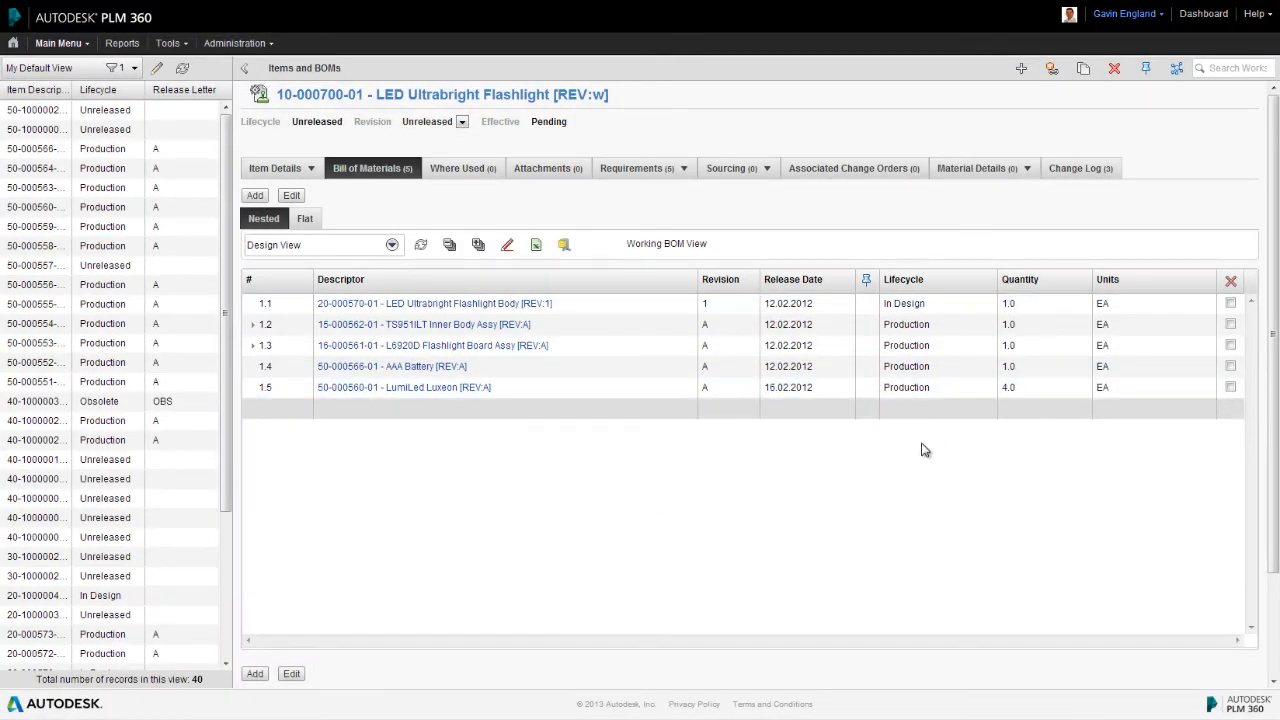
mouse_move(1026, 472)
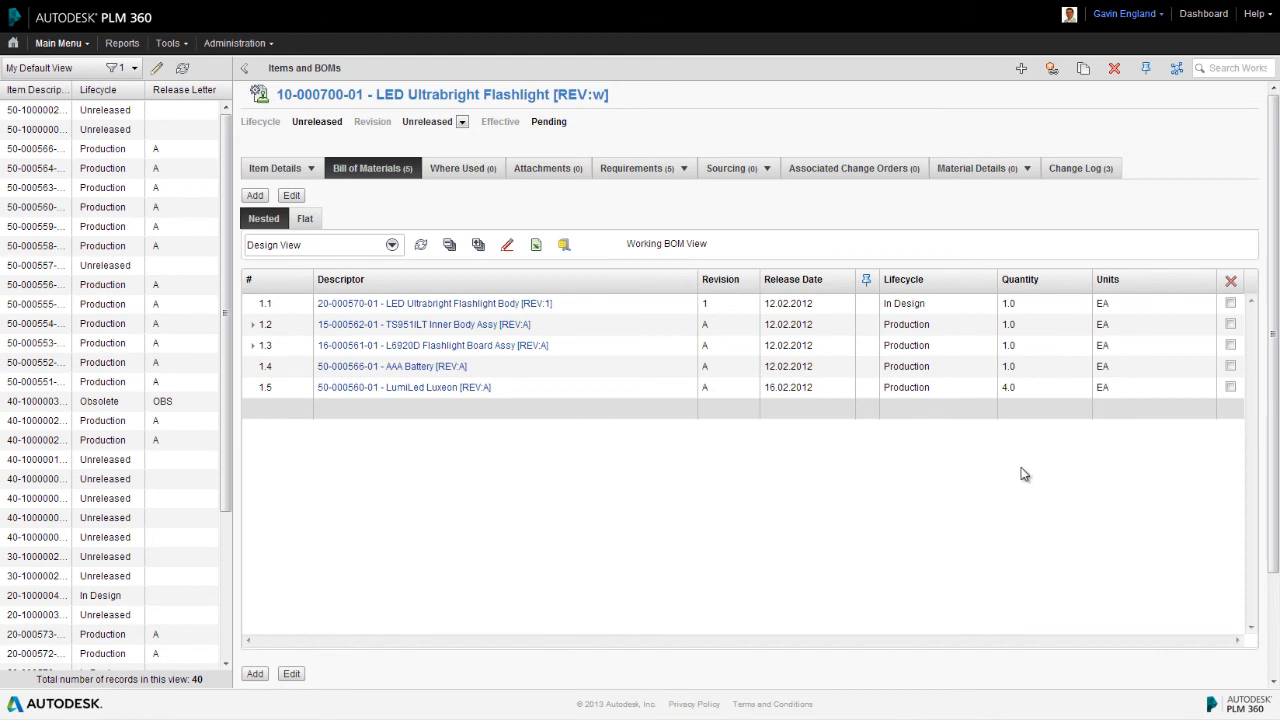
- Switch the flashlight BOM to the Purchasing View
left_click(322, 245)
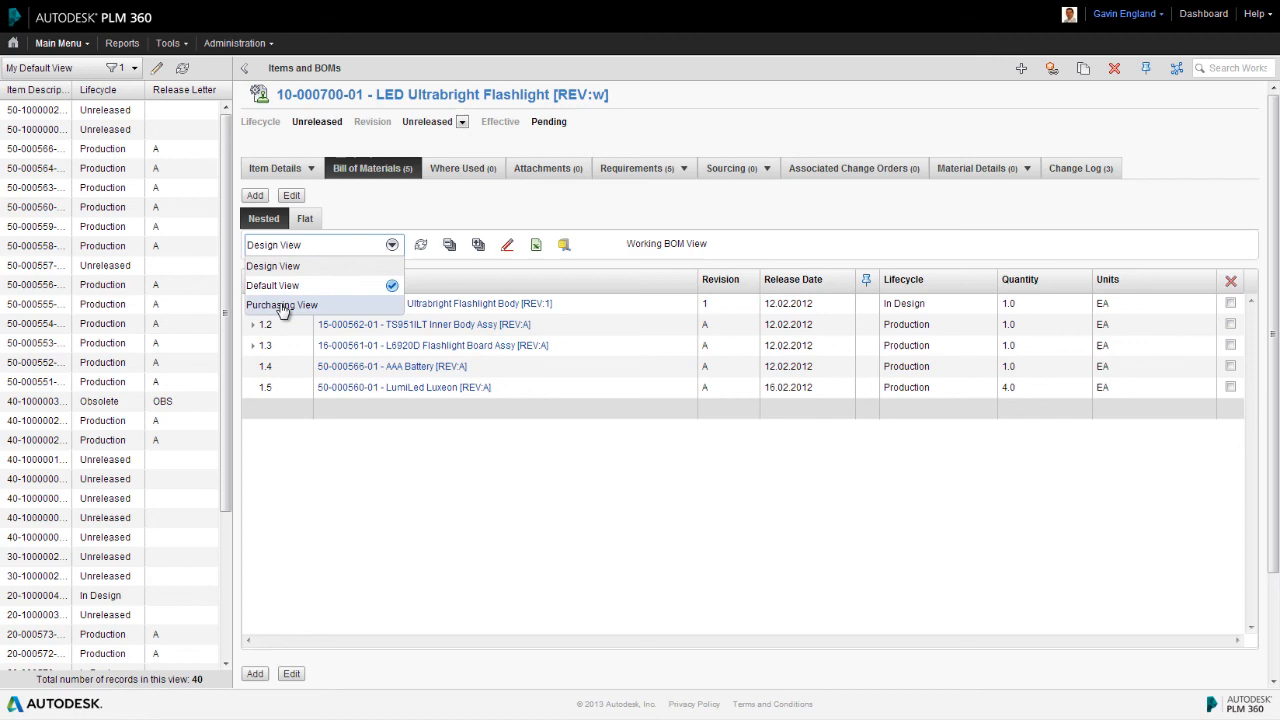
left_click(283, 305)
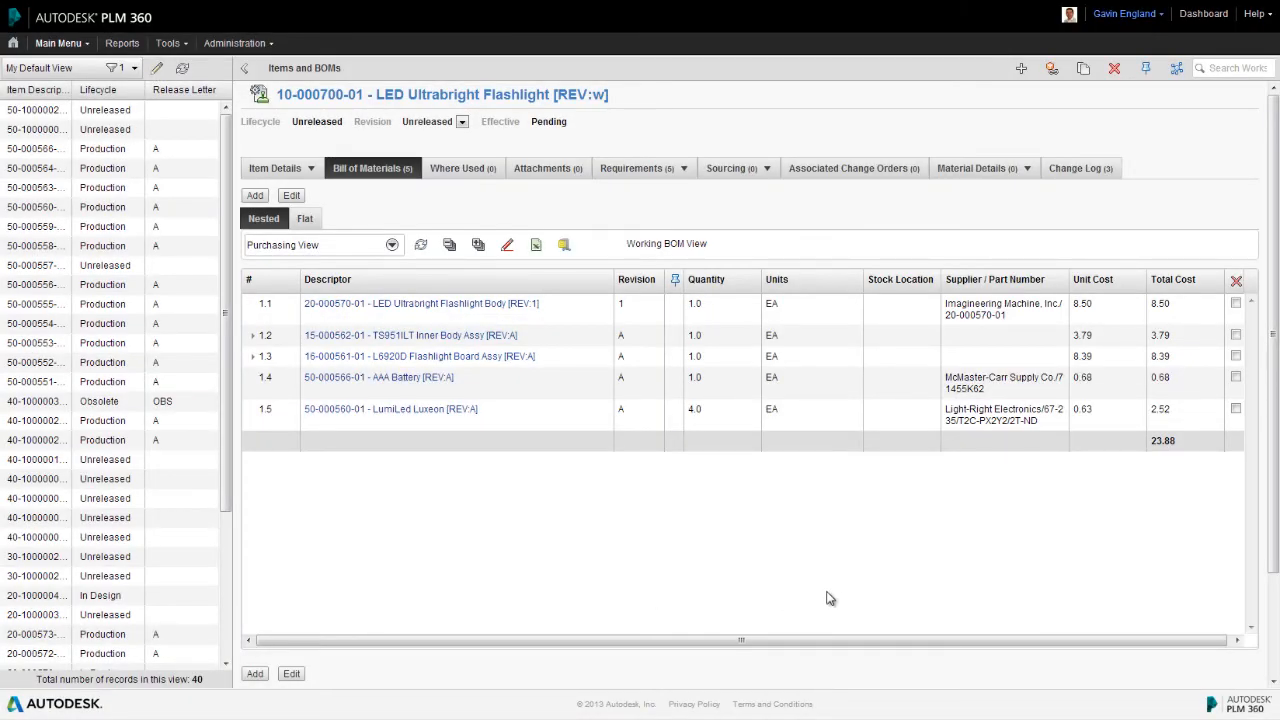
mouse_move(828, 530)
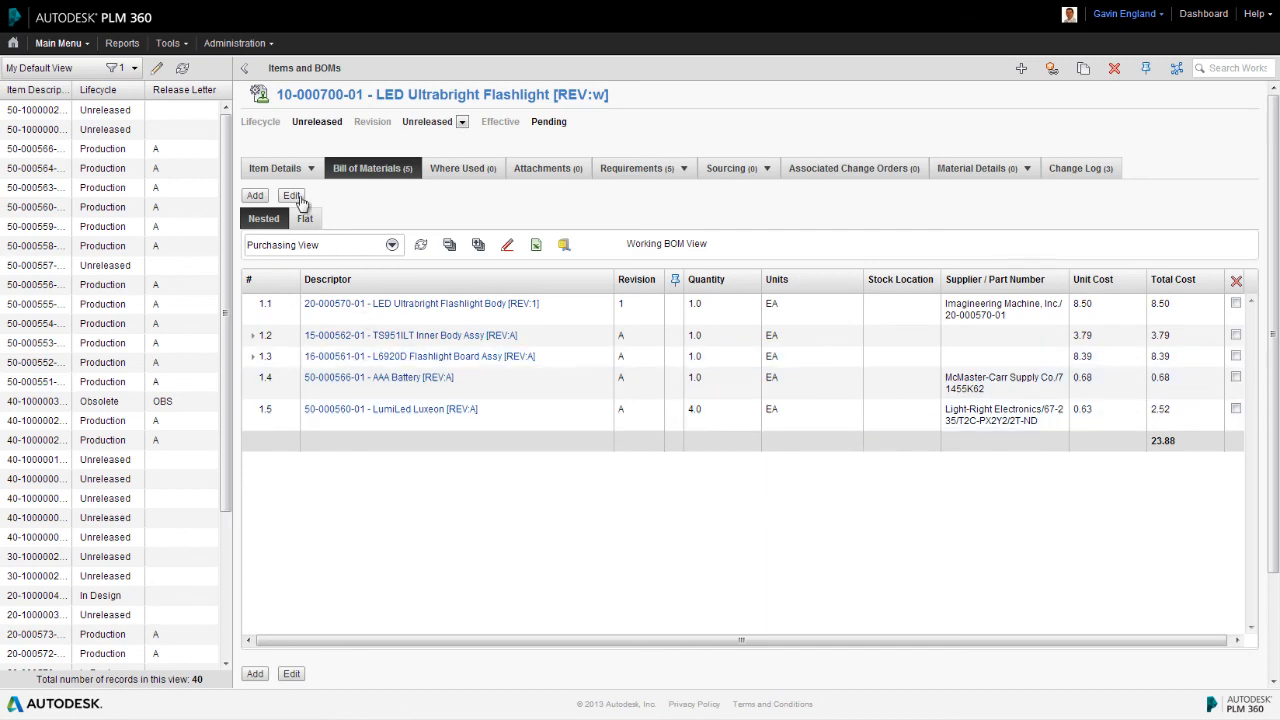
- Enter stock locations C4, A6, E1, B1, A6 for the five BOM rows and save
left_click(291, 195)
type("A6")
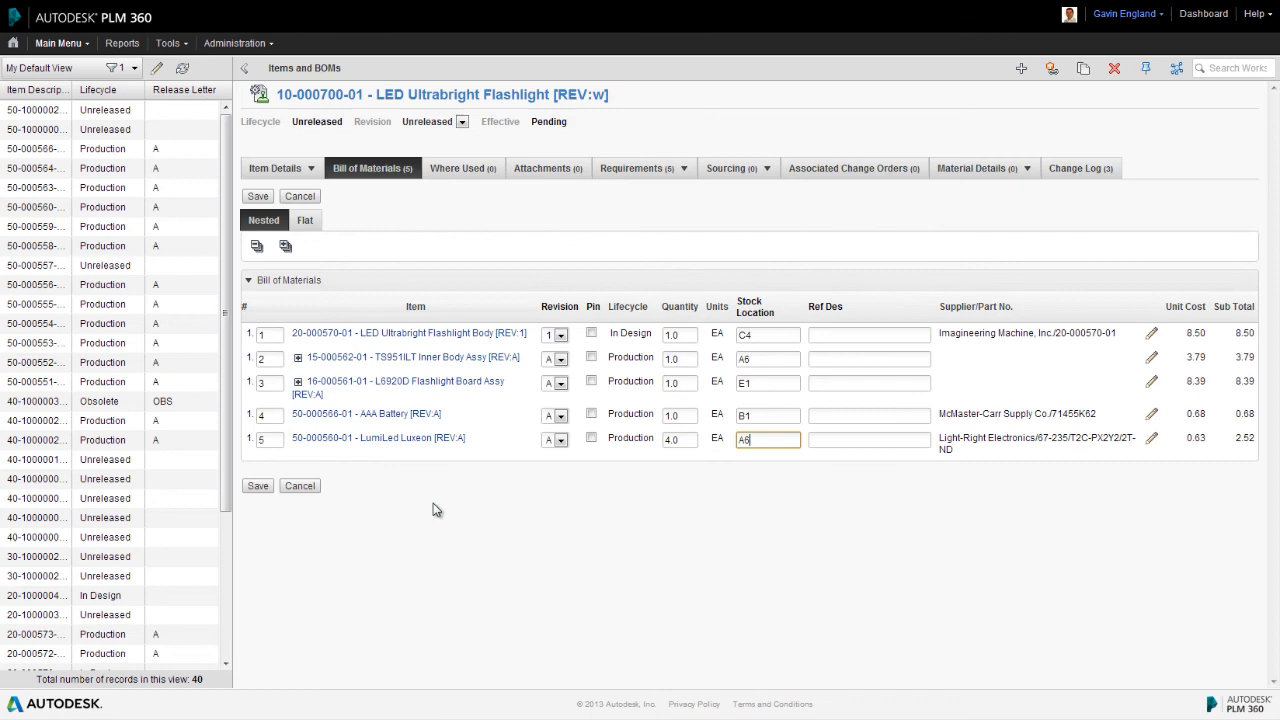
left_click(257, 485)
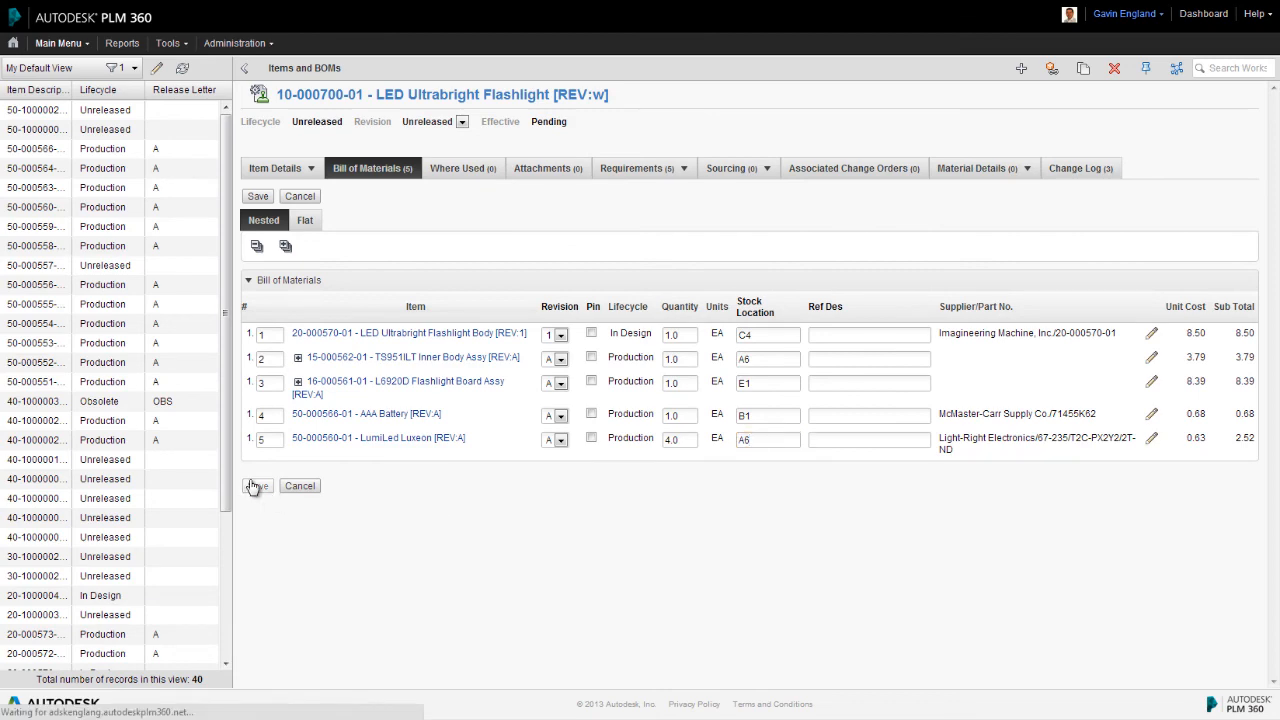